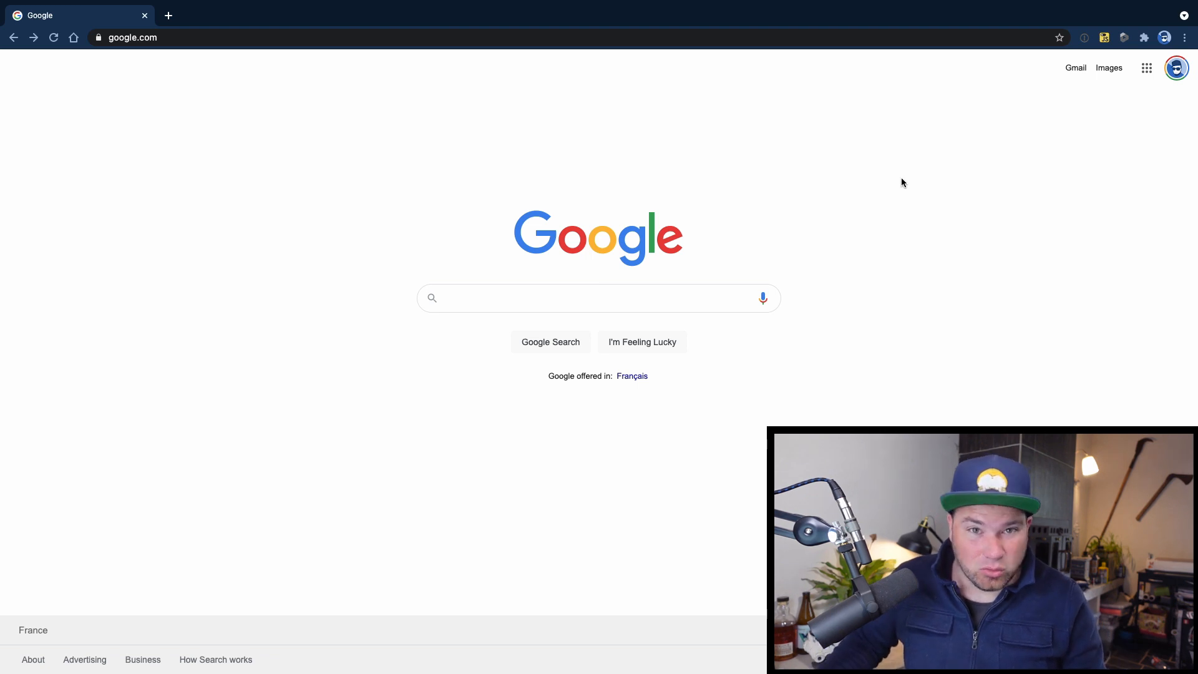
- Search Google for "algolia crawler netlify" and scan the results for the Quick Start, npm and FAQ pages
type("a")
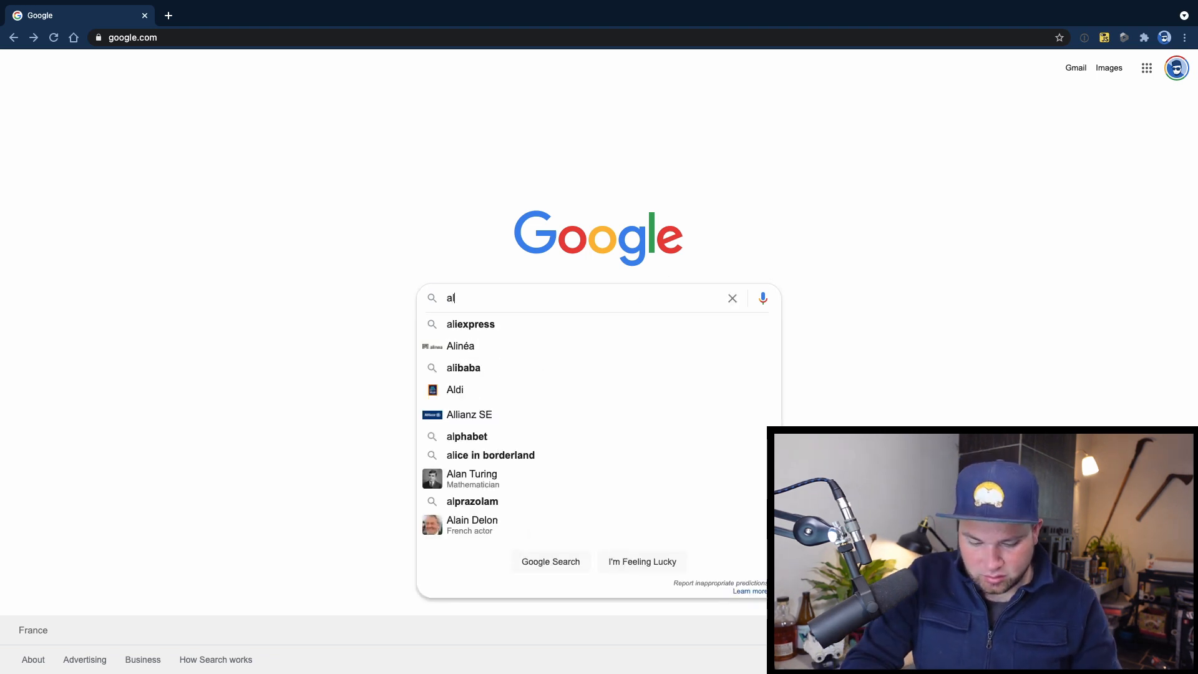
type("lgolia crawler netlify")
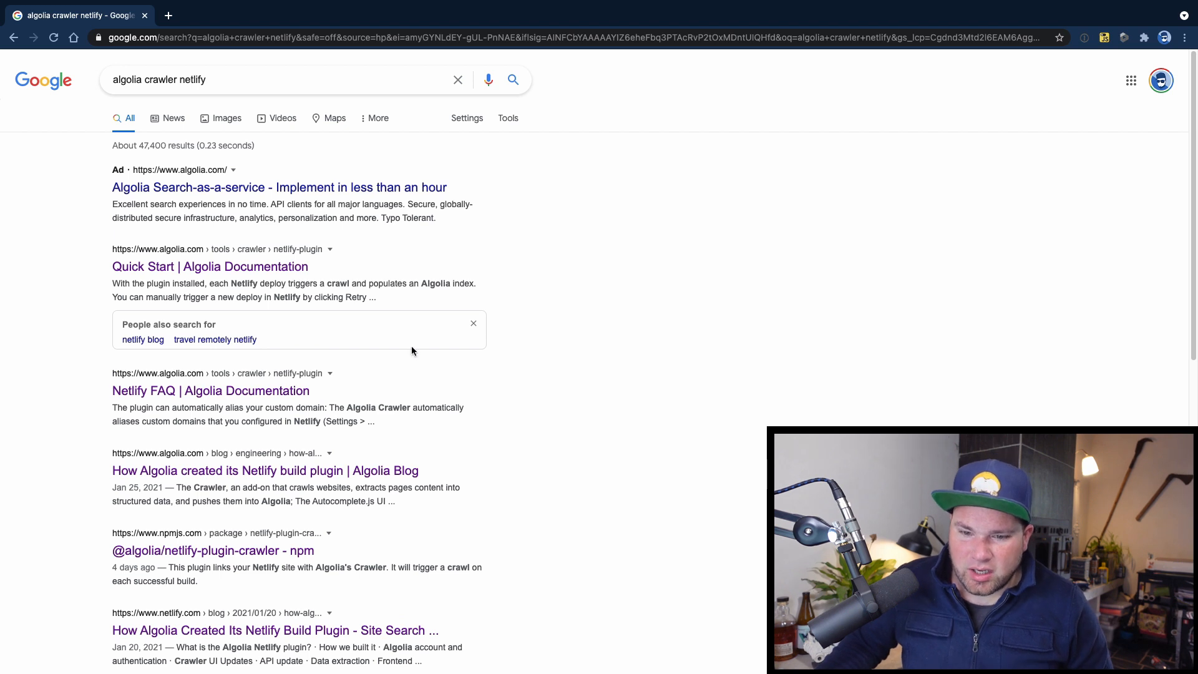
scroll("down", 3)
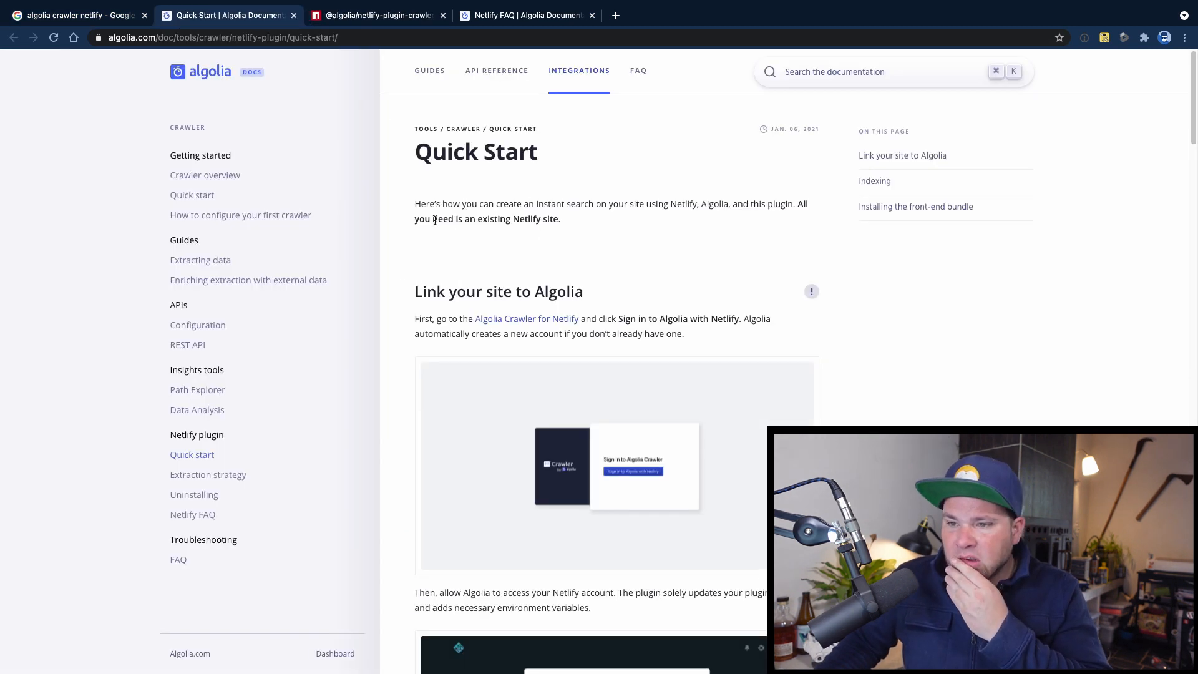
- Leave the Quick Start guide for a new blank tab beside it
left_click(763, 47)
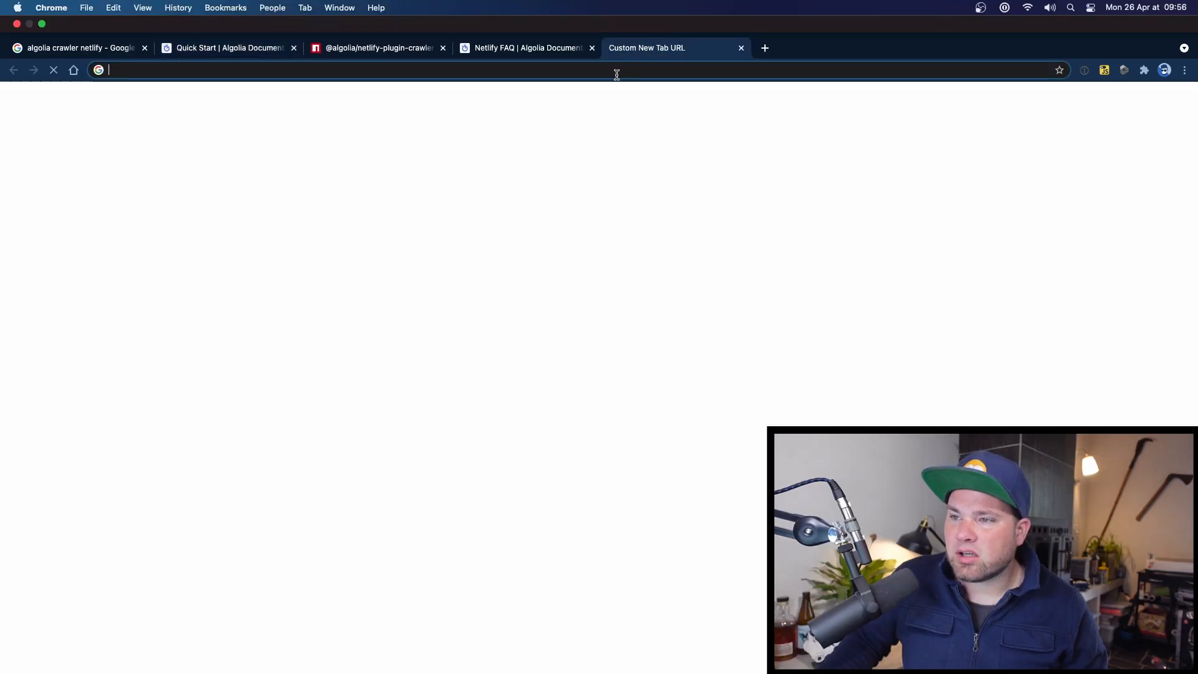
- Go to netlify.com, open the deployed site from its overview and reach its Videos listing
type("netlify.com/sites/nostalgic-joliot-2055e1/overview")
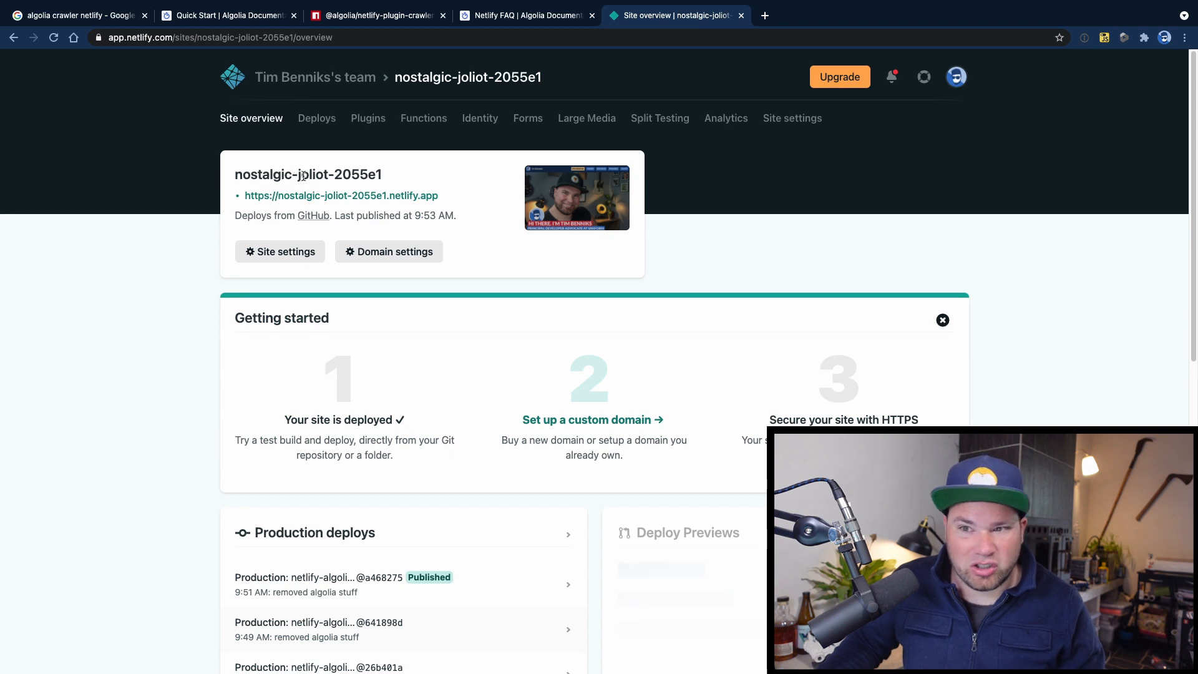
left_click(341, 195)
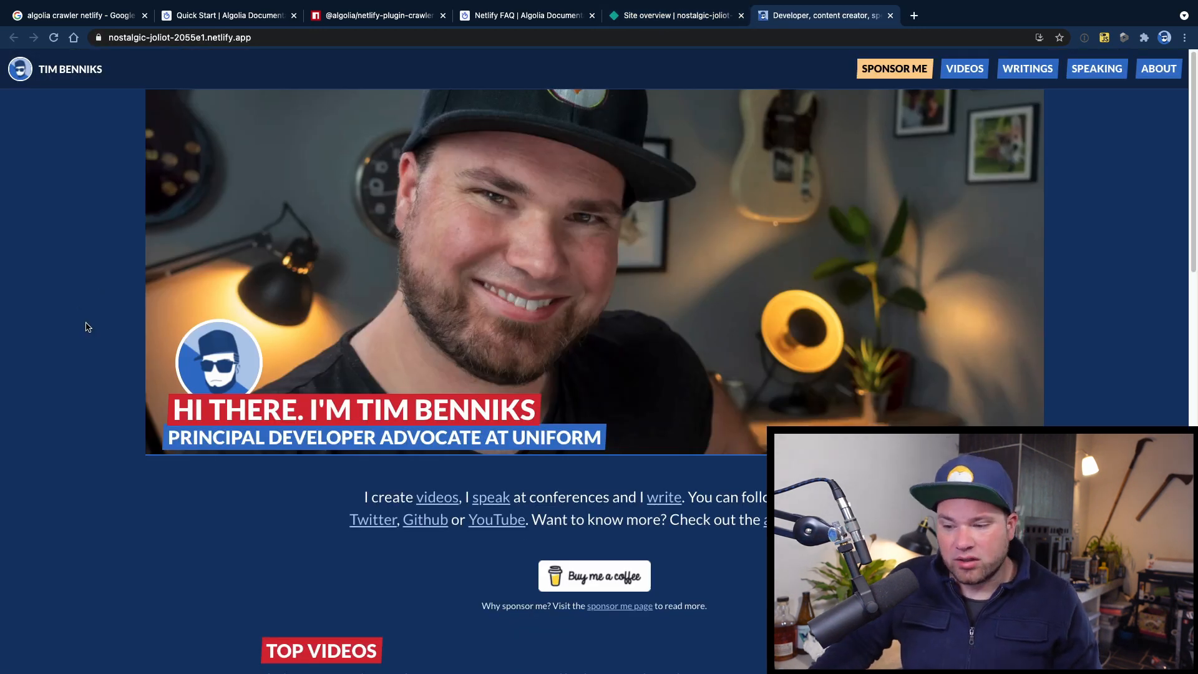
scroll("down", 3)
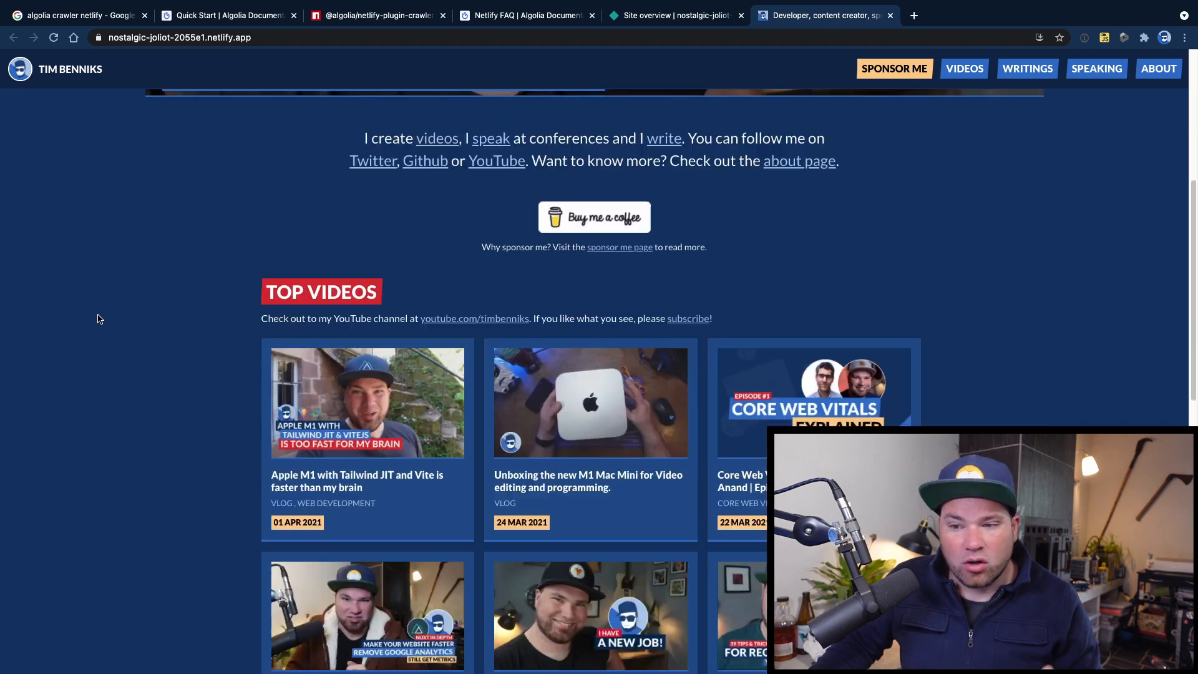
scroll("down", 3)
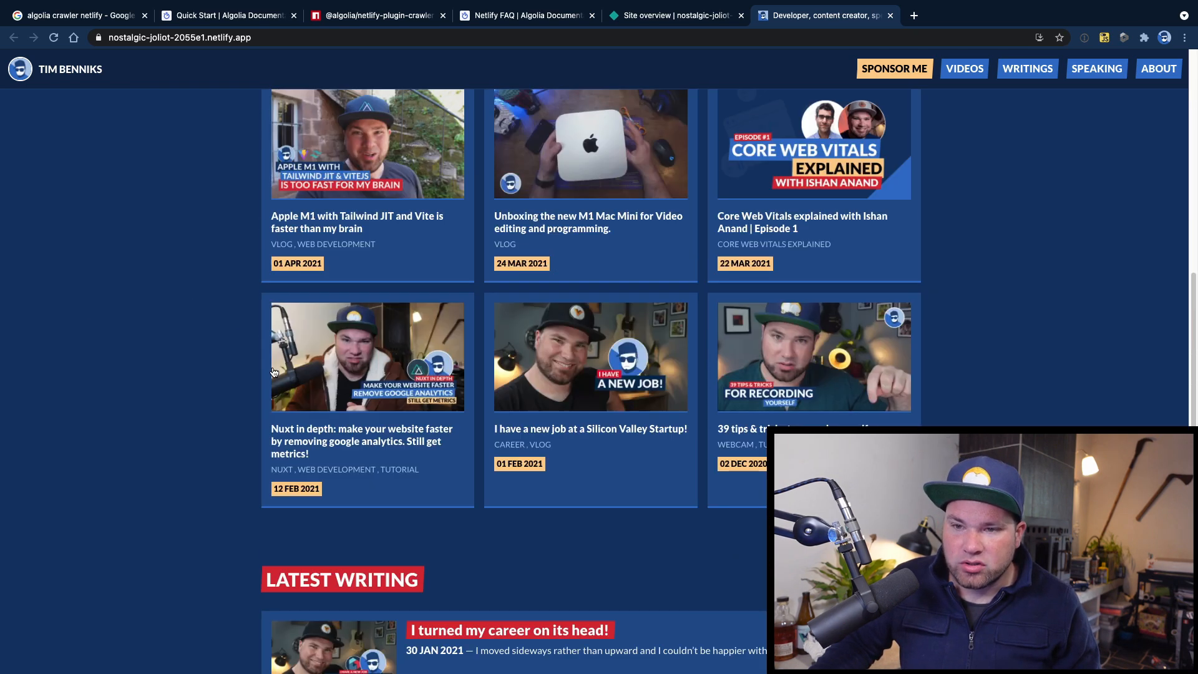
left_click(963, 69)
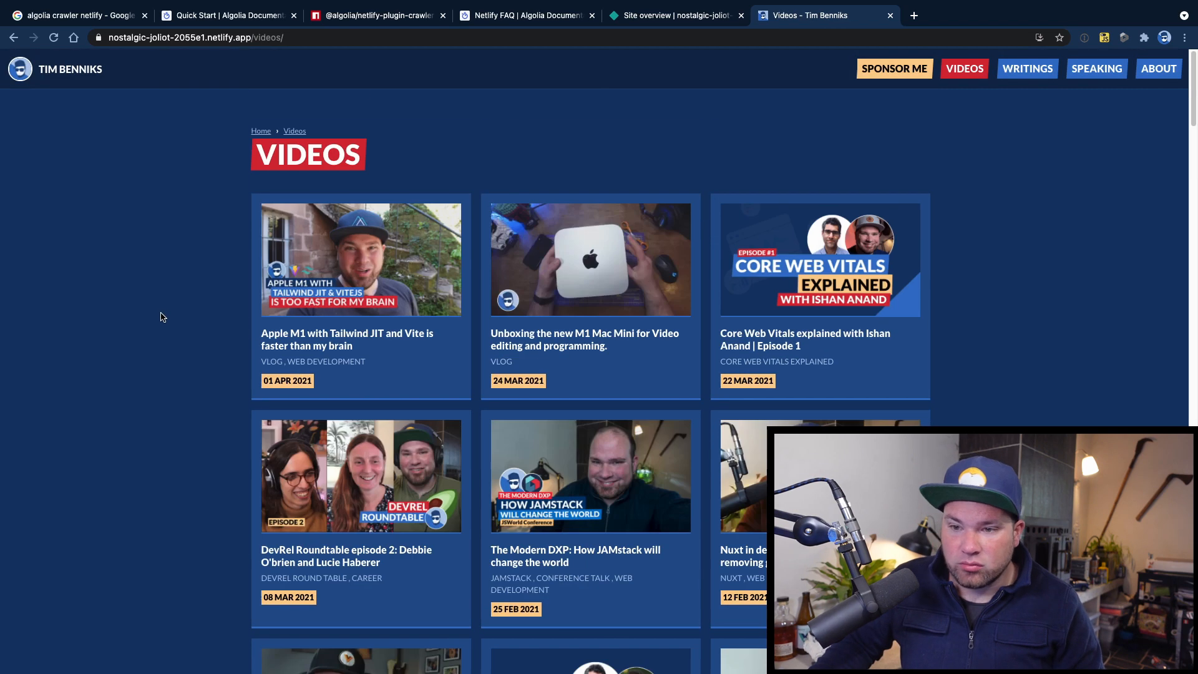
- Visit the Apple M1 Tailwind JIT and How JAMstack video pages, the homepage, then return to the Netlify overview
left_click(360, 260)
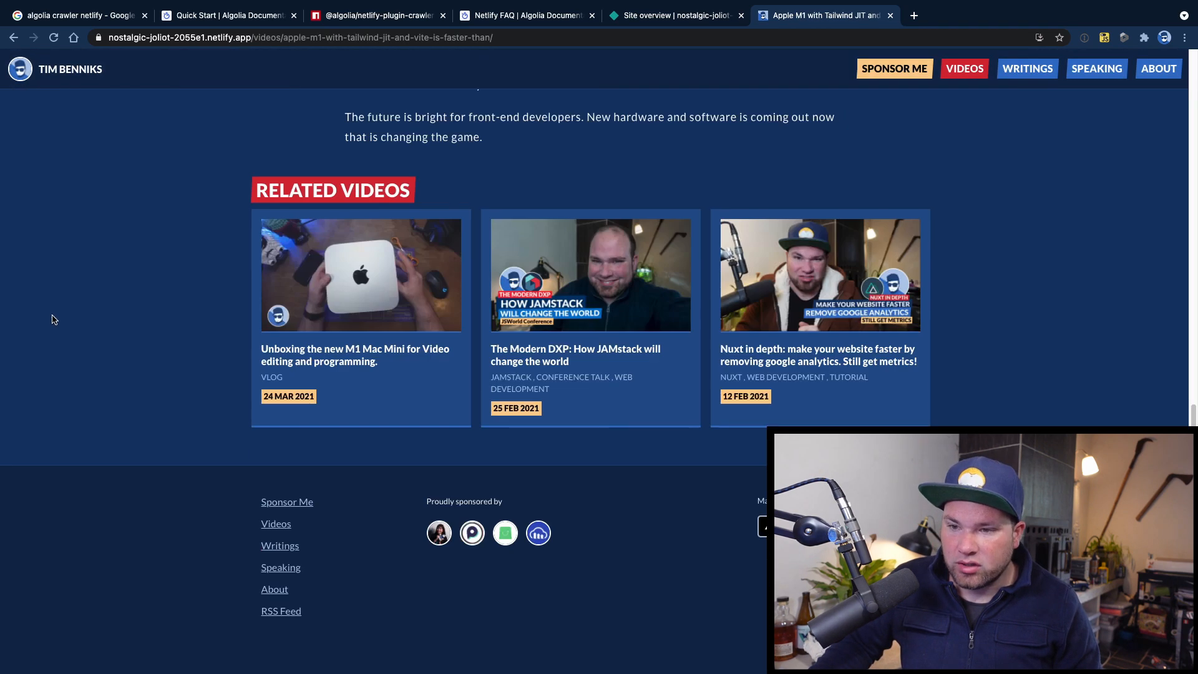
scroll("up", 3)
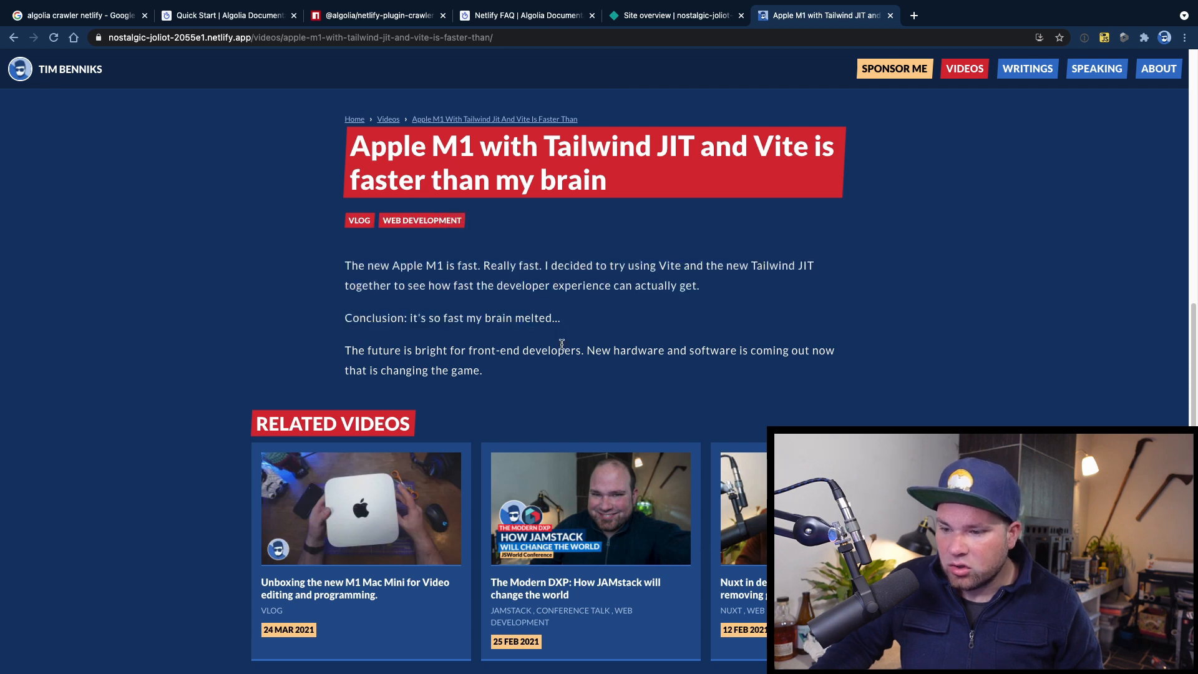
left_click(591, 509)
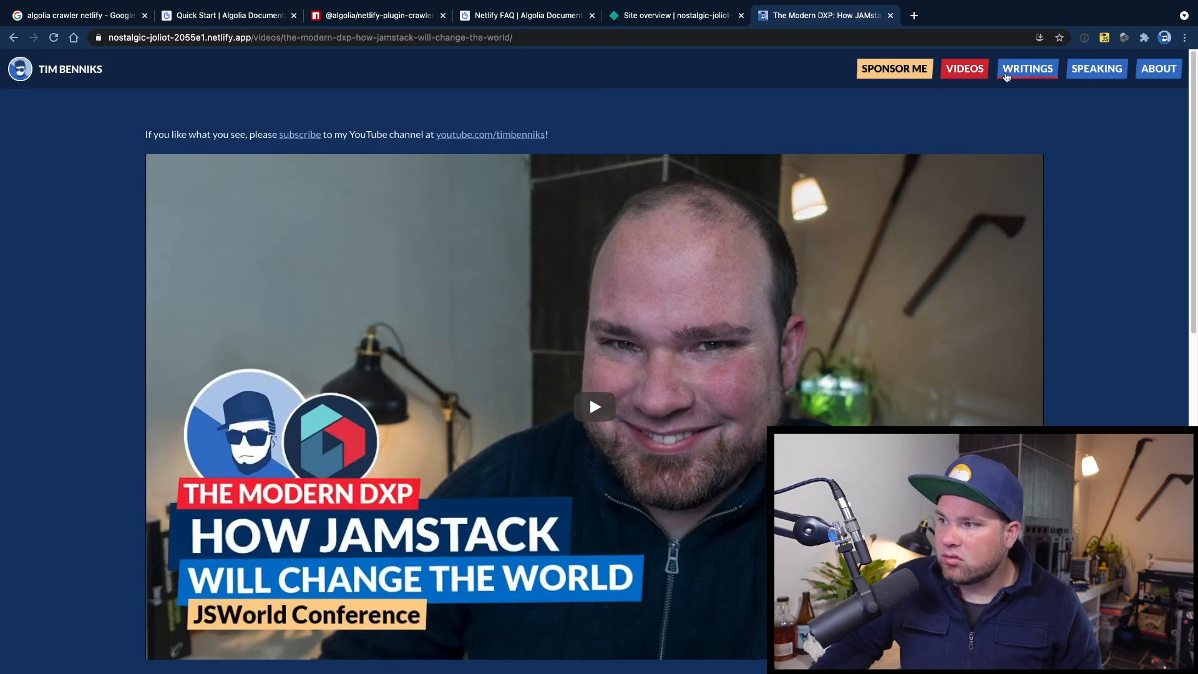
left_click(1027, 68)
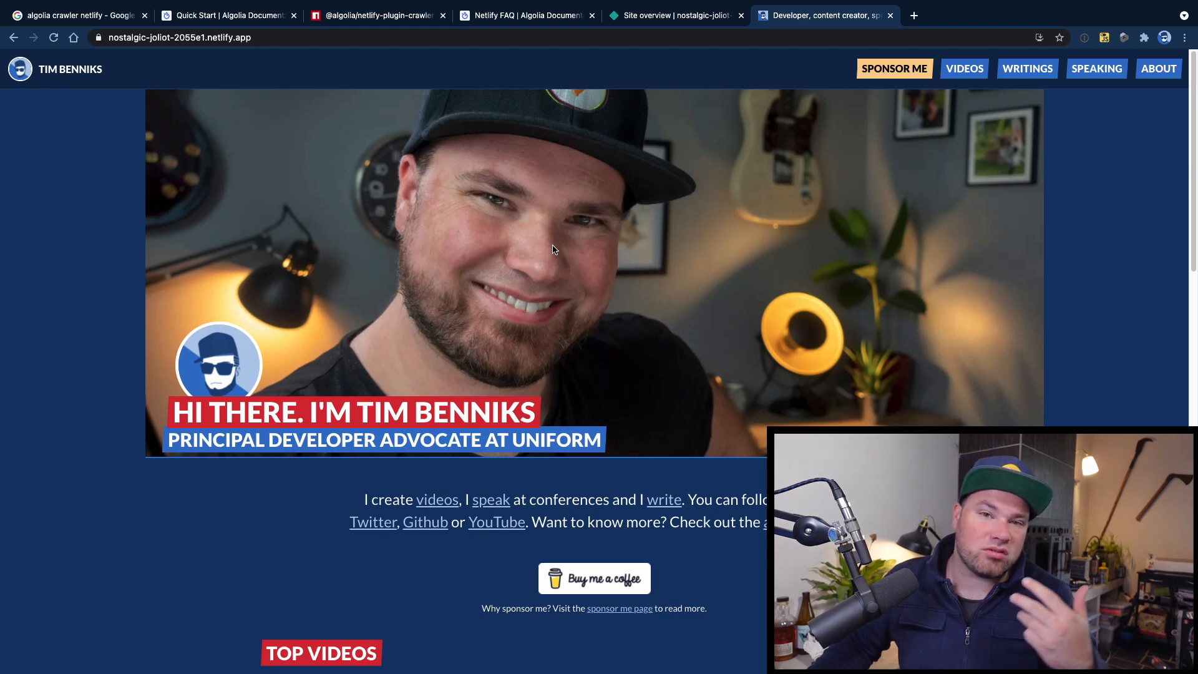
scroll("down", 3)
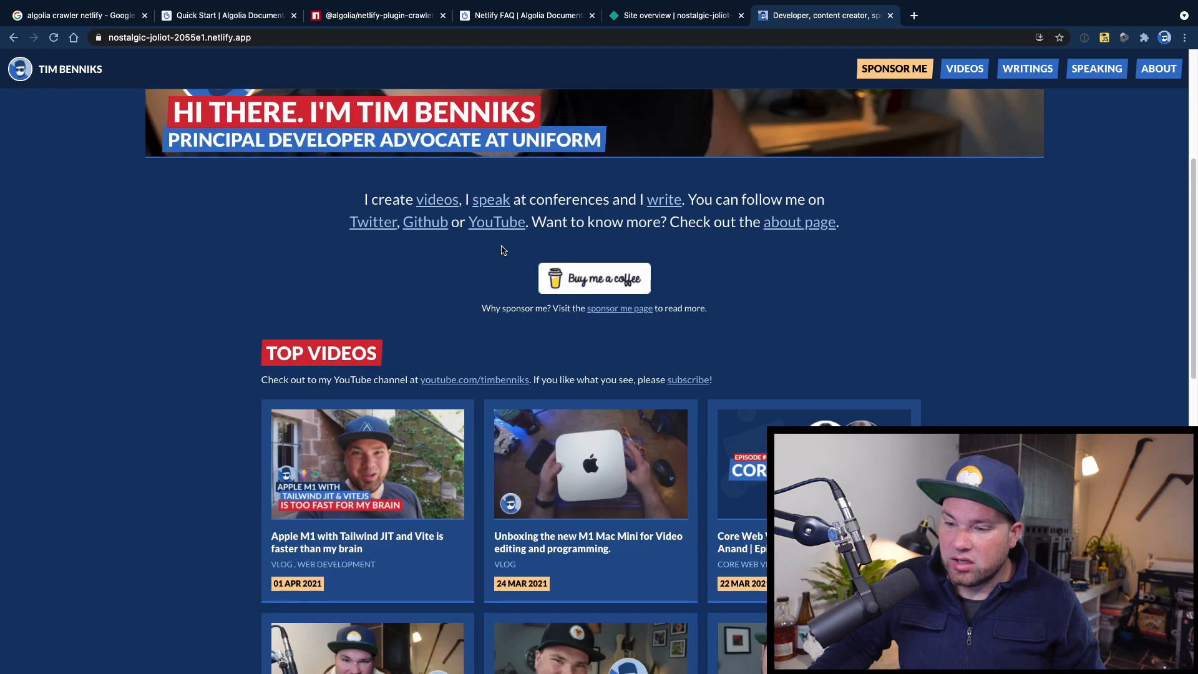
scroll("down", 3)
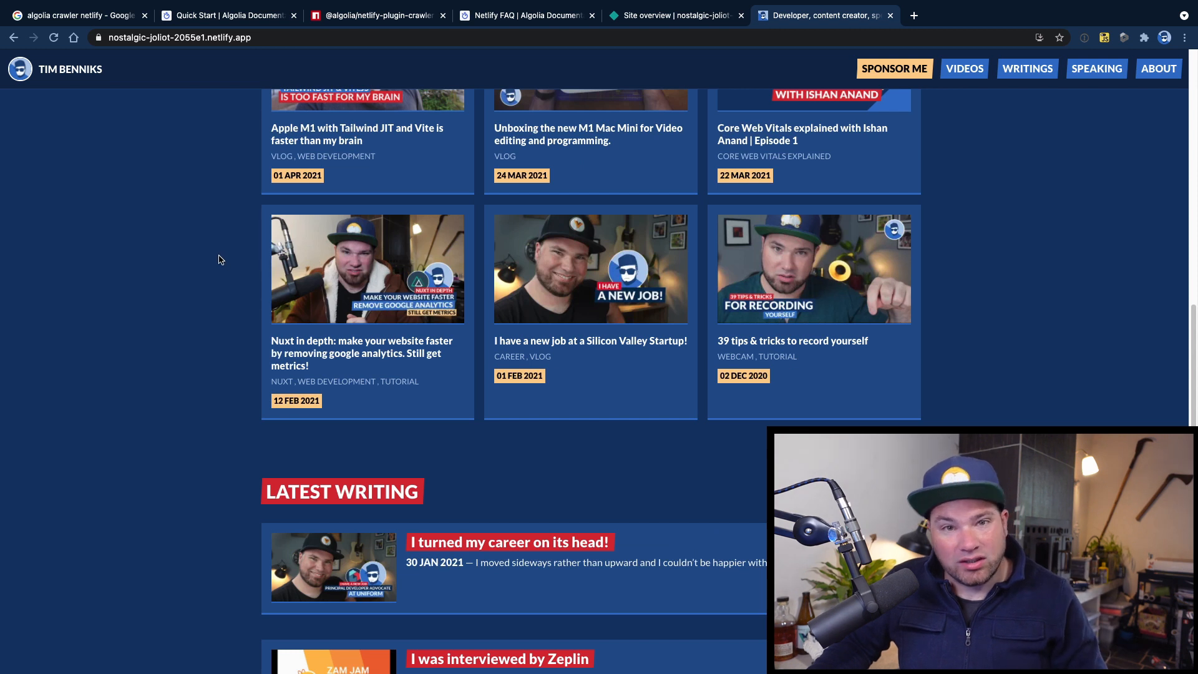
left_click(675, 15)
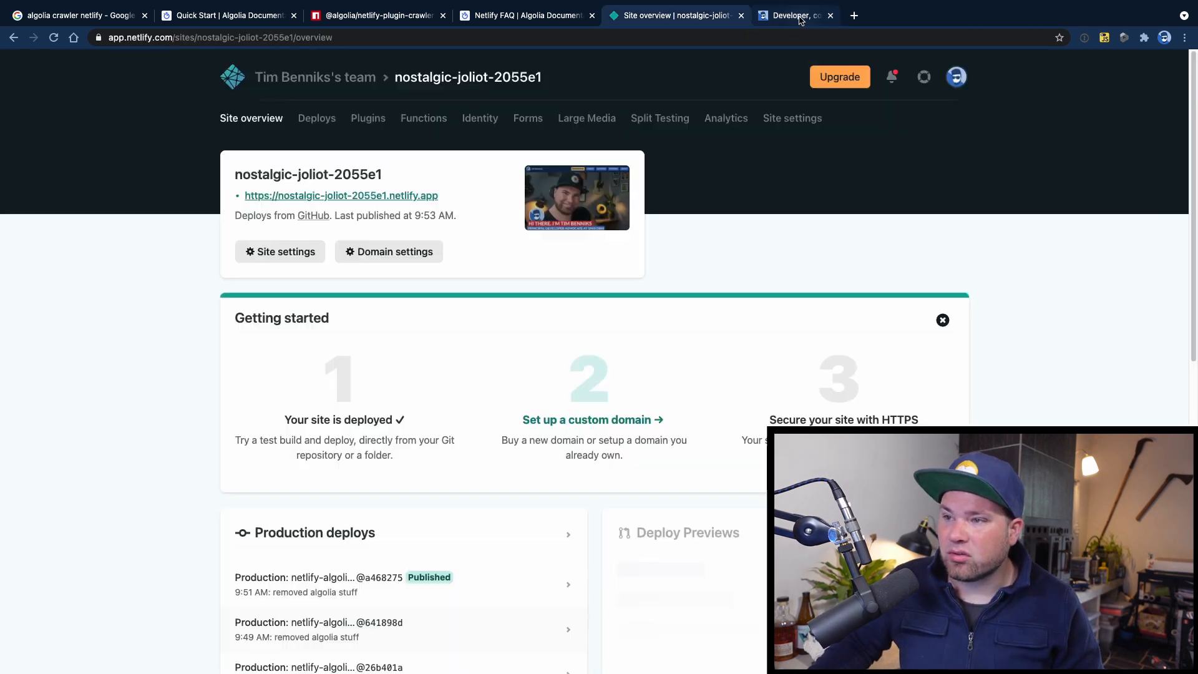
- Close the live site tab and read the Quick Start through the installation and indexing sections
left_click(838, 16)
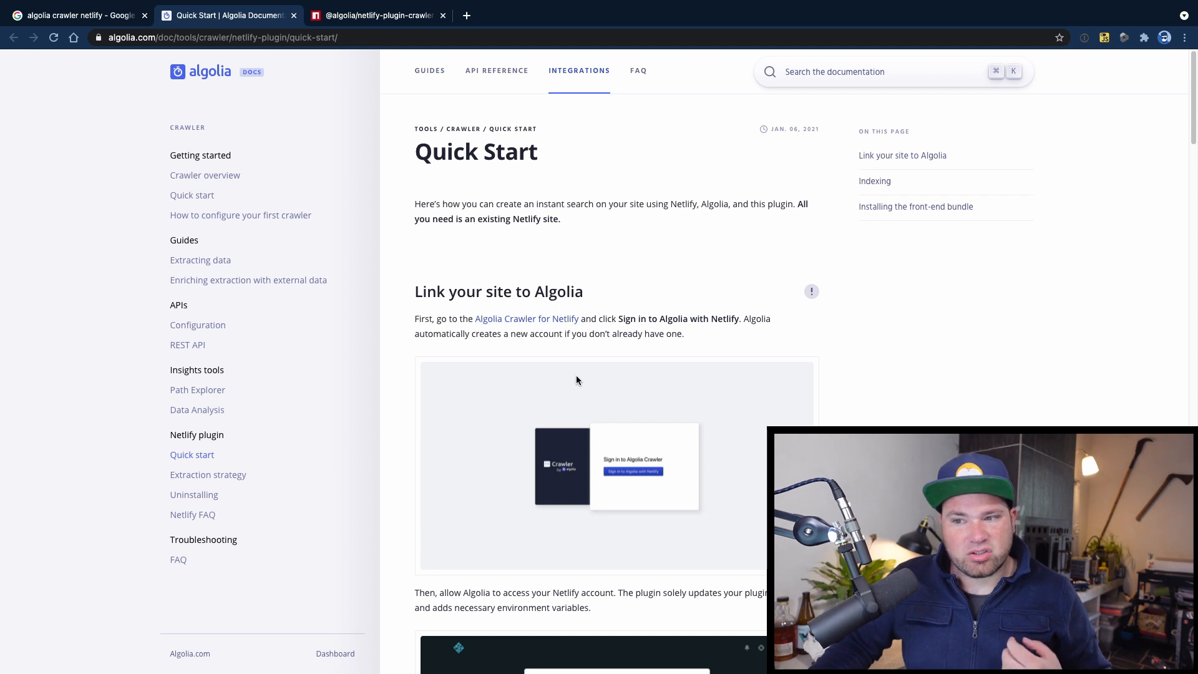
mouse_move(614, 300)
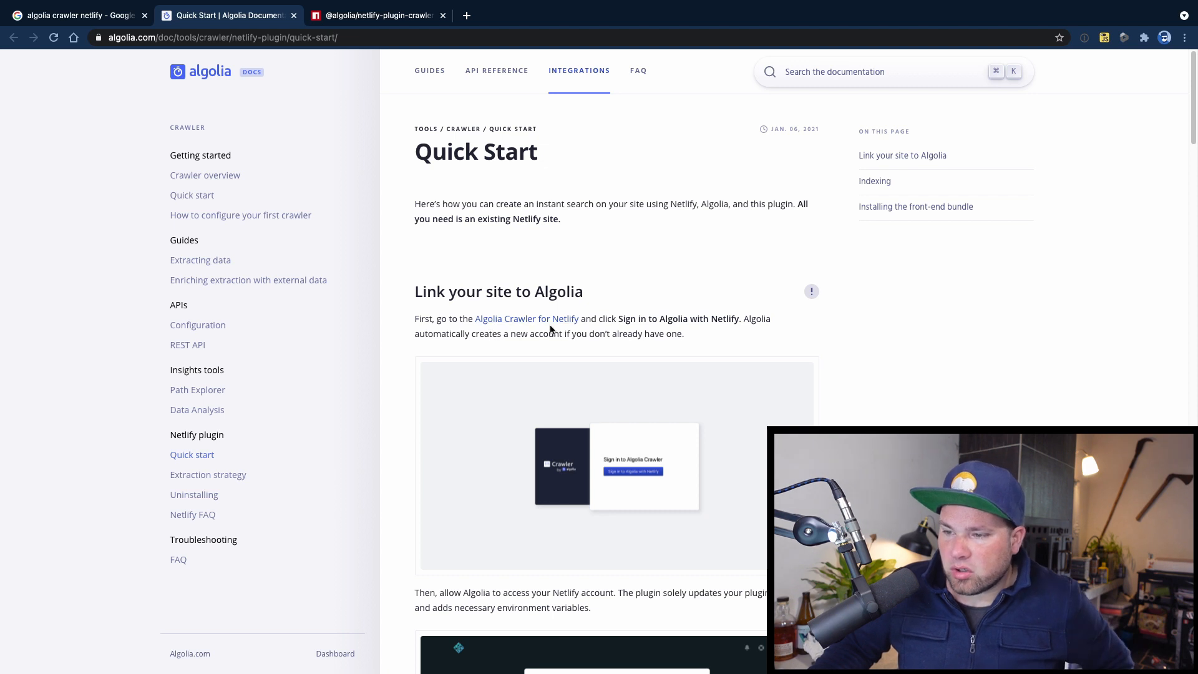
mouse_move(662, 319)
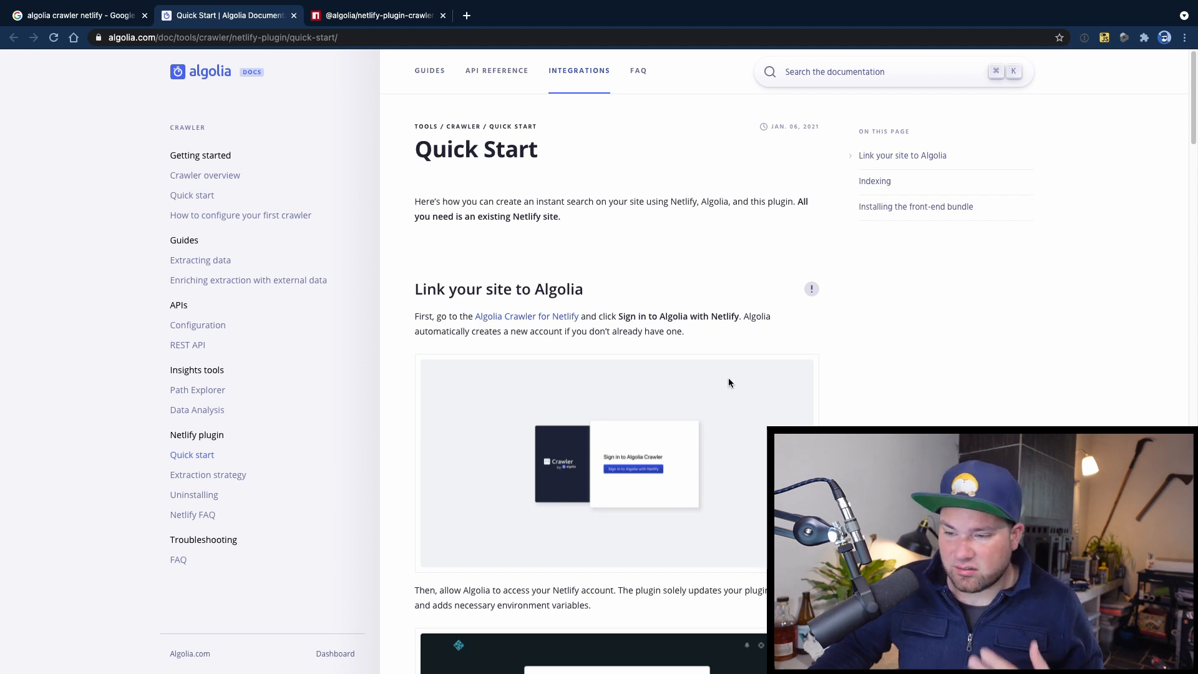
scroll("down", 3)
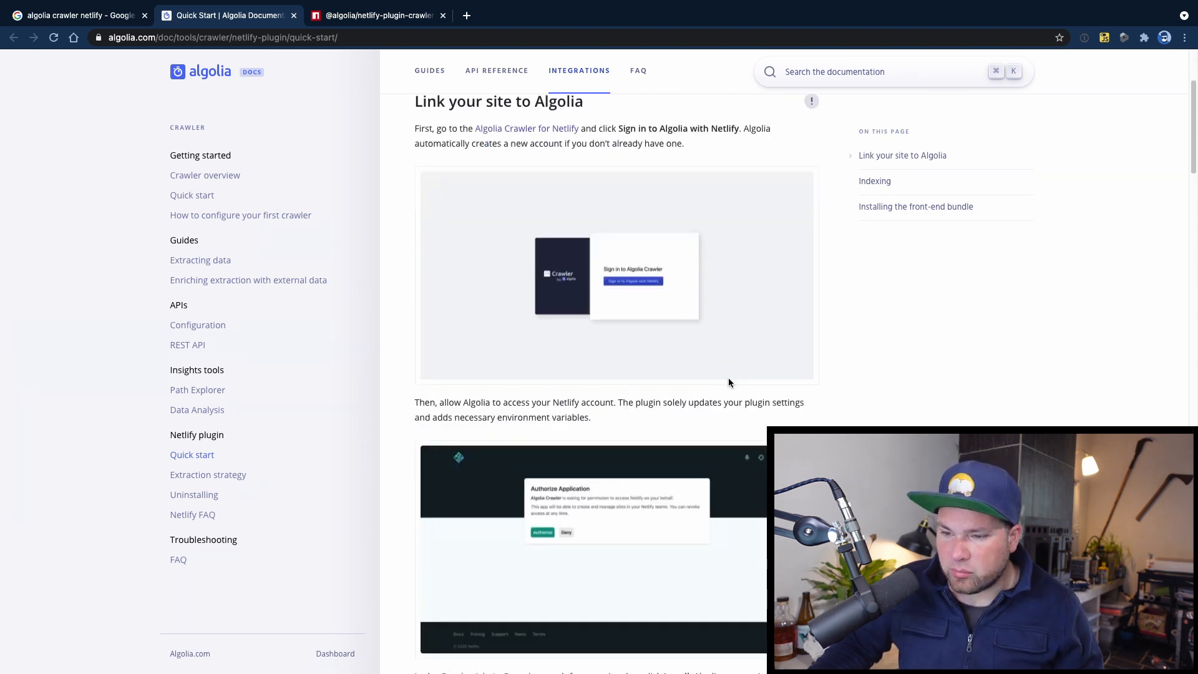
scroll("down", 3)
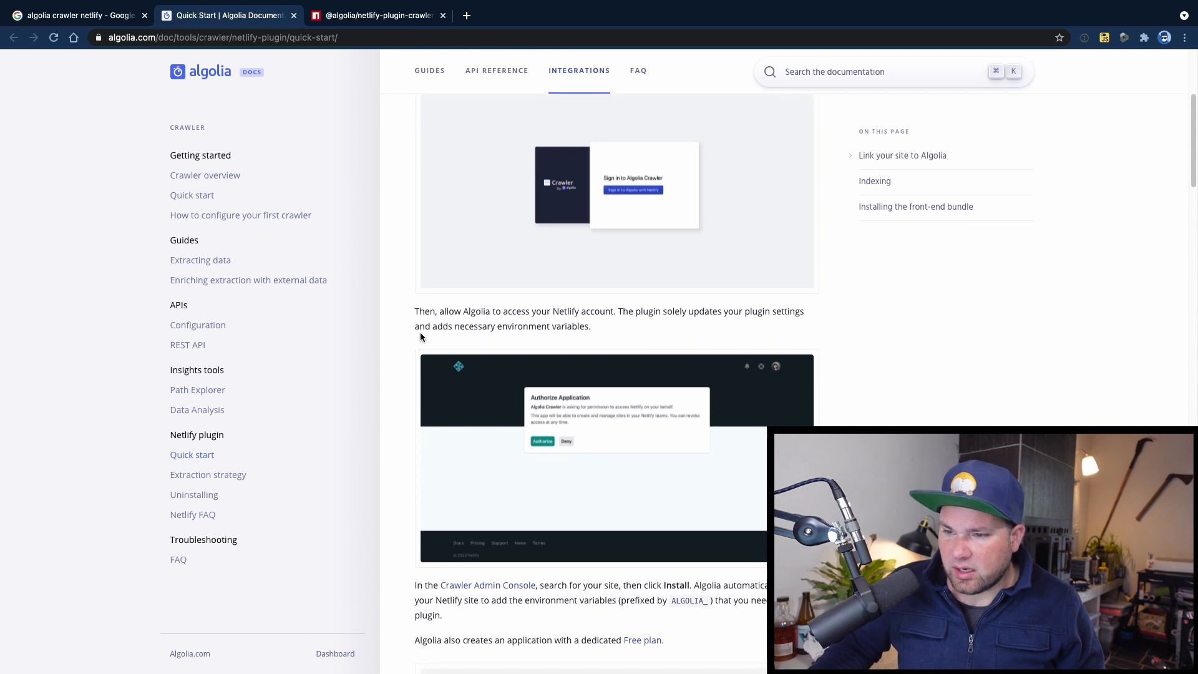
scroll("down", 3)
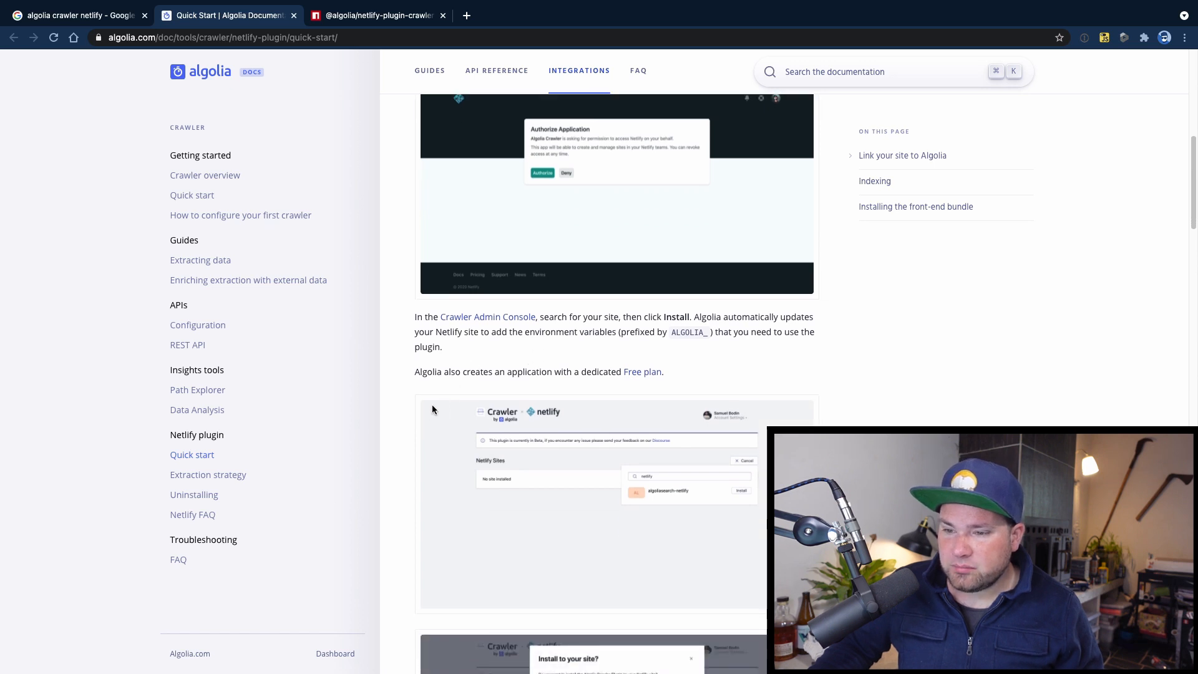
scroll("down", 3)
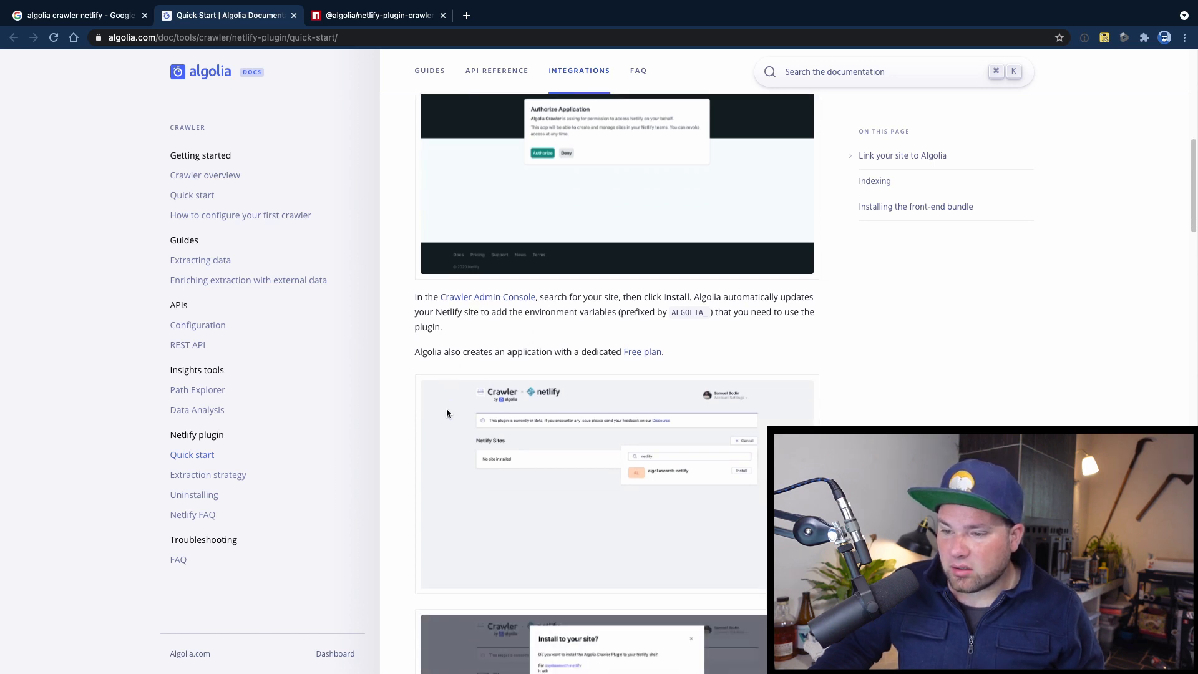
scroll("down", 3)
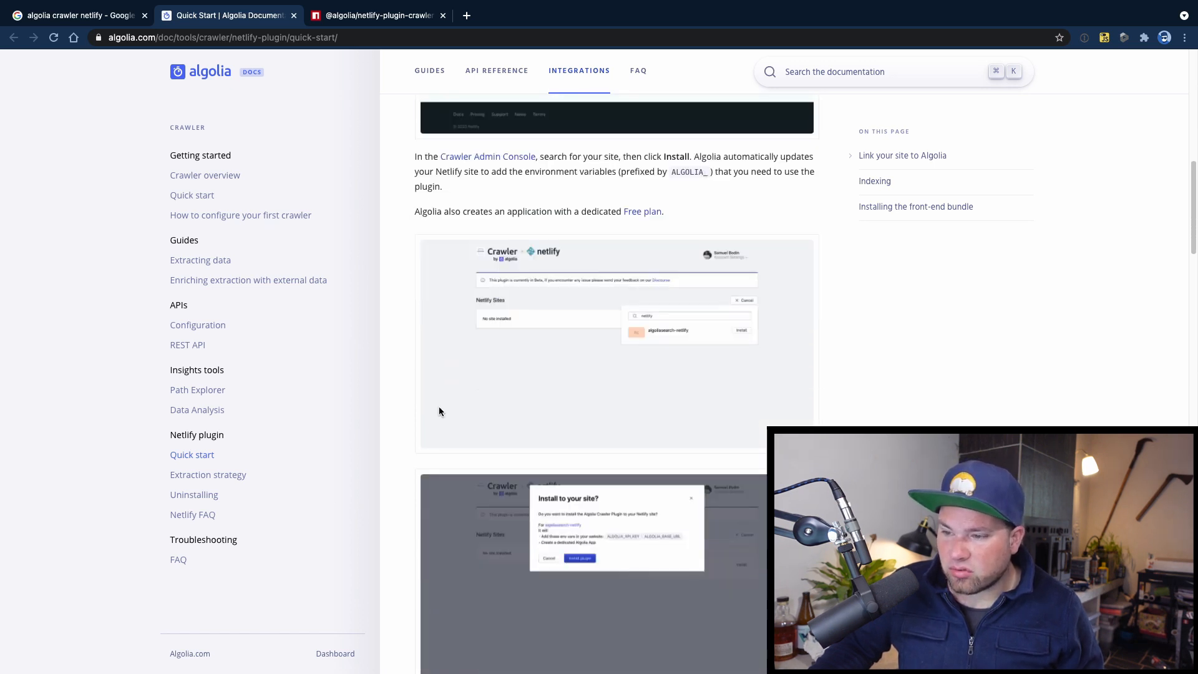
mouse_move(657, 337)
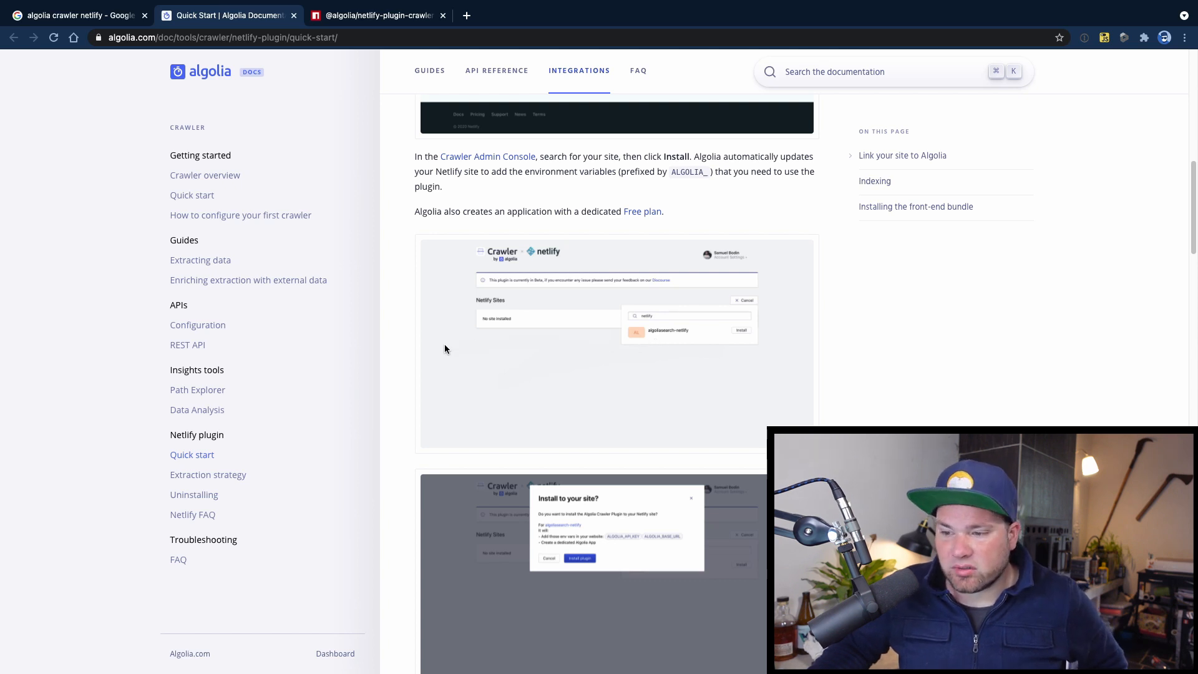
scroll("down", 3)
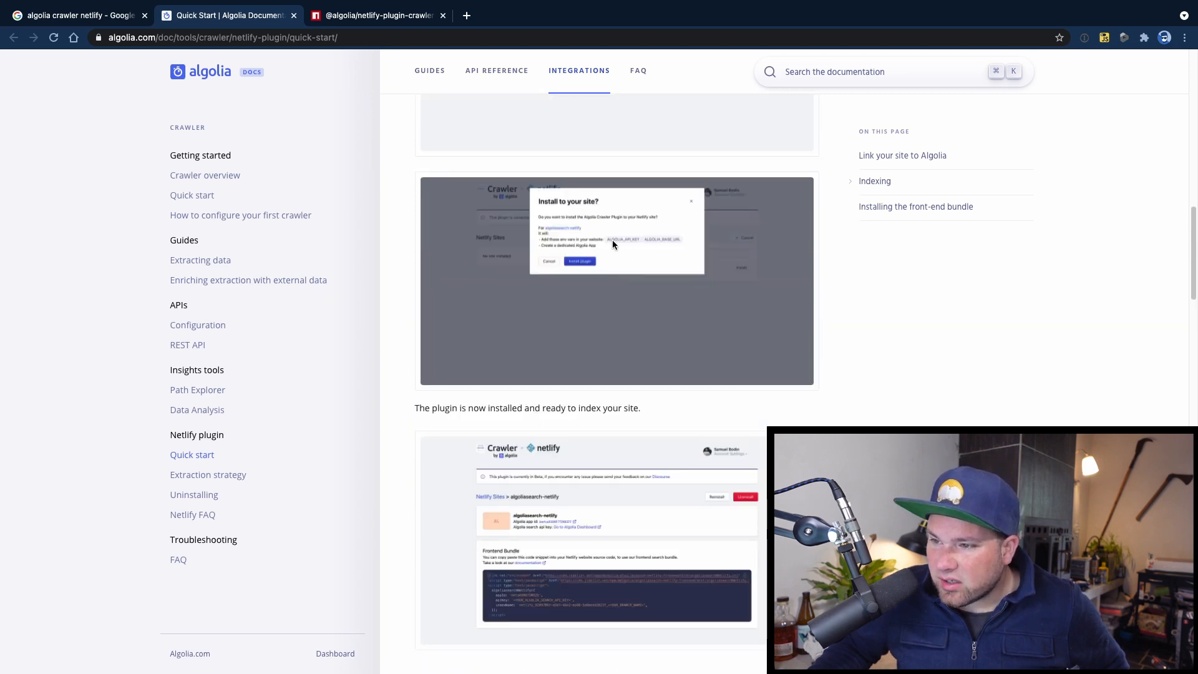
mouse_move(514, 305)
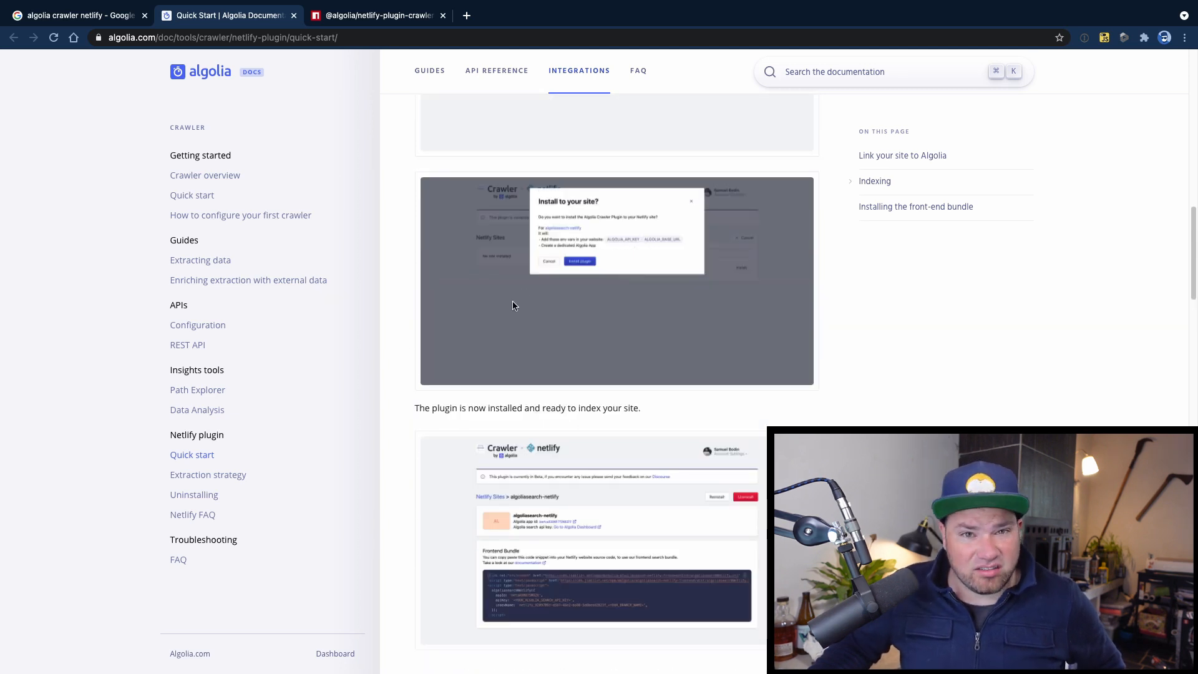
scroll("down", 3)
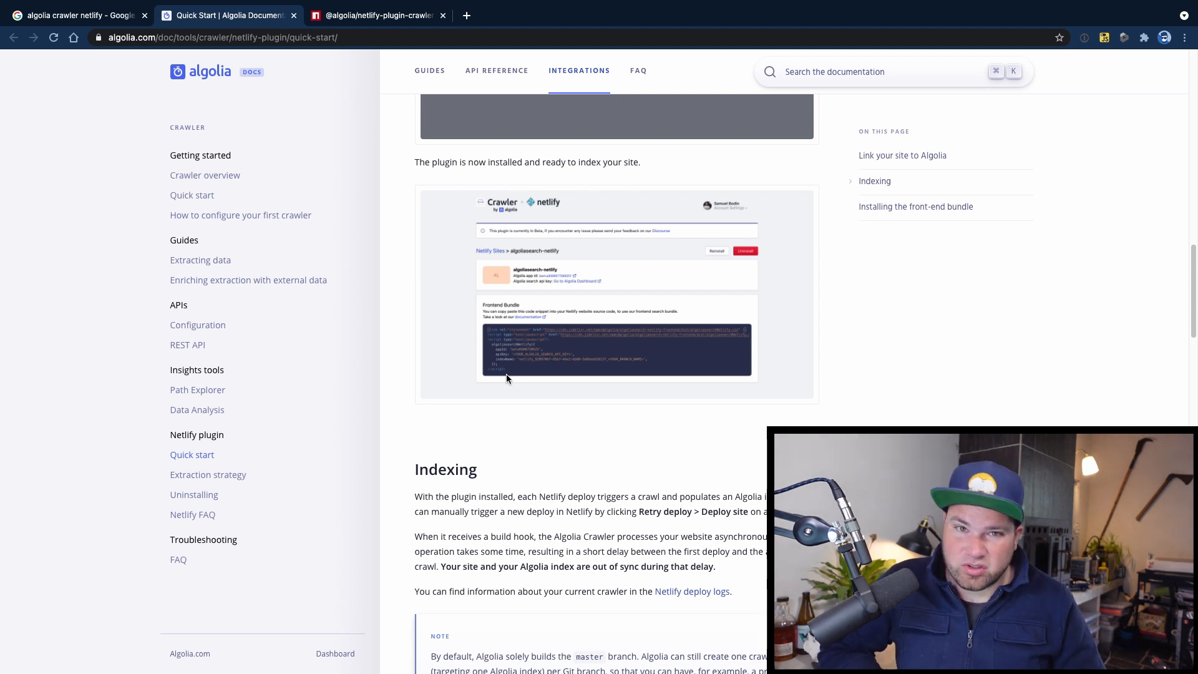
mouse_move(536, 369)
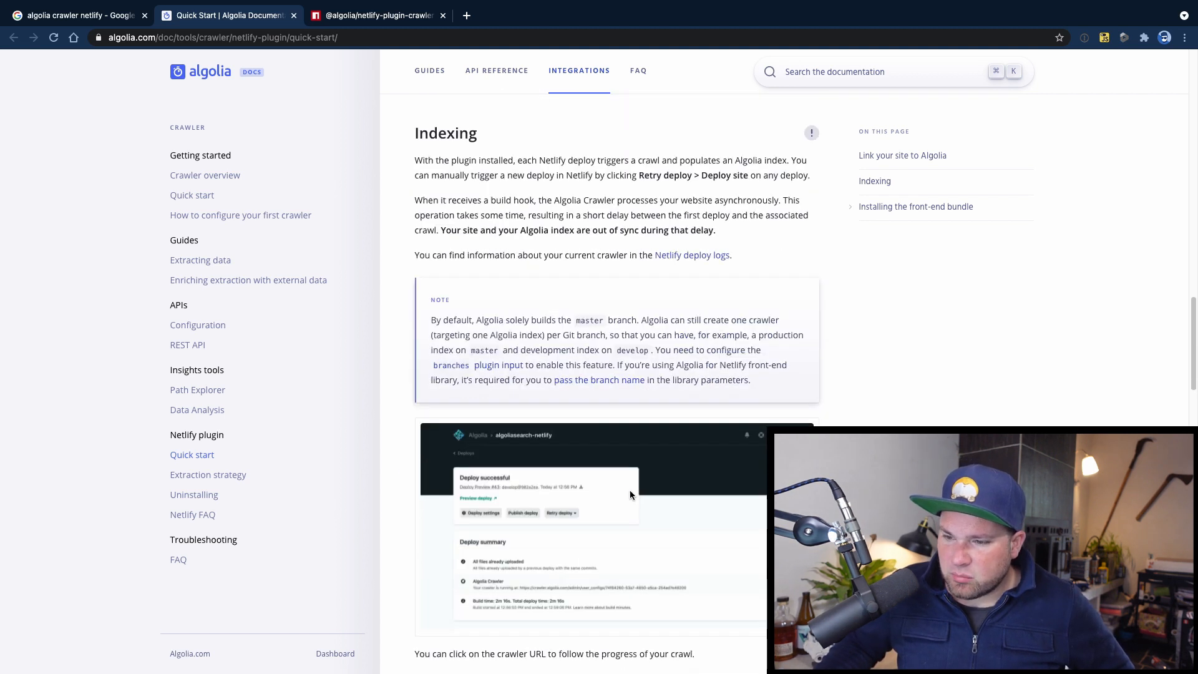
mouse_move(575, 474)
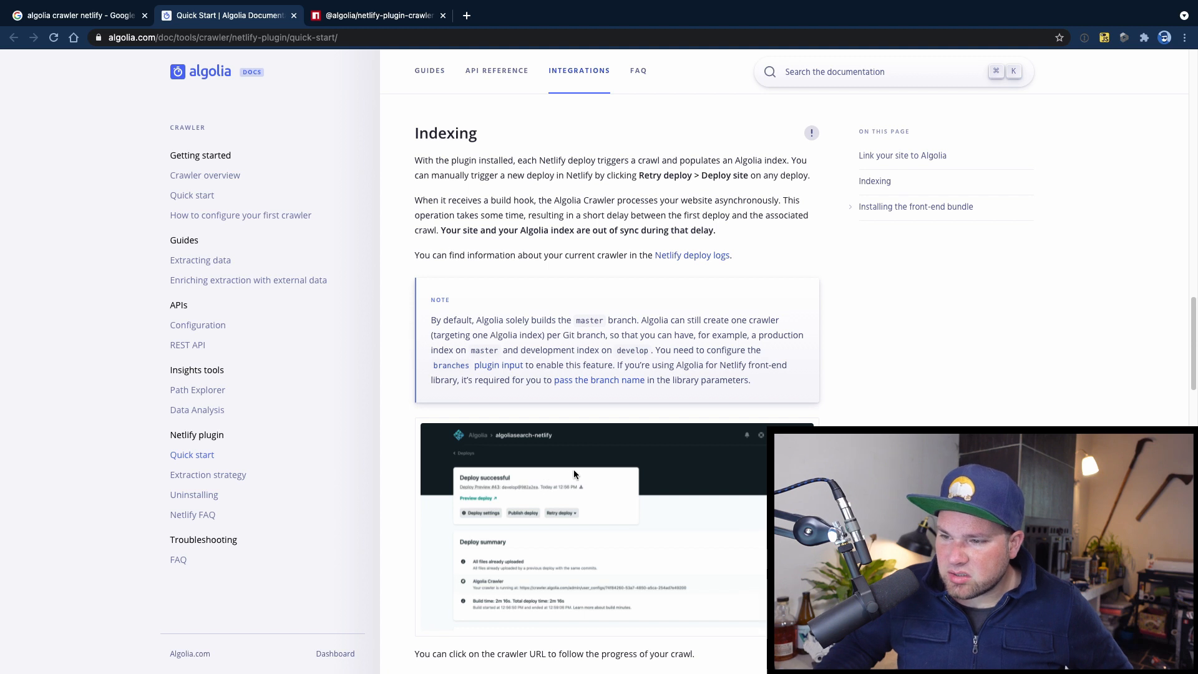
- Continue past the indexing screenshots down to the front-end bundle HTML snippet
scroll("down", 3)
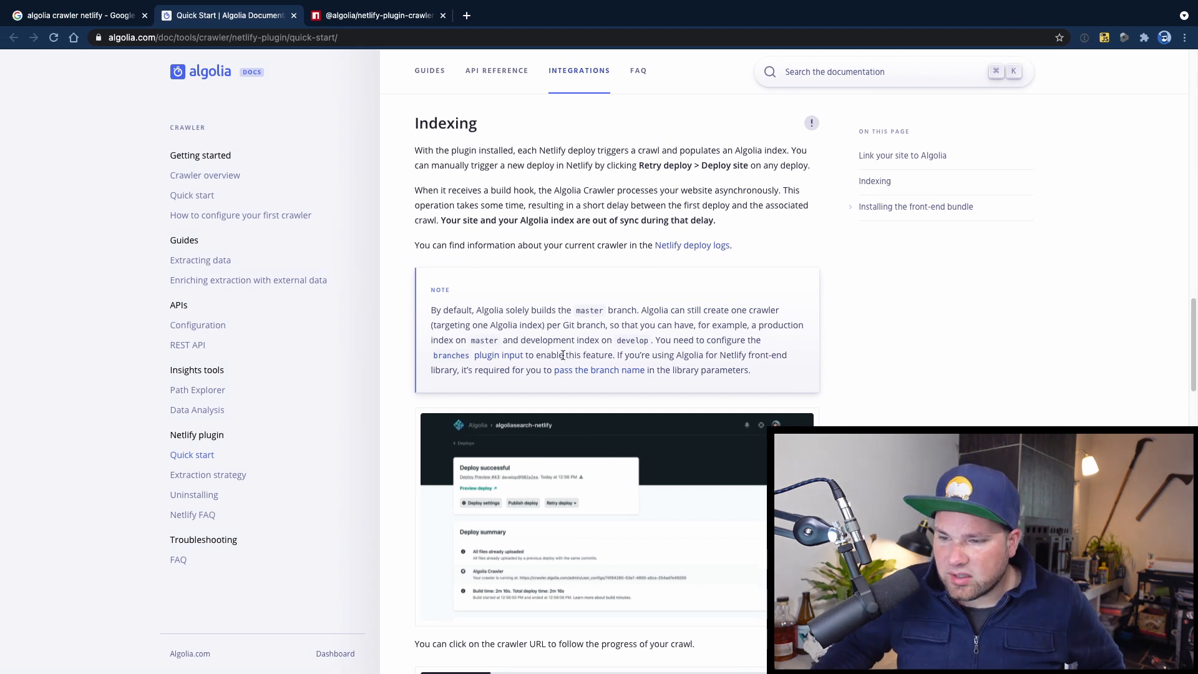
scroll("down", 3)
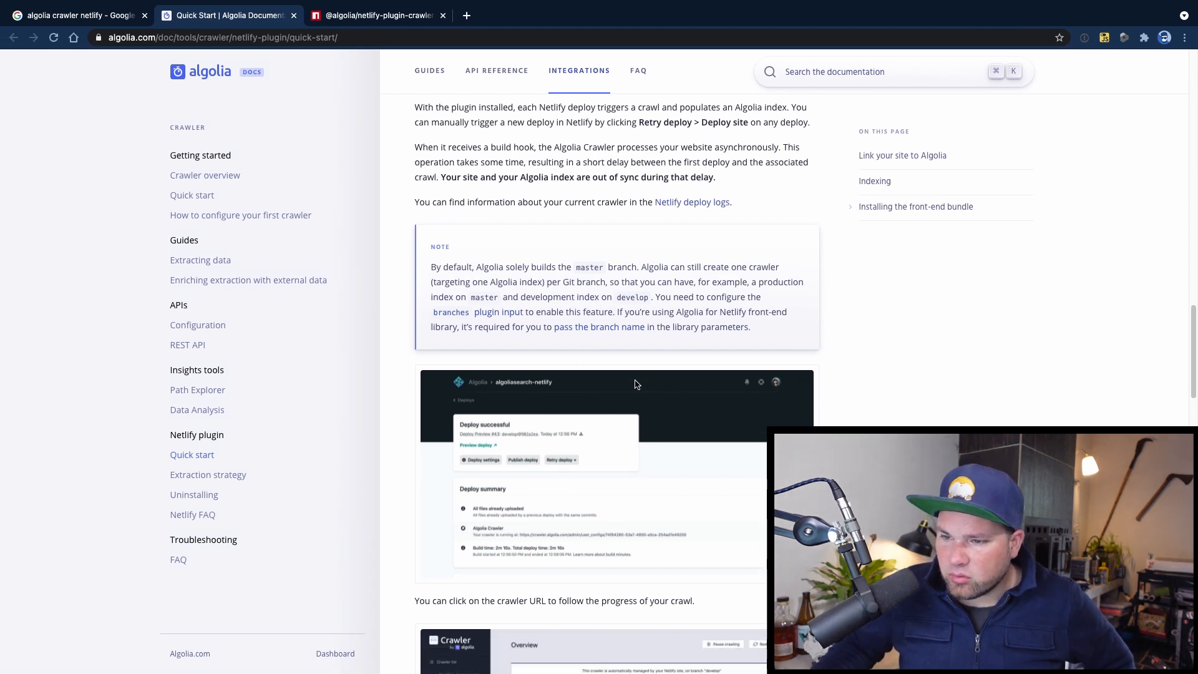
scroll("down", 3)
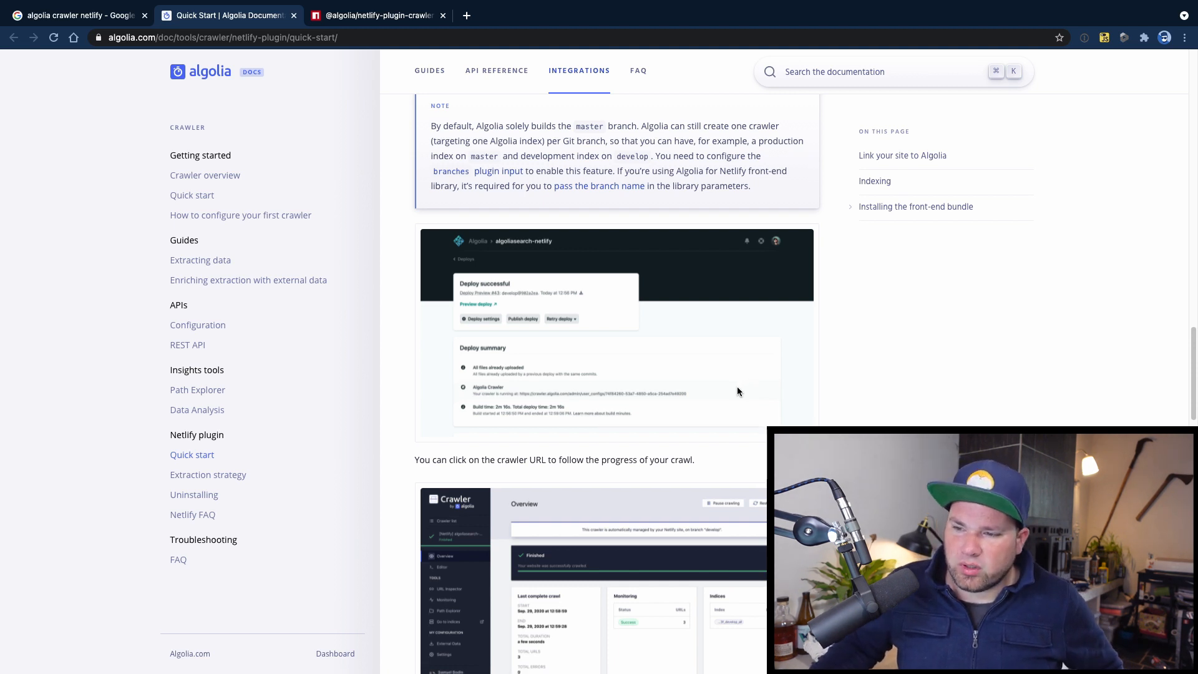
scroll("down", 3)
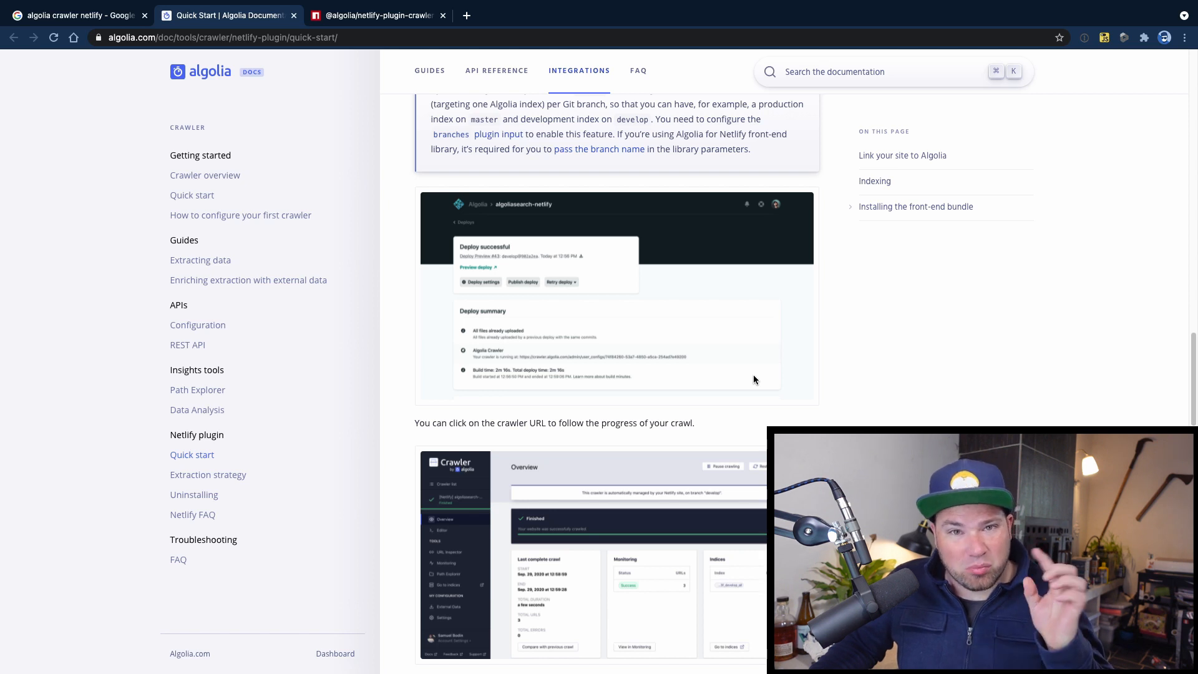
scroll("down", 3)
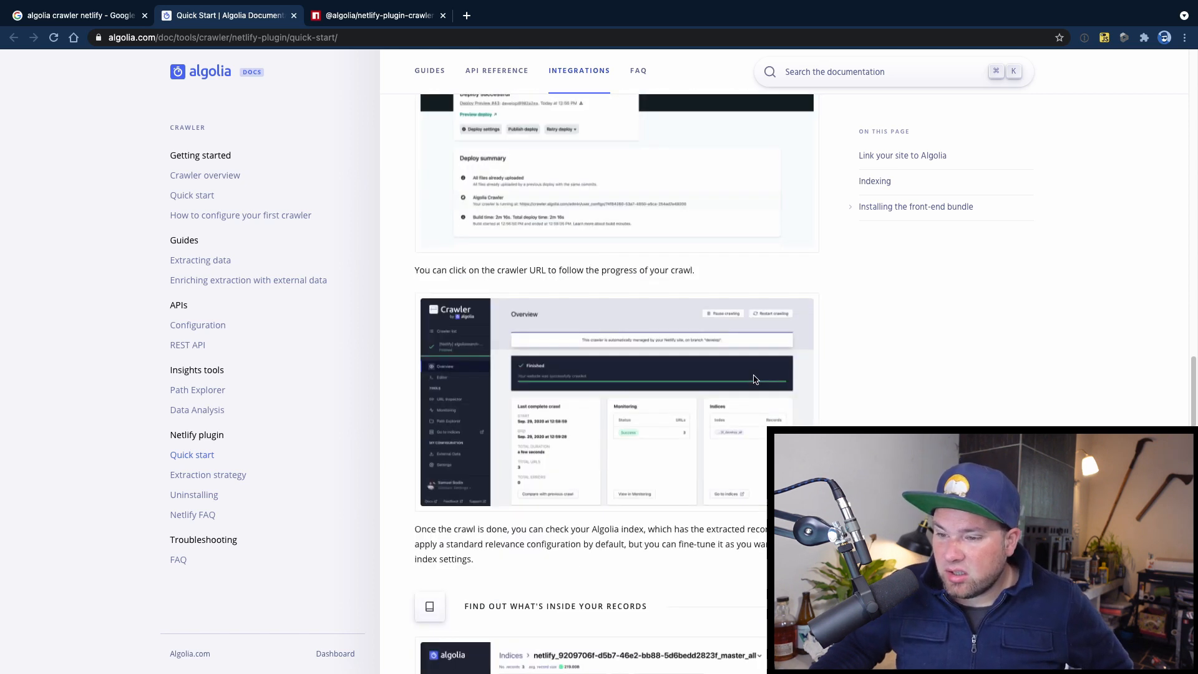
scroll("down", 3)
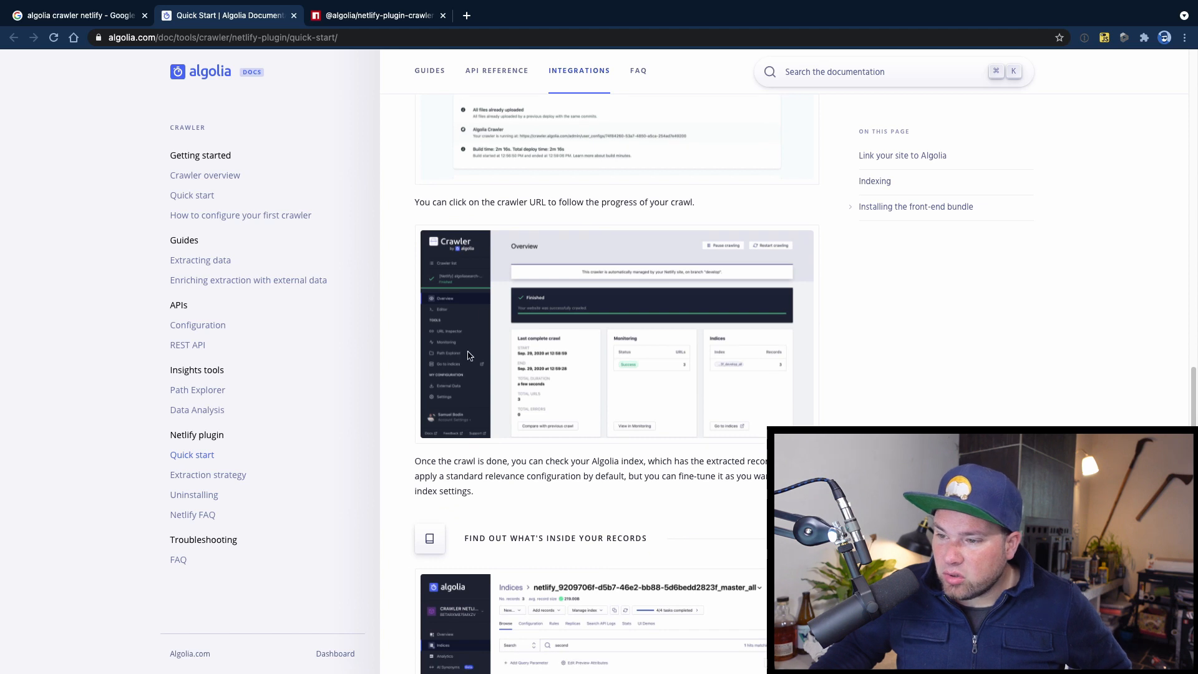
scroll("down", 3)
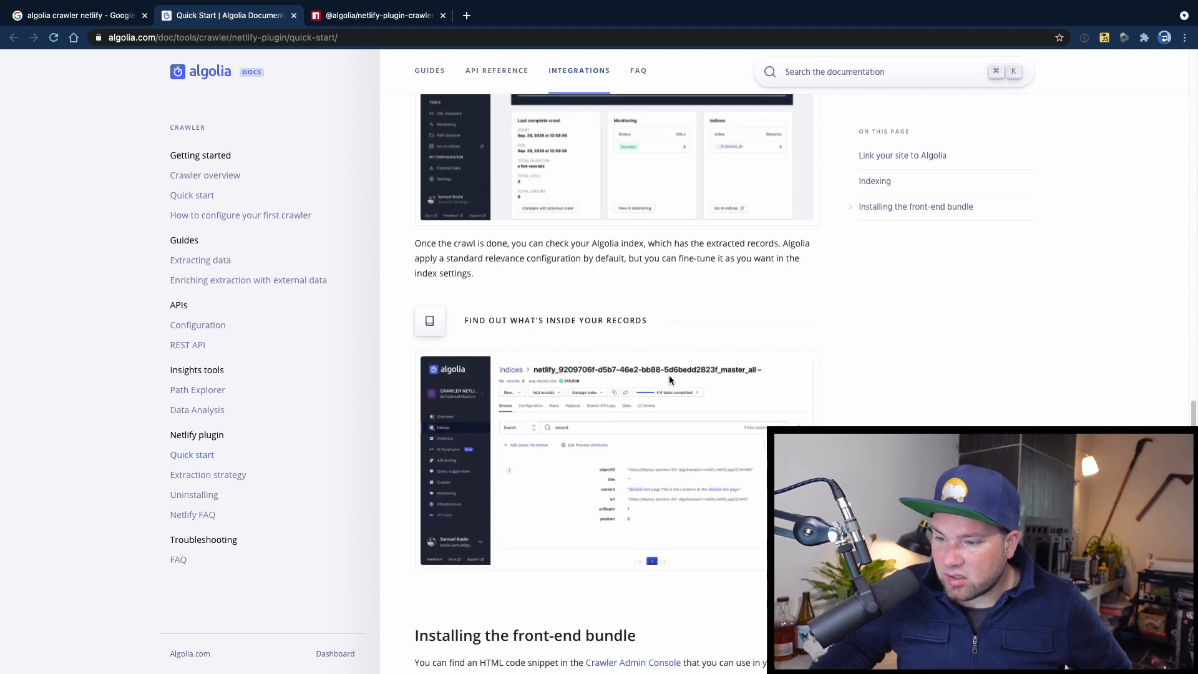
scroll("down", 3)
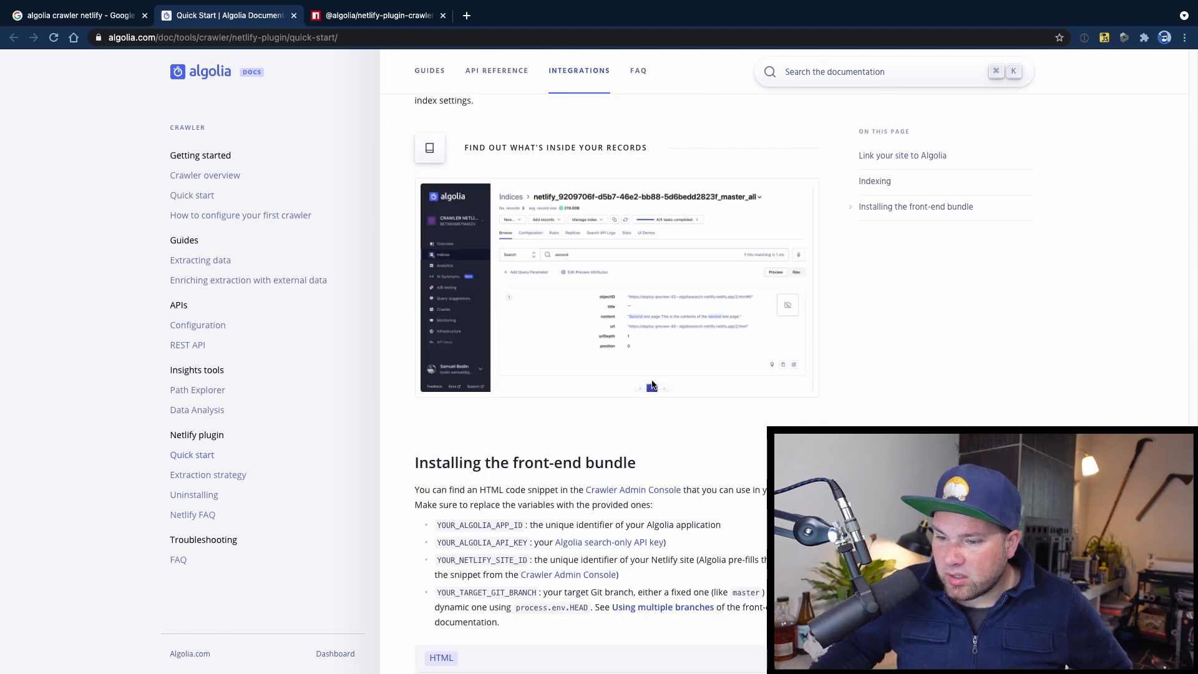
scroll("down", 3)
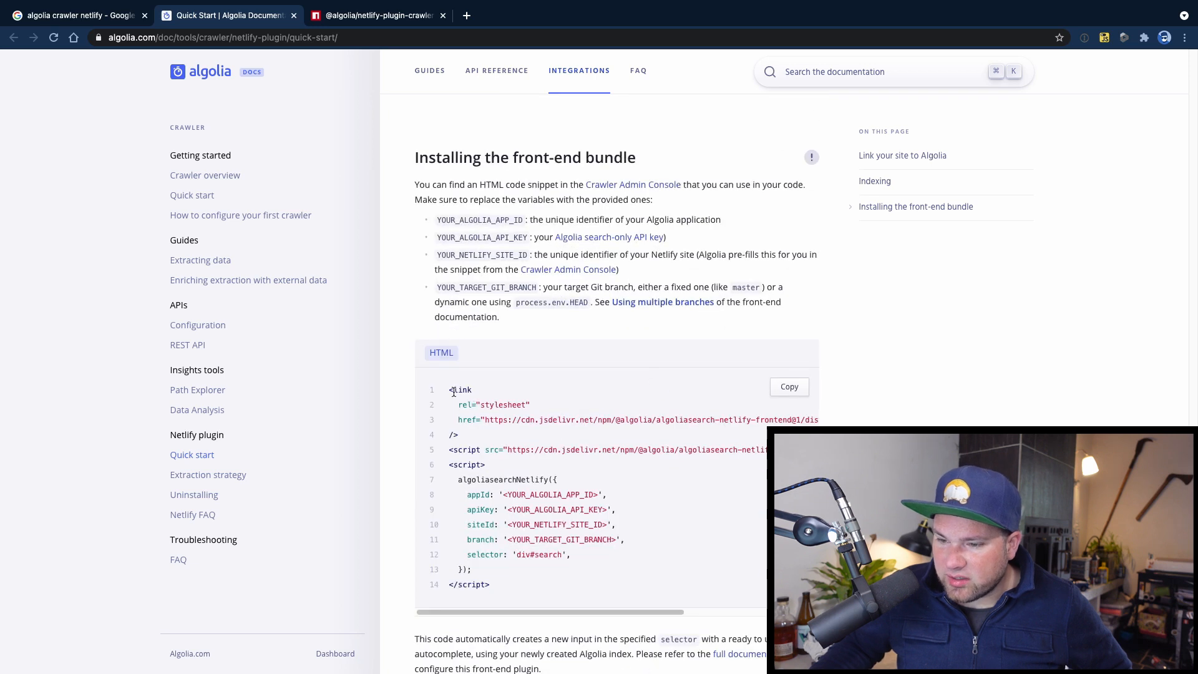
scroll("down", 3)
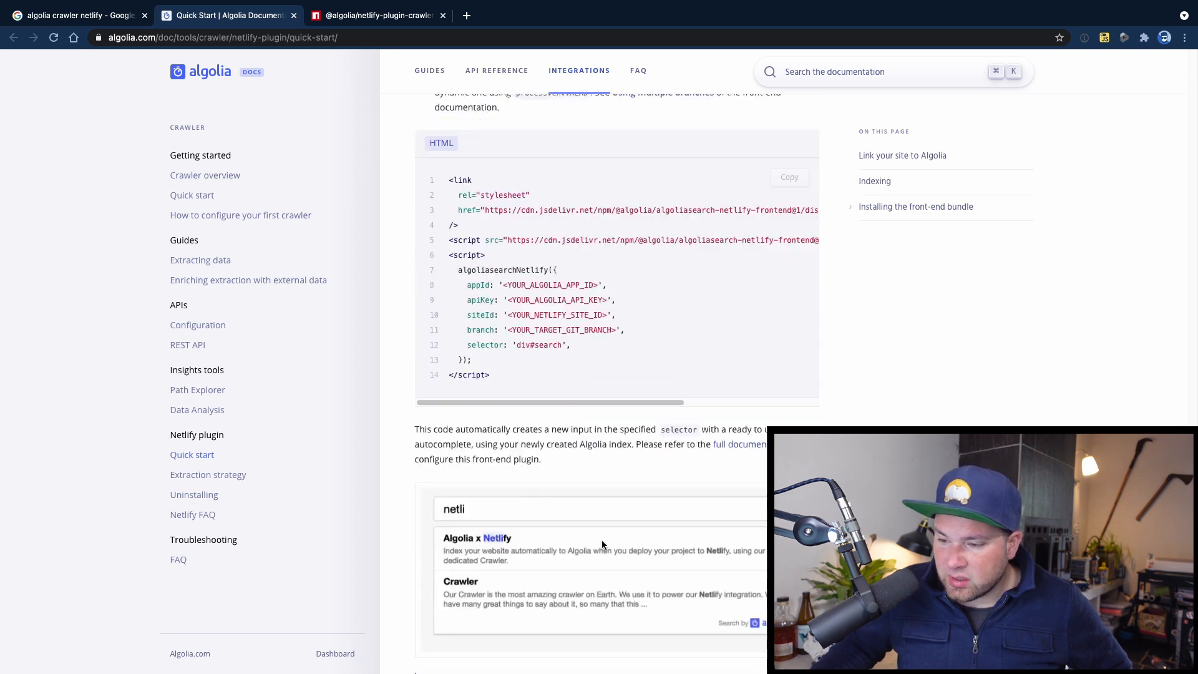
- Sign in to the Algolia Crawler with the Netlify account and authorize Algolia's access
scroll("down", 3)
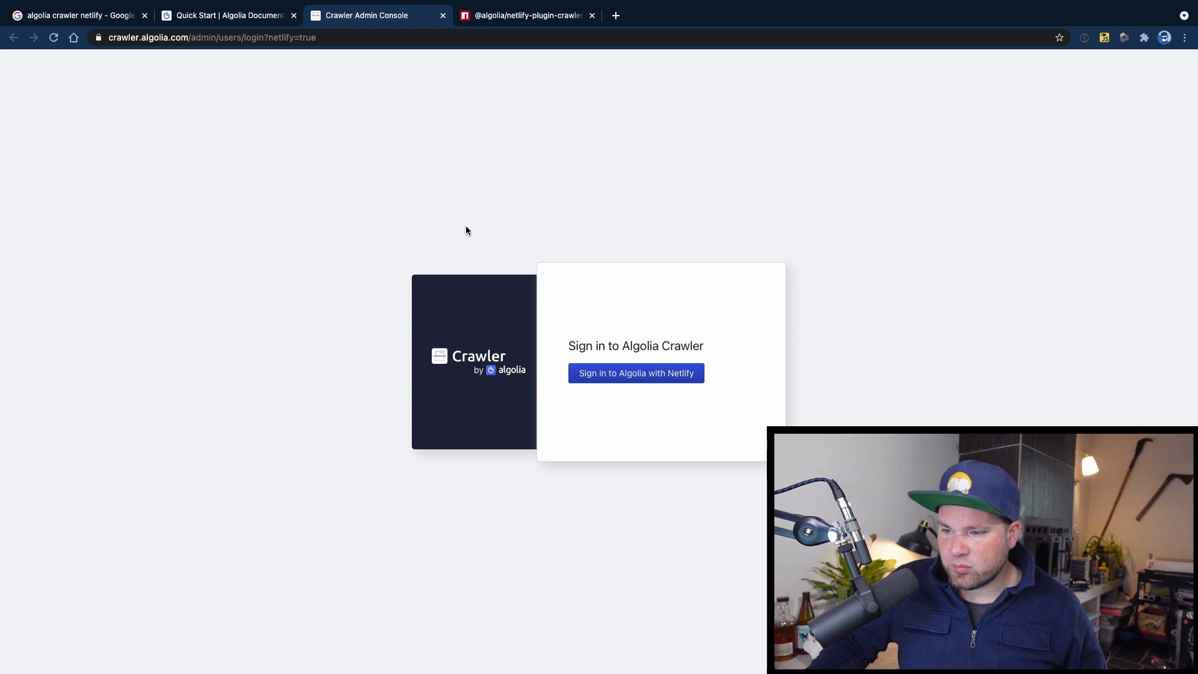
left_click(636, 372)
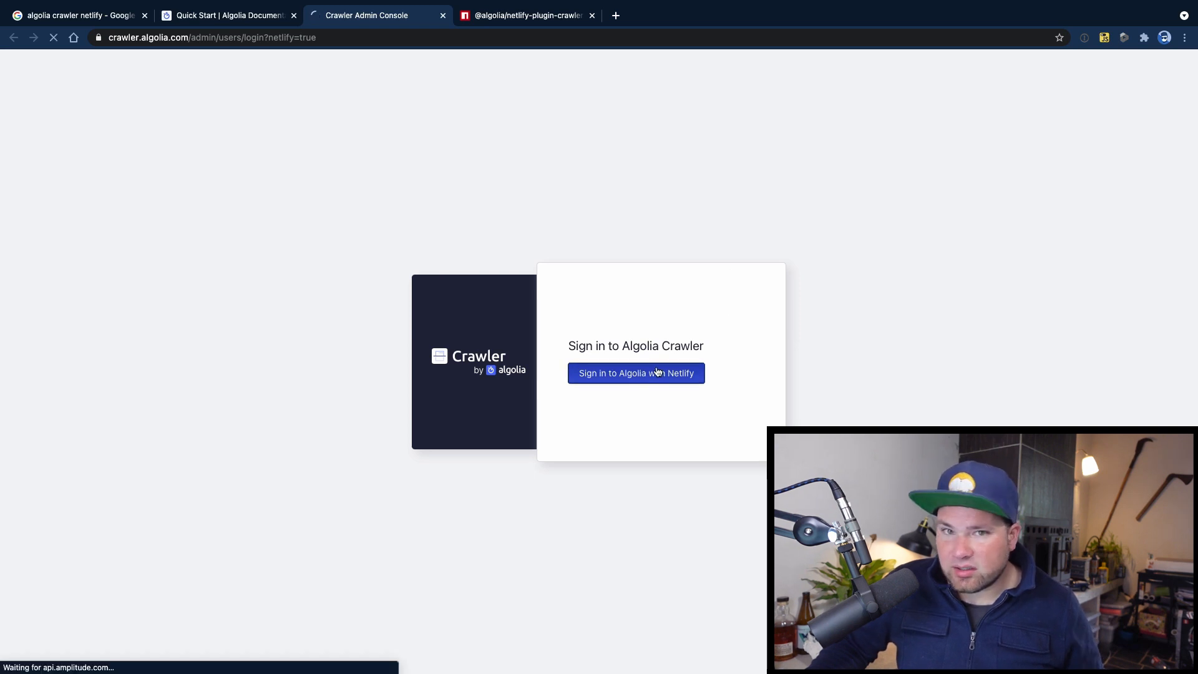
left_click(635, 373)
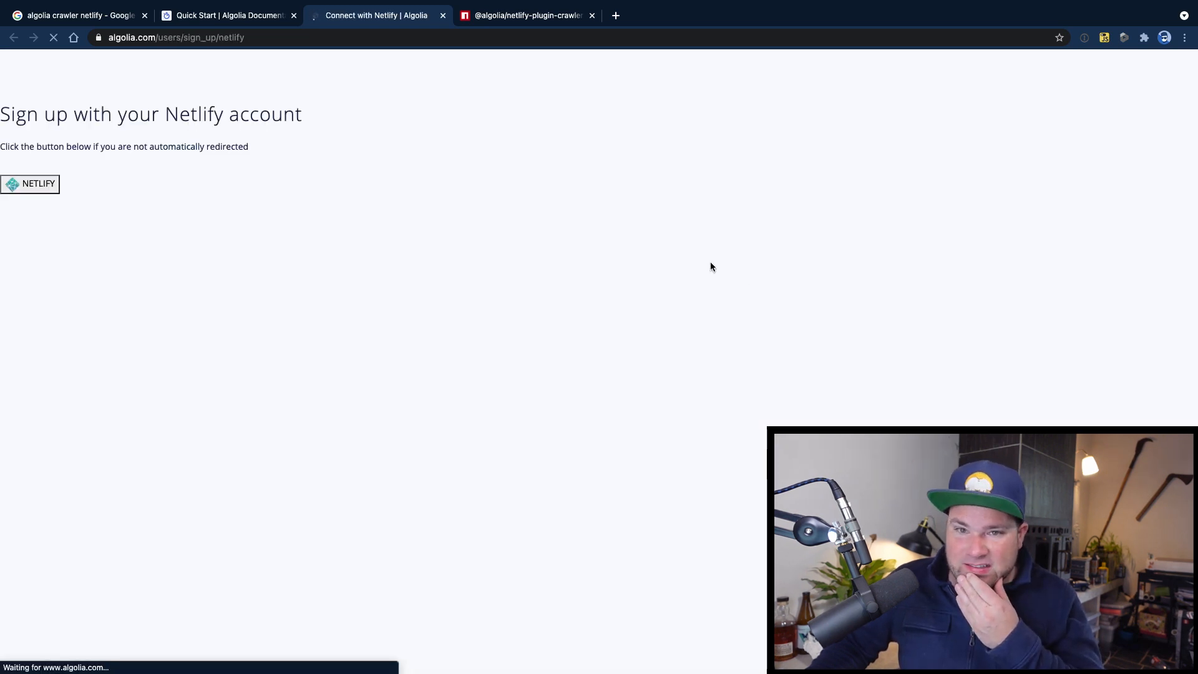
left_click(30, 184)
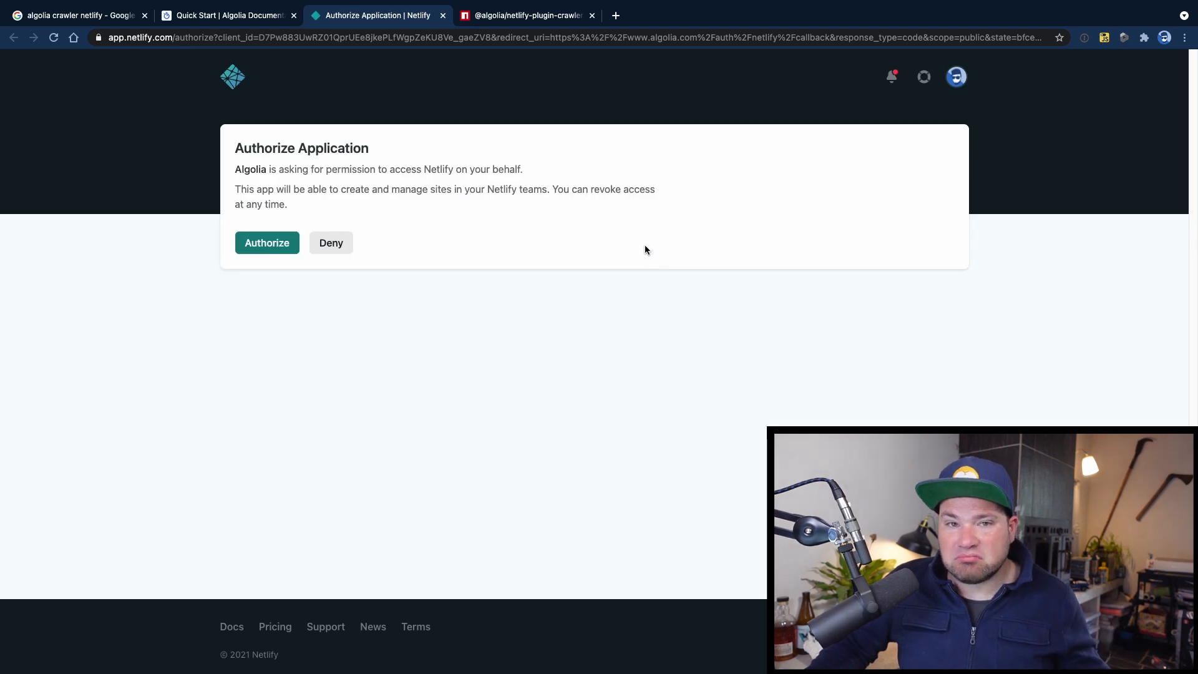
left_click(267, 242)
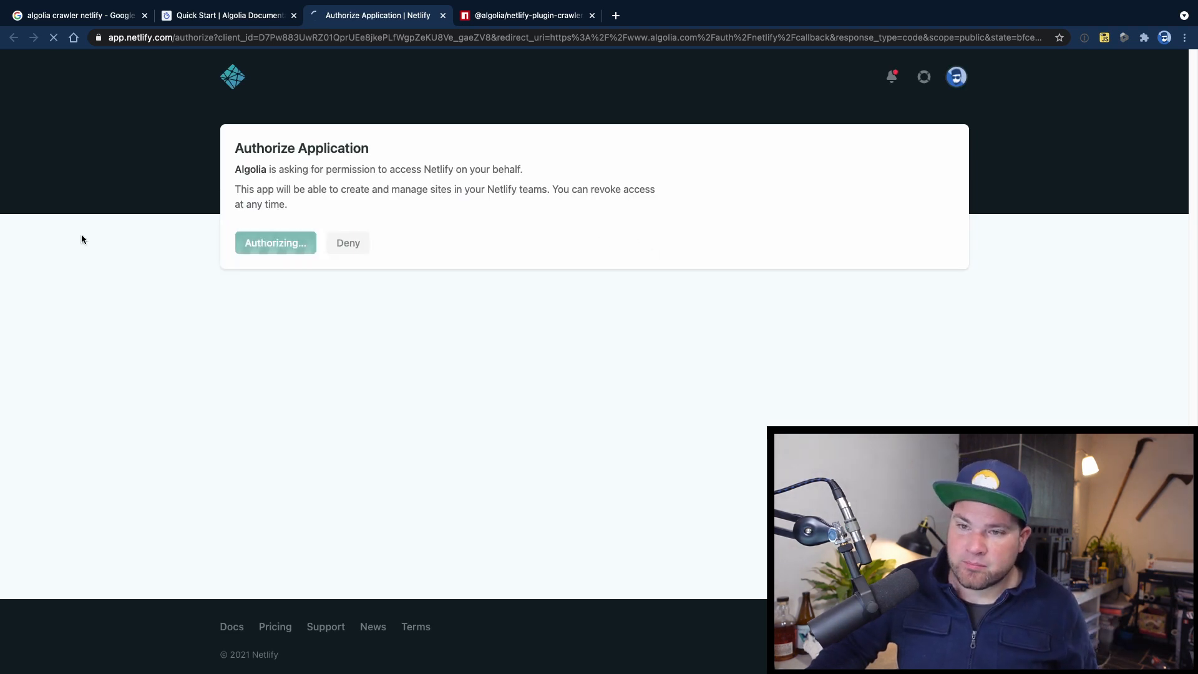
left_click(274, 242)
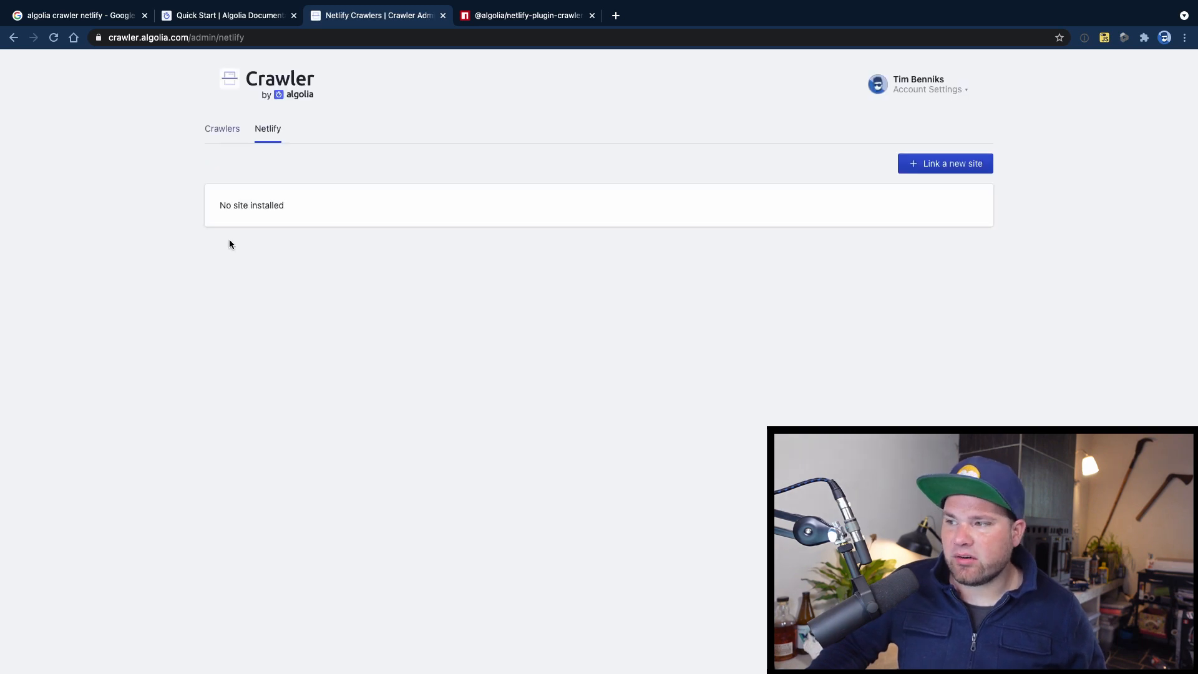
- Link the nostalgic-joliot-2055e1 site and install the crawler plugin on the EU West (c24-eu) cluster
left_click(945, 163)
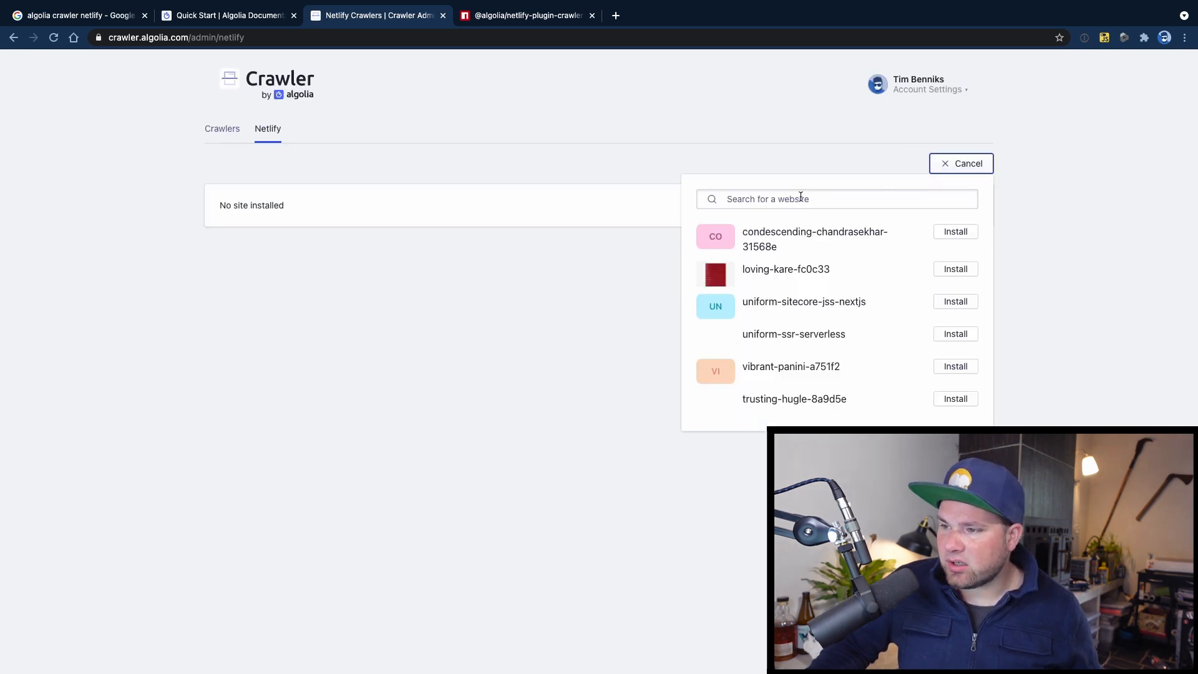
type("joliot")
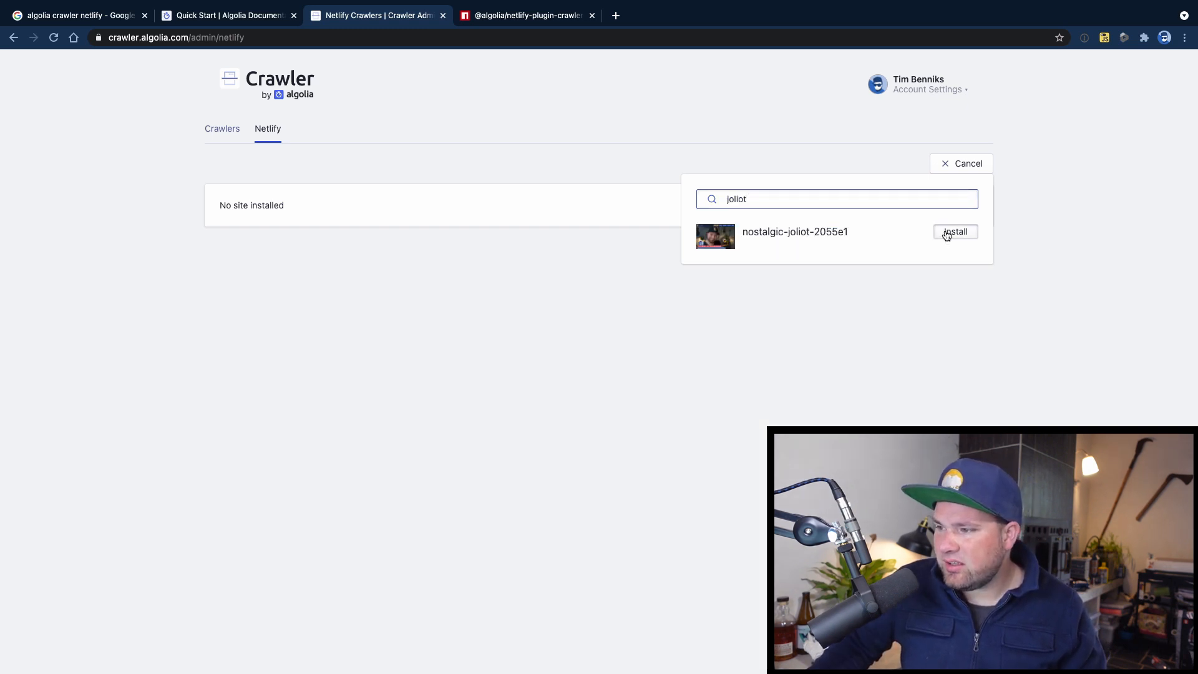
left_click(955, 232)
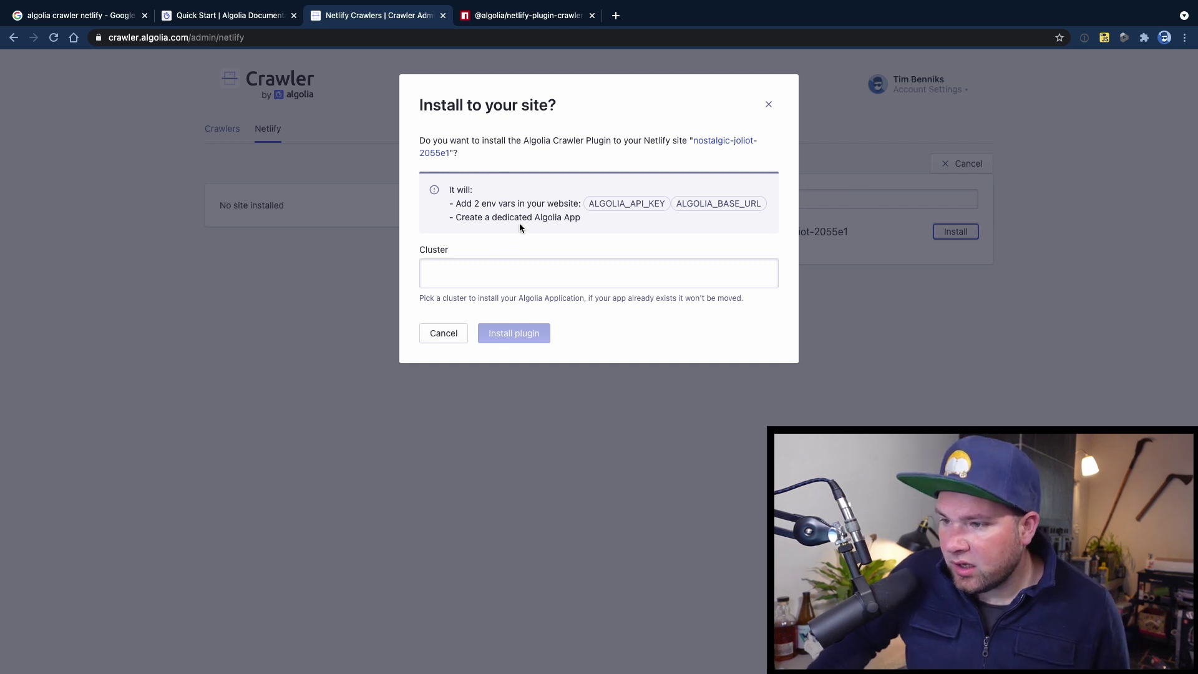
left_click(598, 273)
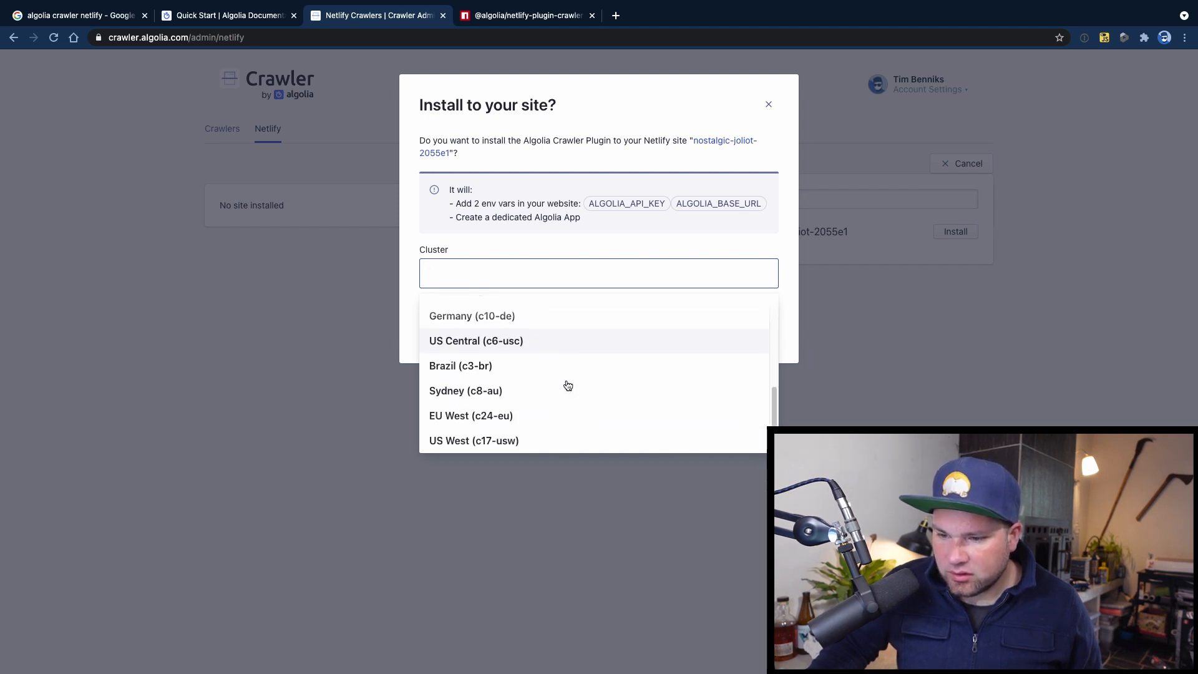
left_click(470, 416)
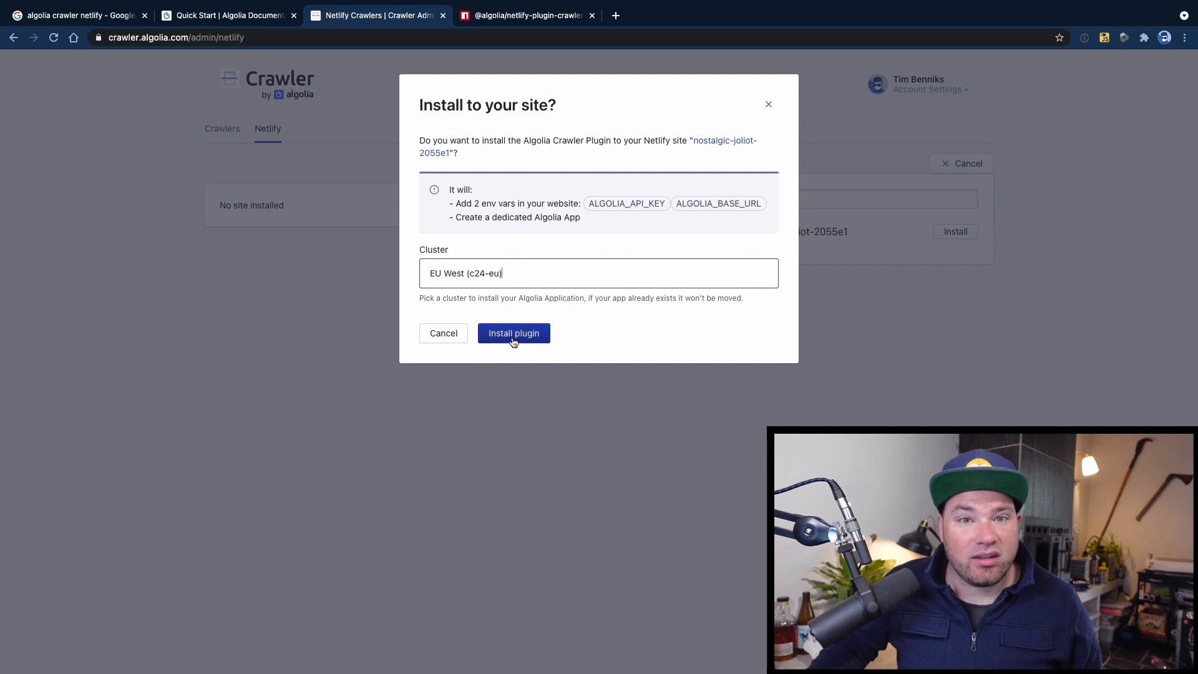
left_click(514, 333)
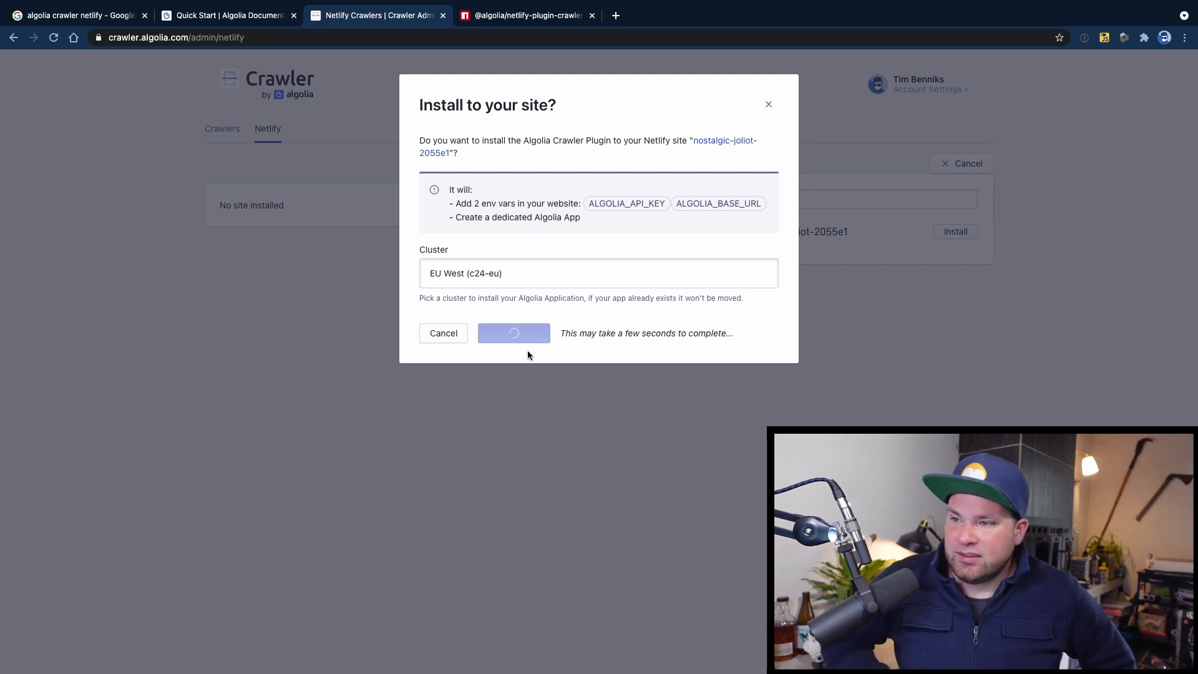
left_click(514, 331)
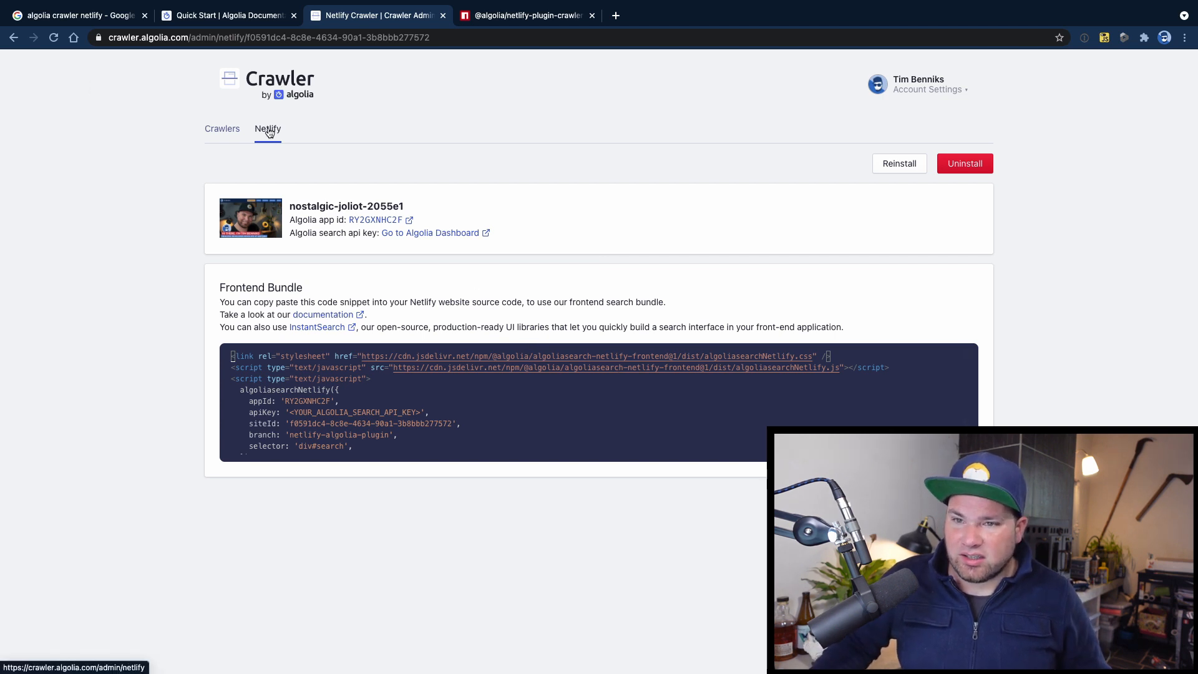
mouse_move(873, 181)
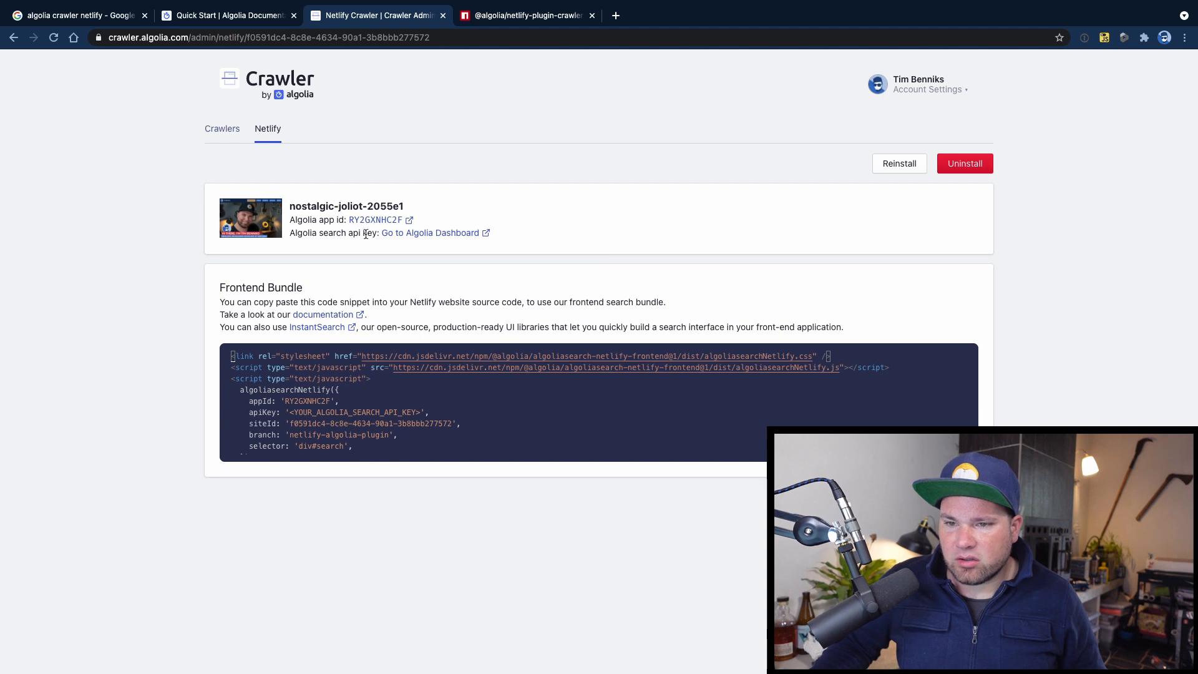
mouse_move(457, 238)
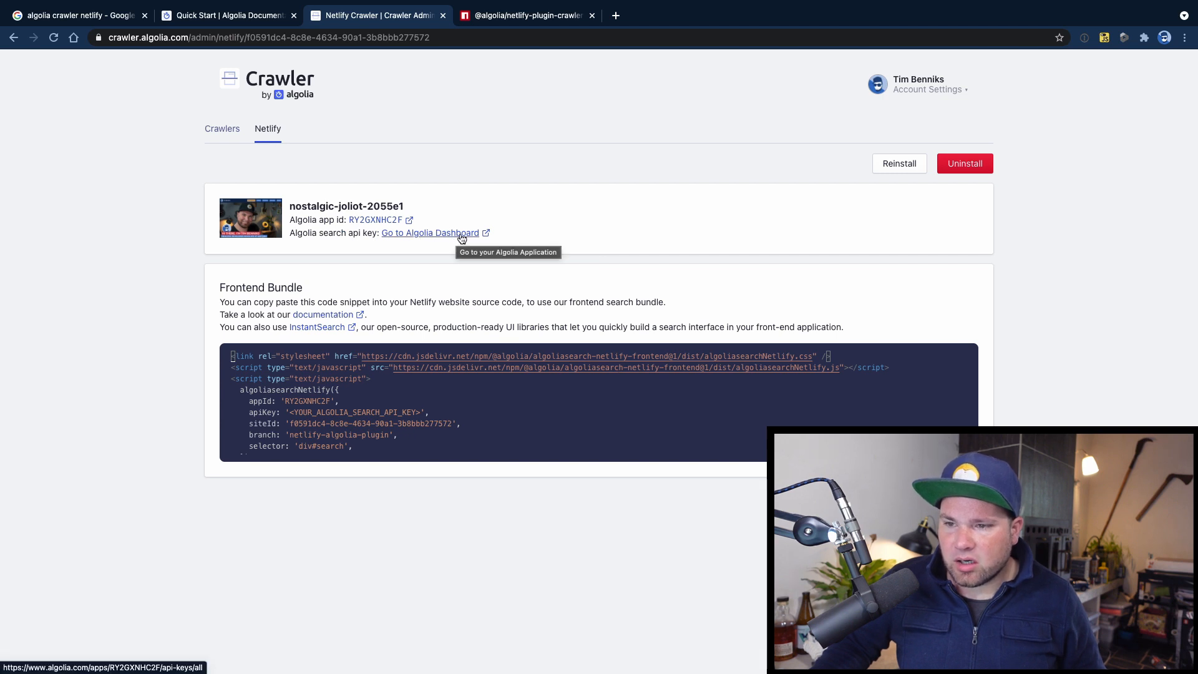
- Go to the new app's Algolia dashboard API Keys page, then move to the empty netlify.toml in VS Code
left_click(429, 232)
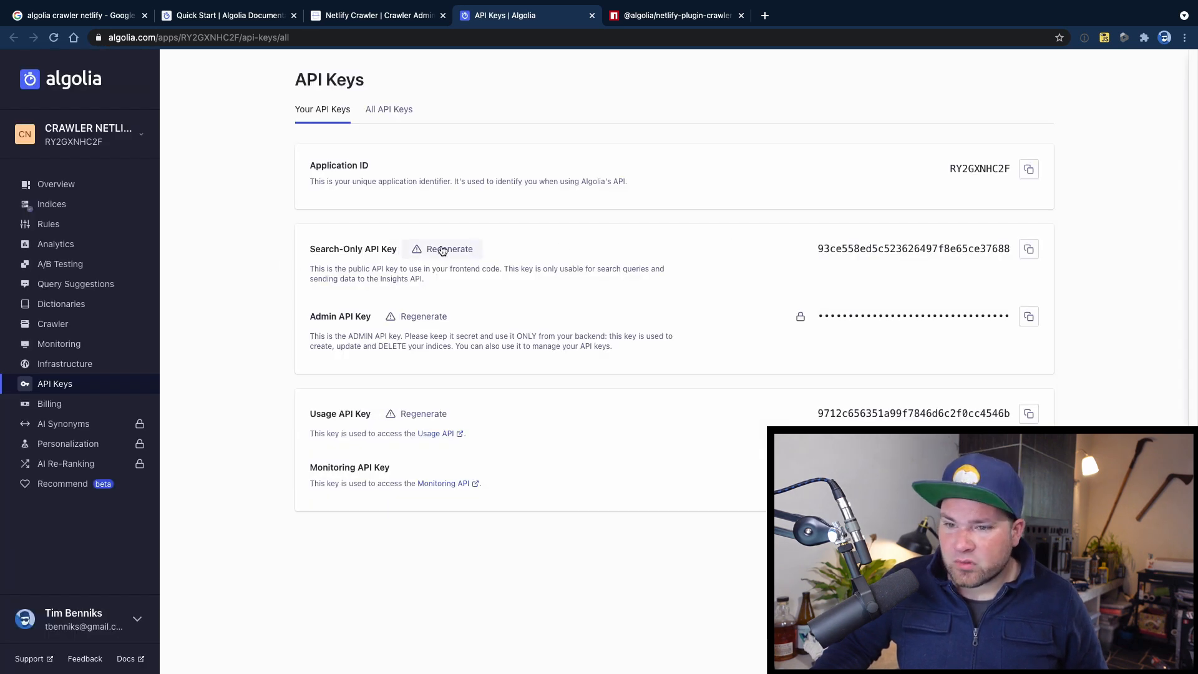
mouse_move(621, 170)
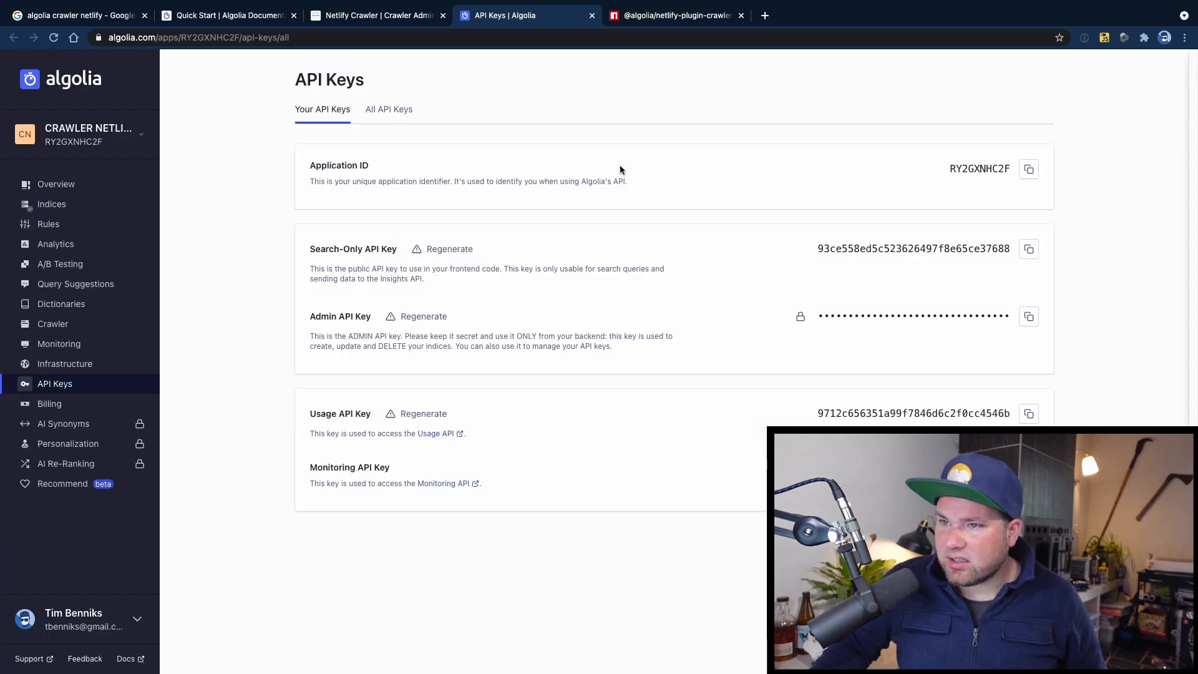
left_click(375, 15)
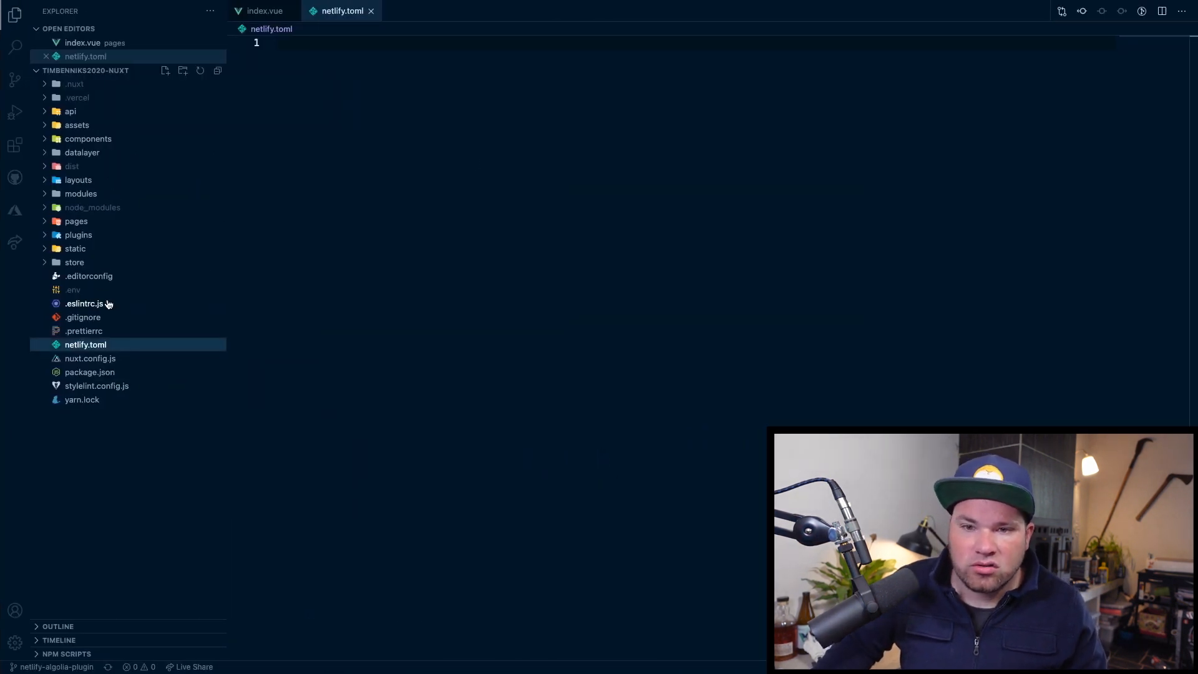
mouse_move(90, 342)
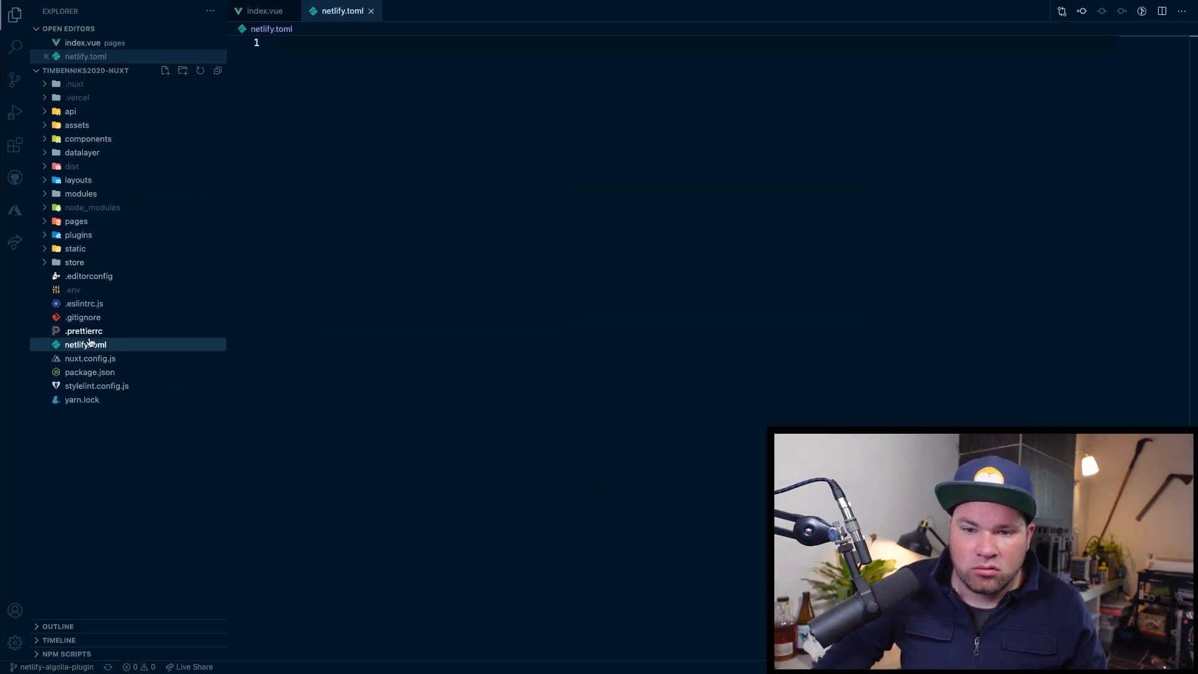
- In nuxt.config.js head, add the Algolia stylesheet link and the algoliasearch-netlify-frontend CDN script src
left_click(89, 358)
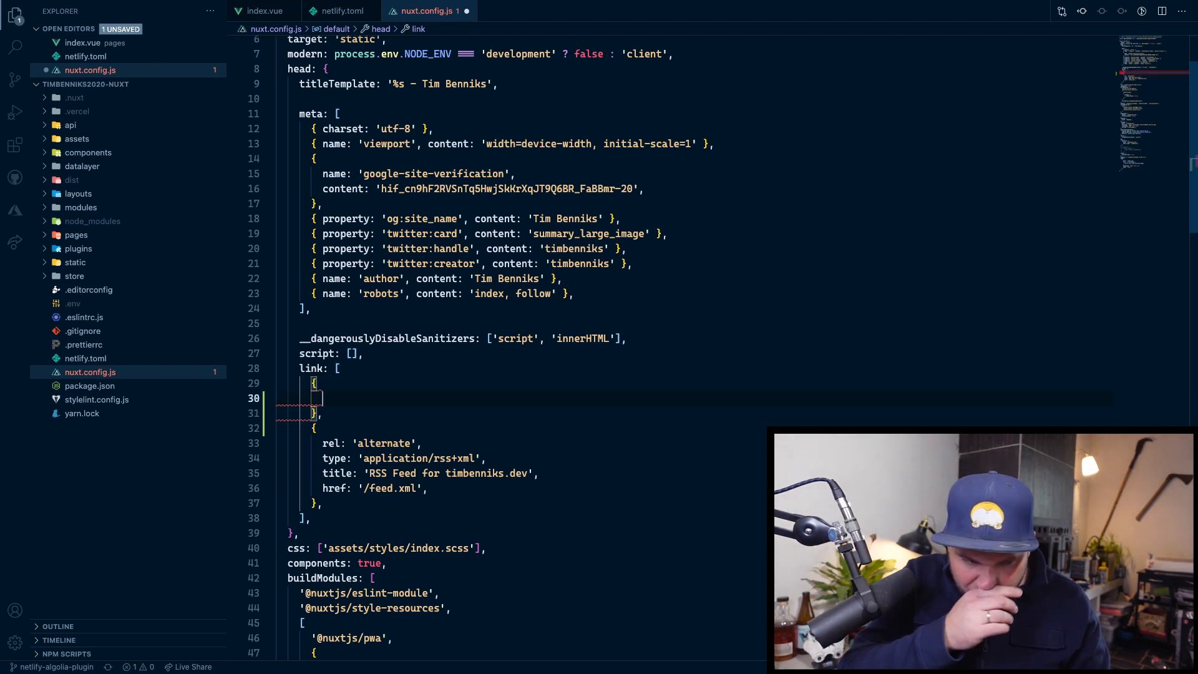
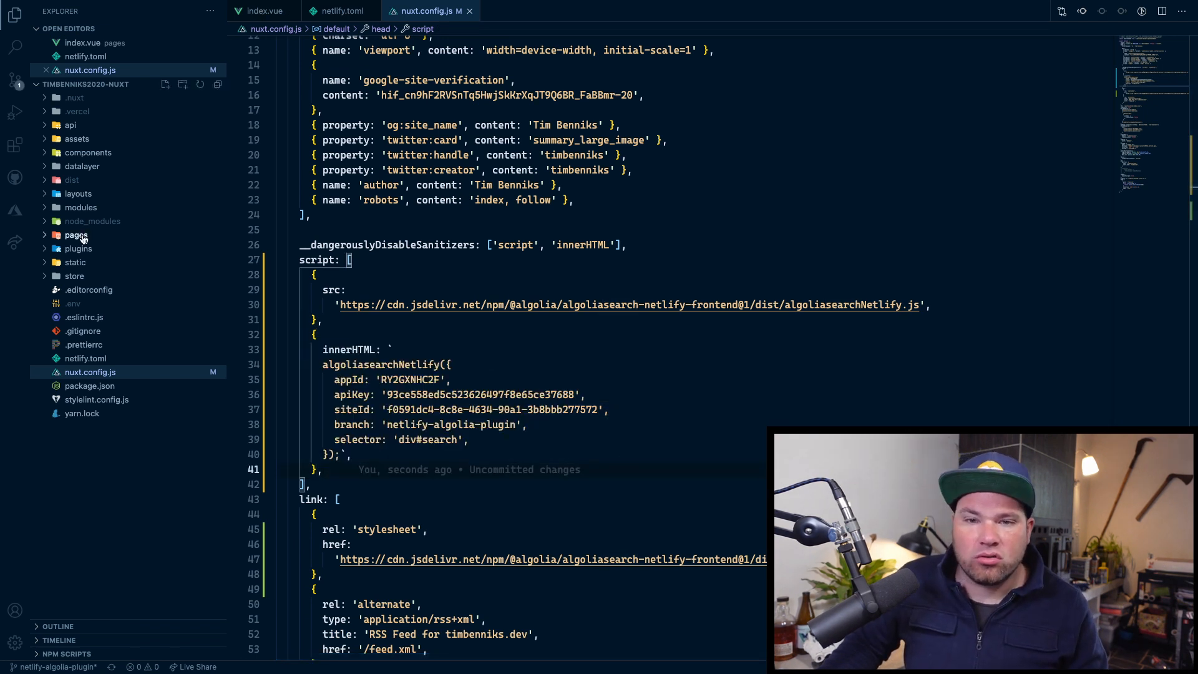
- Add <div id="search"></div> inside homepage-content in pages/index.vue and save
left_click(76, 234)
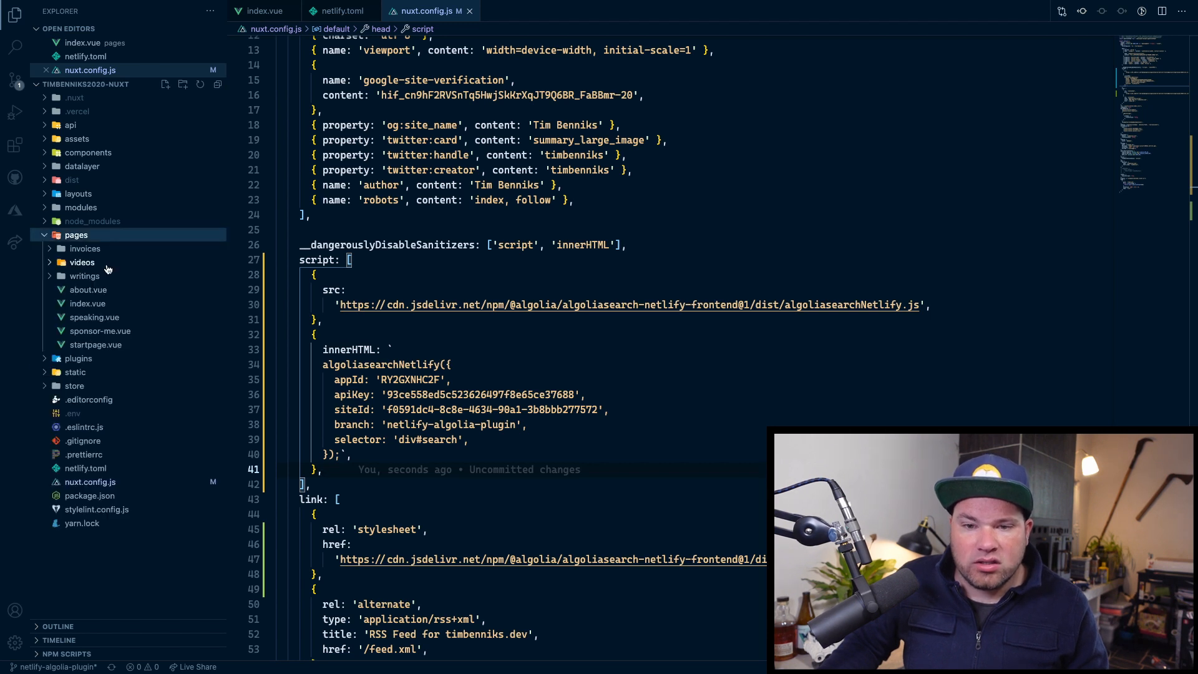
left_click(264, 11)
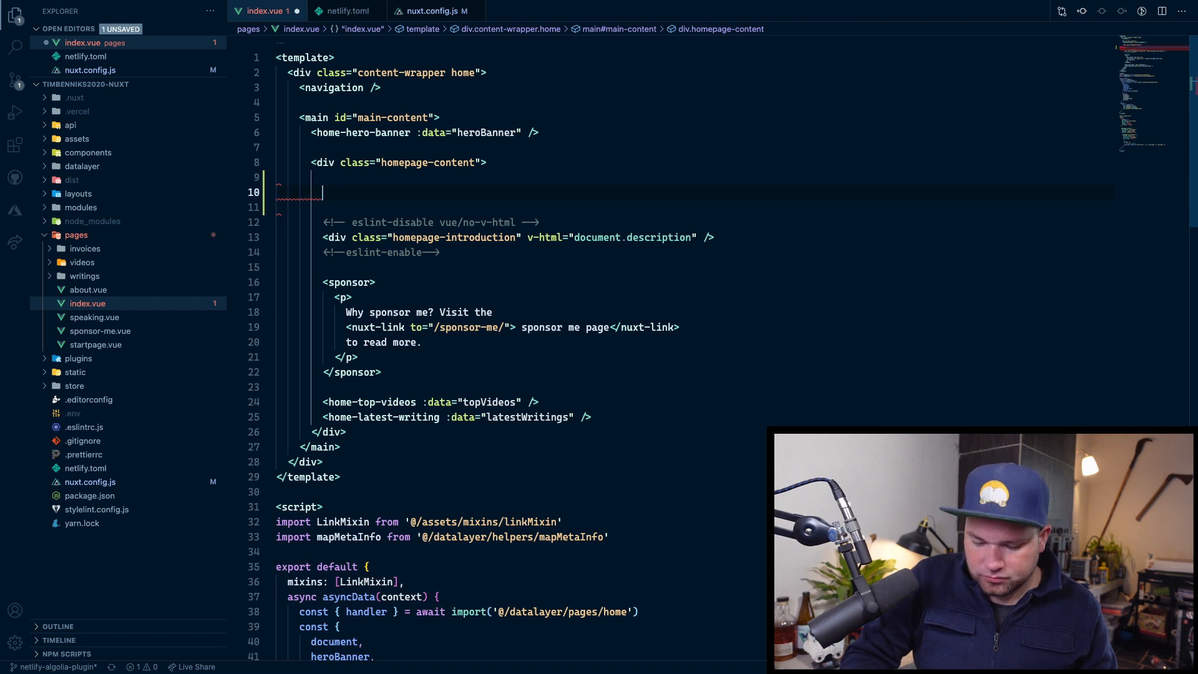
type("<div id=\"search\"></div>")
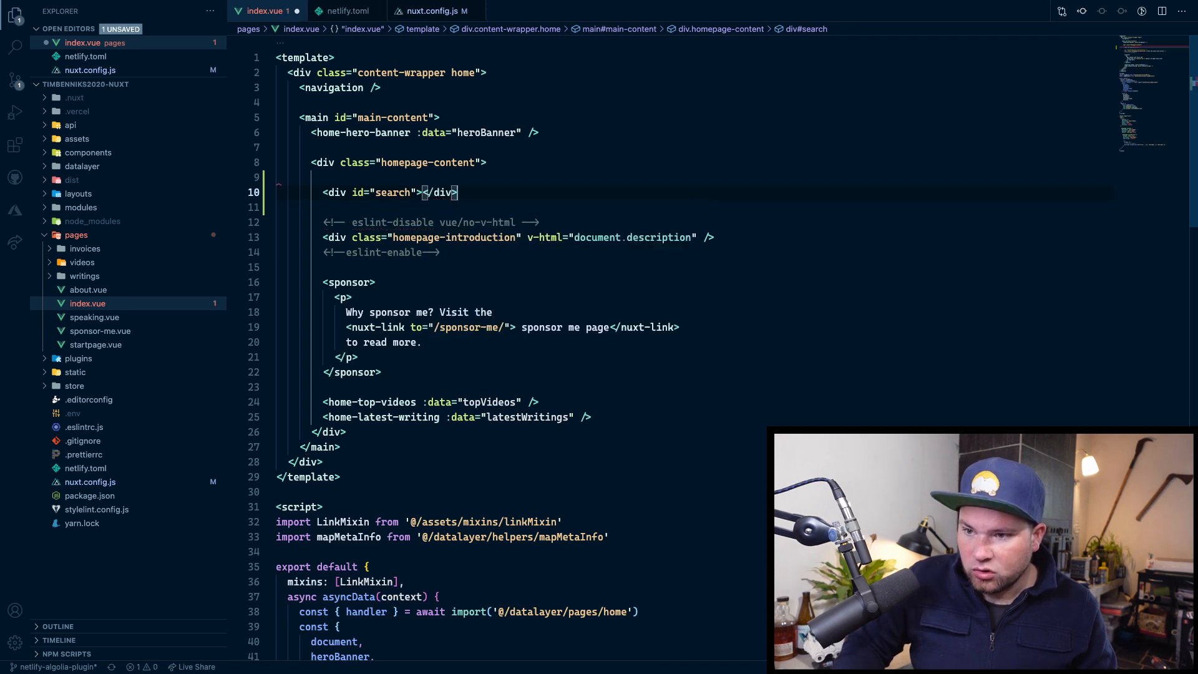
key("Ctrl+s")
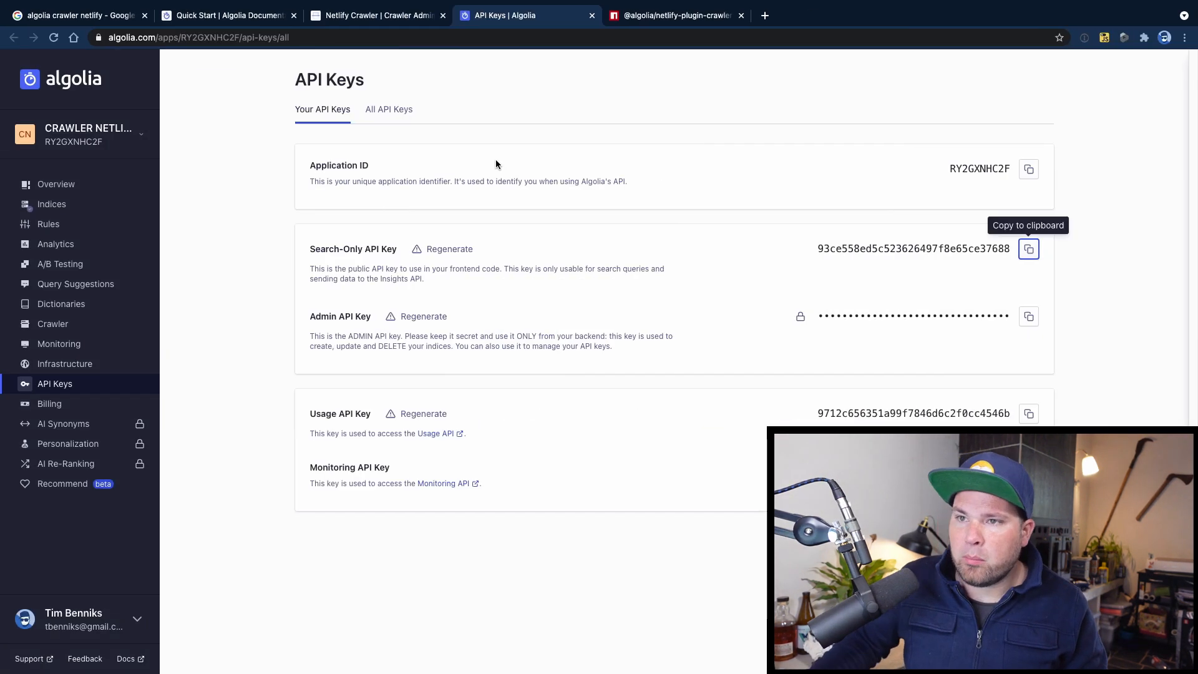
- From the docs' Indexing note follow 'pass the branch name' to the README's multiple-branches section and select its example branches value
left_click(219, 13)
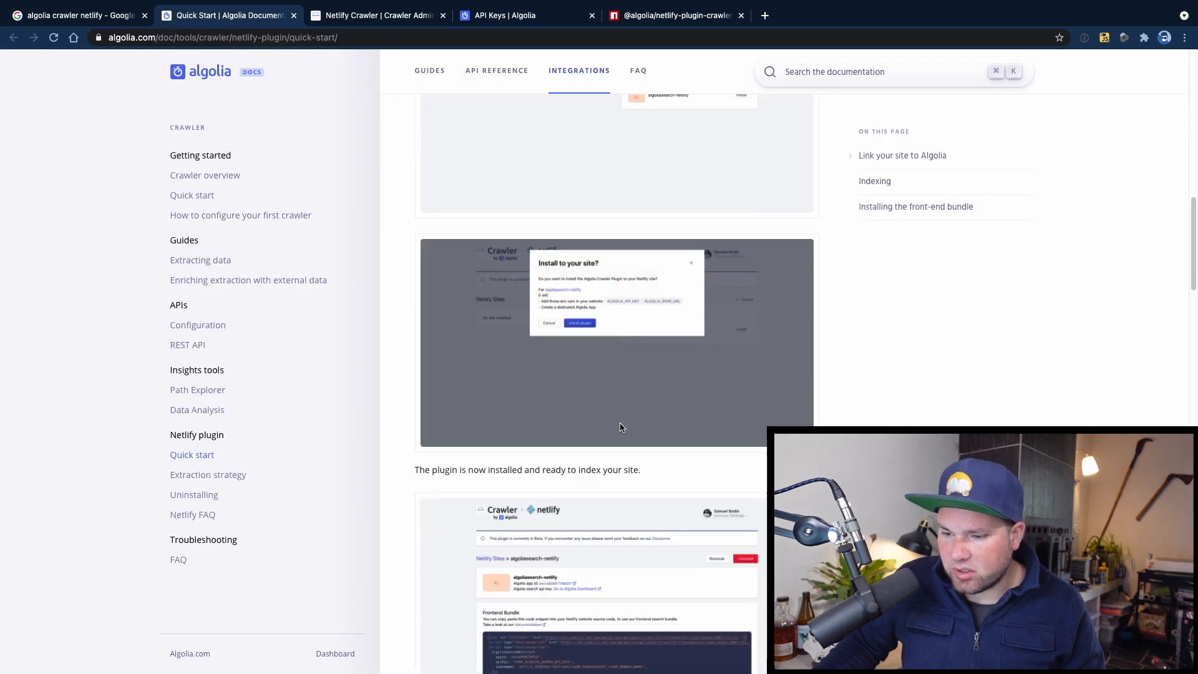
scroll("down", 3)
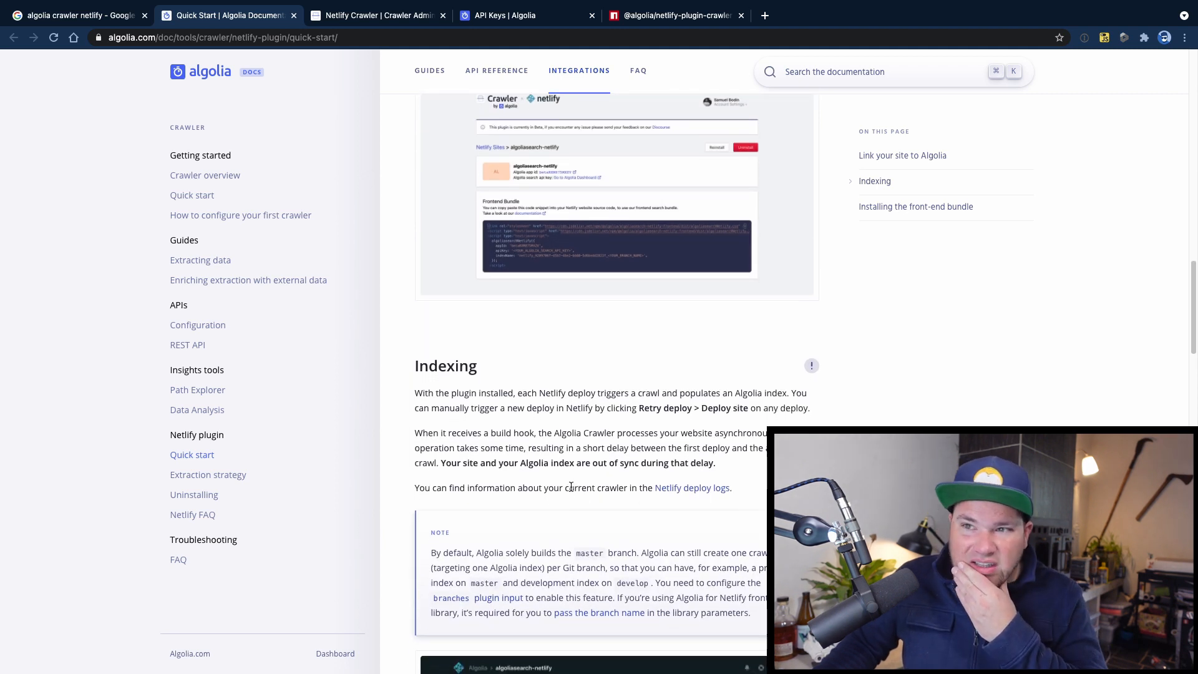
scroll("down", 3)
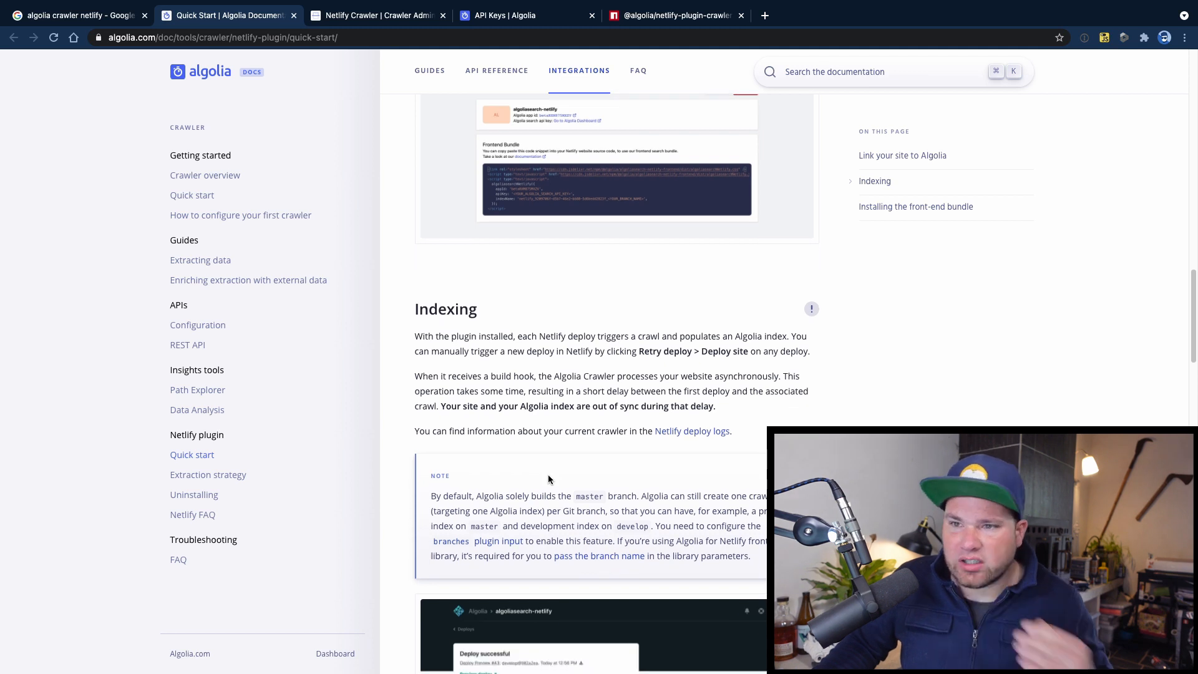
scroll("down", 3)
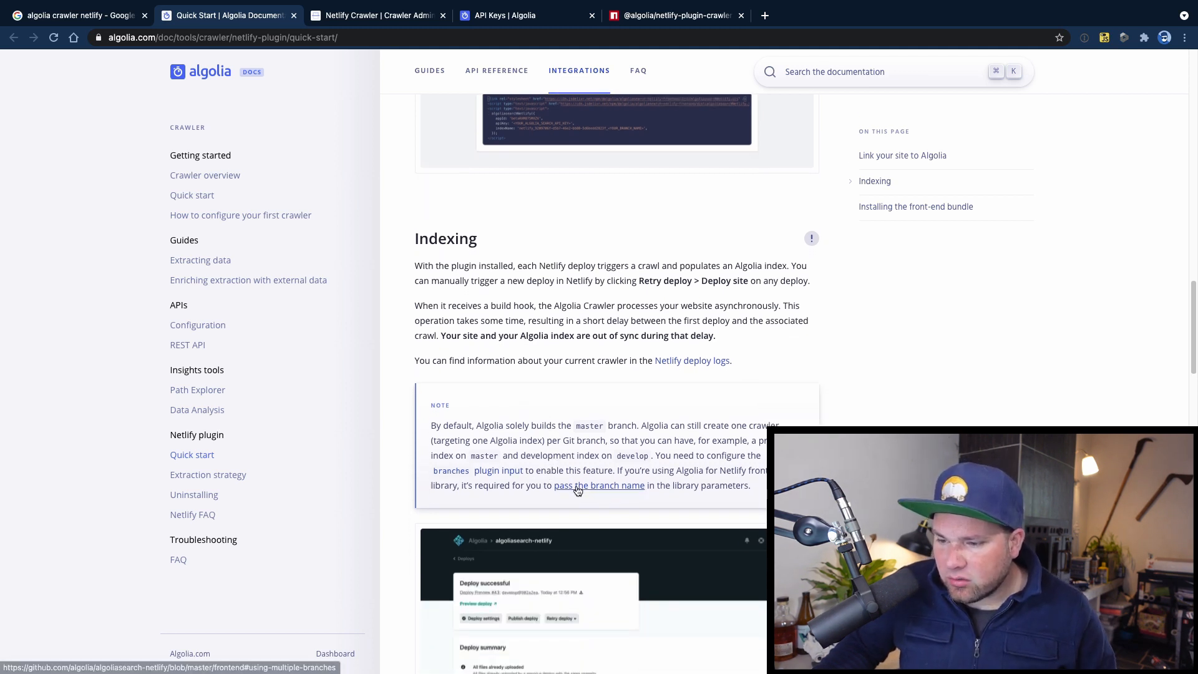
mouse_move(594, 491)
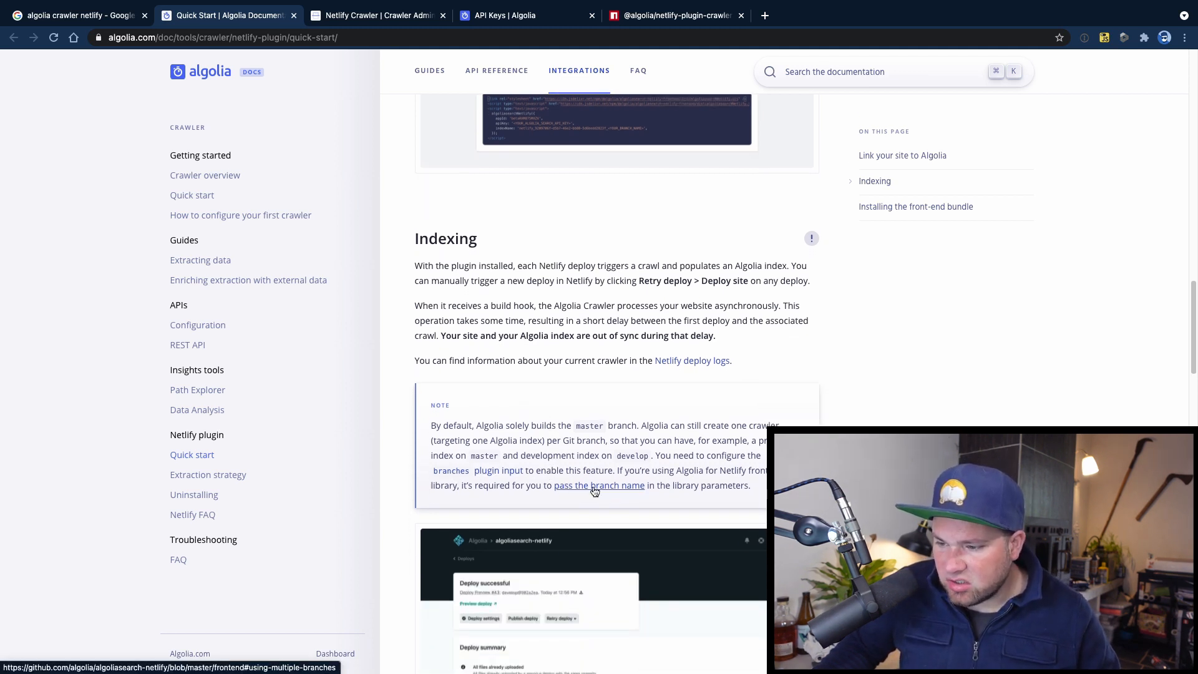
left_click(599, 485)
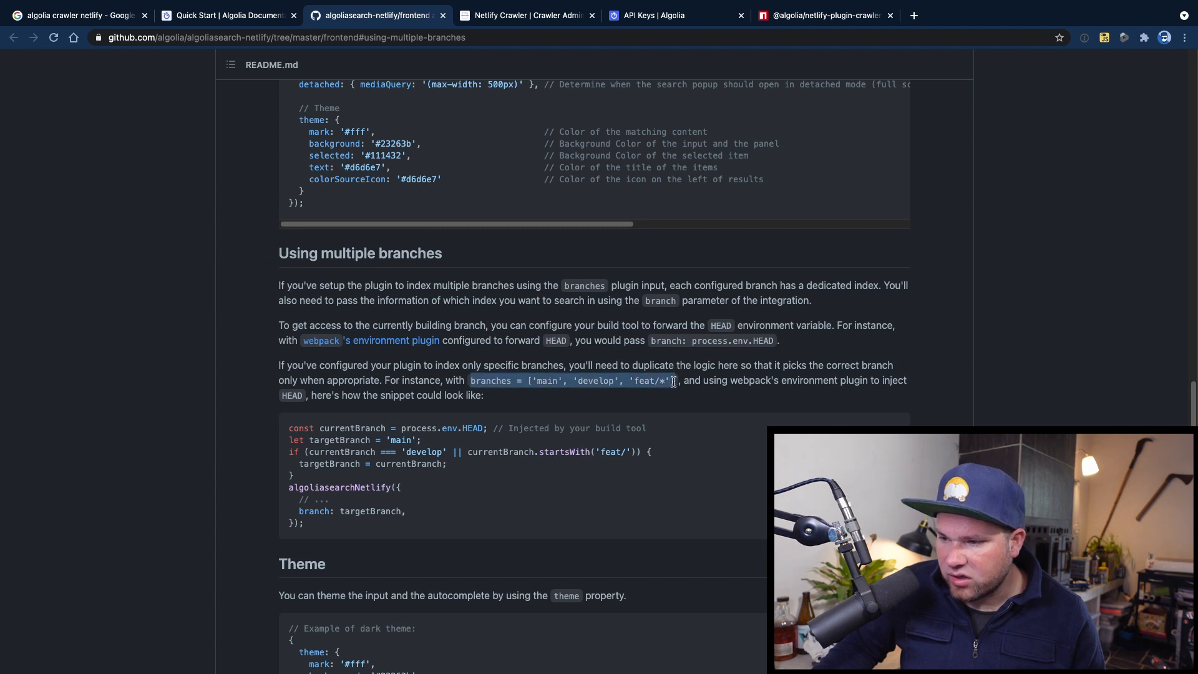
left_click_drag(377, 366, 403, 380)
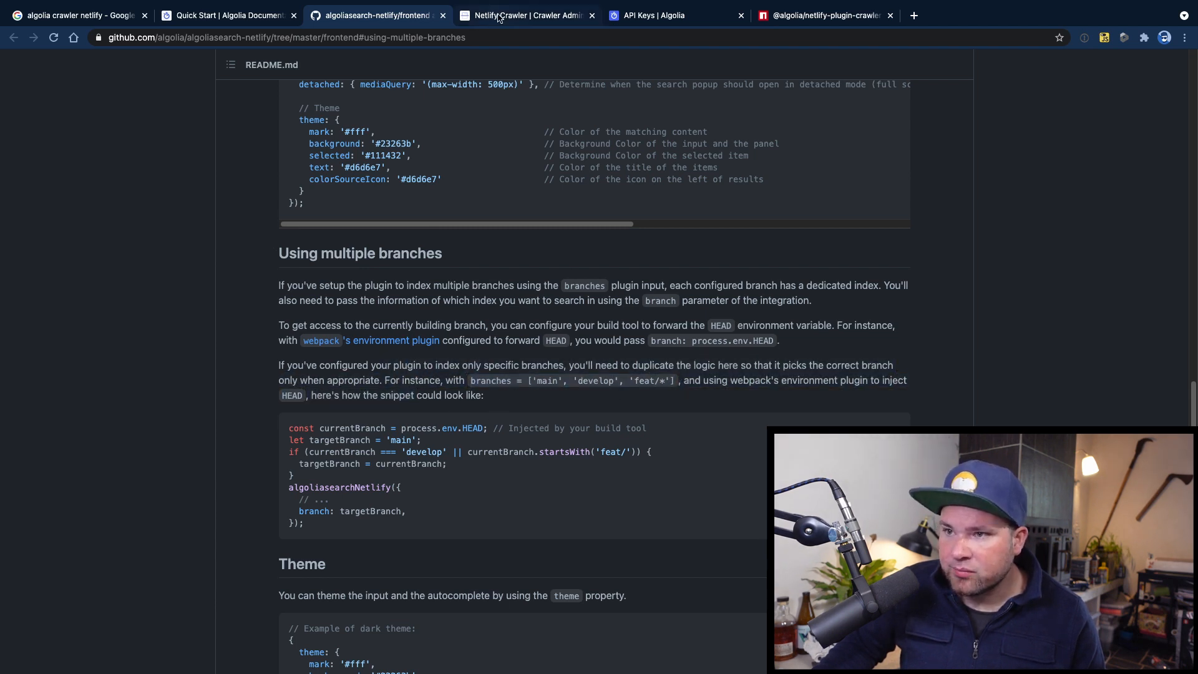
left_click(502, 15)
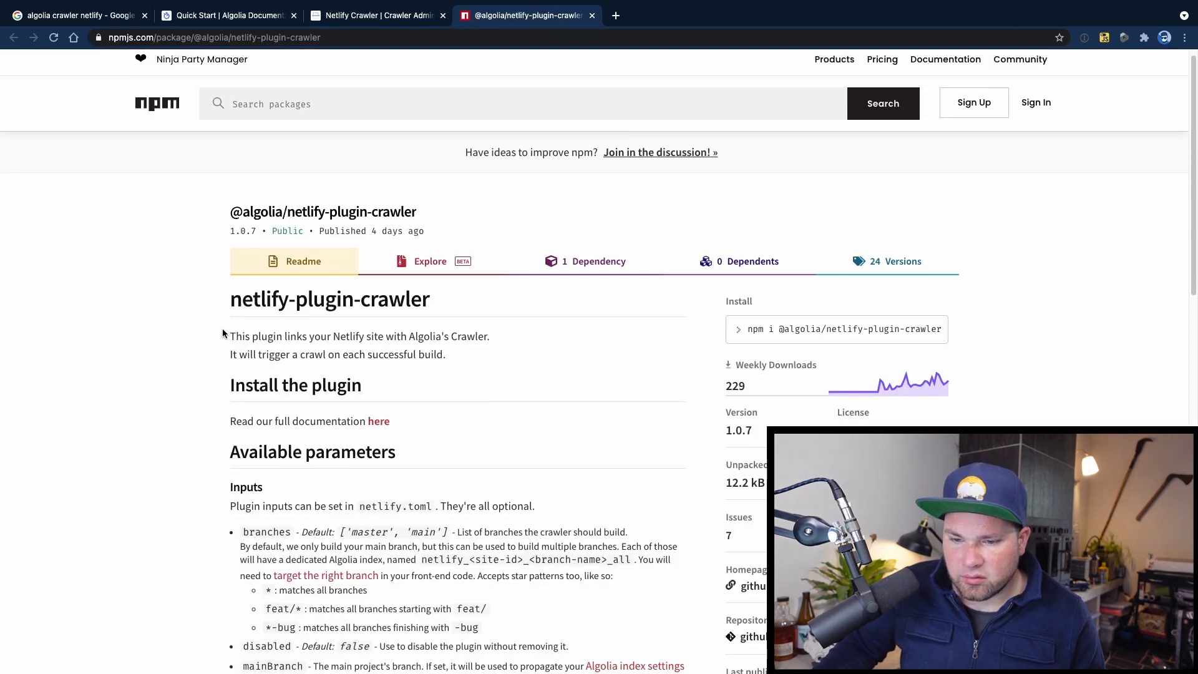
scroll("down", 3)
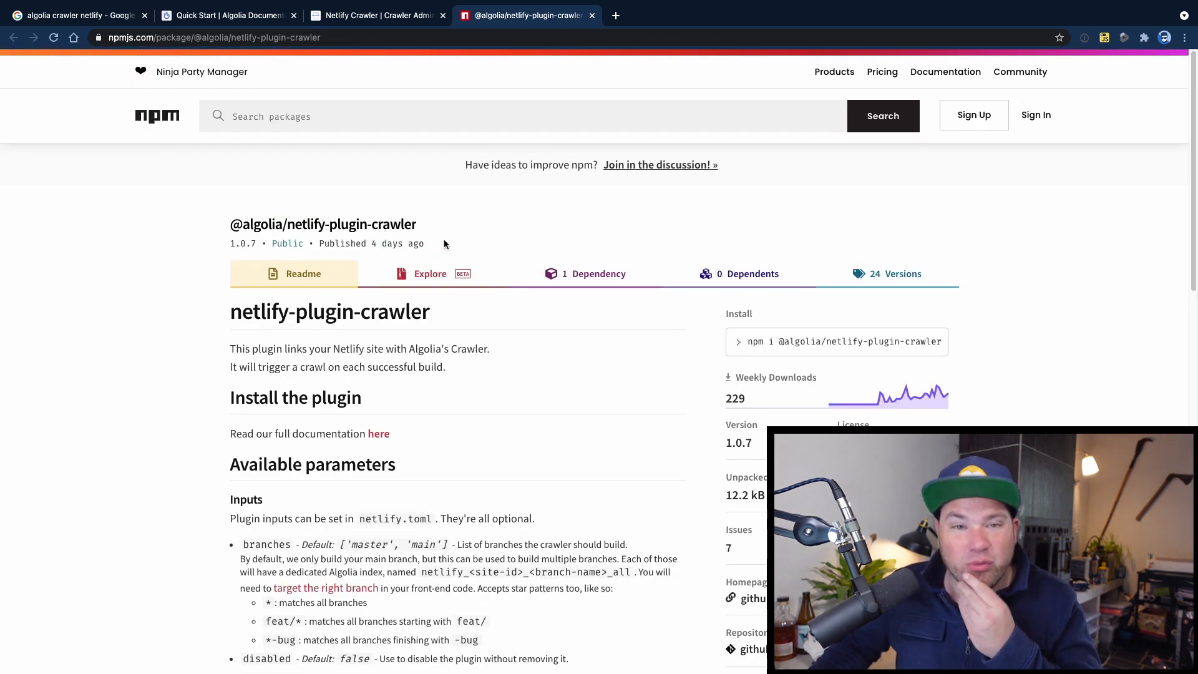
scroll("down", 3)
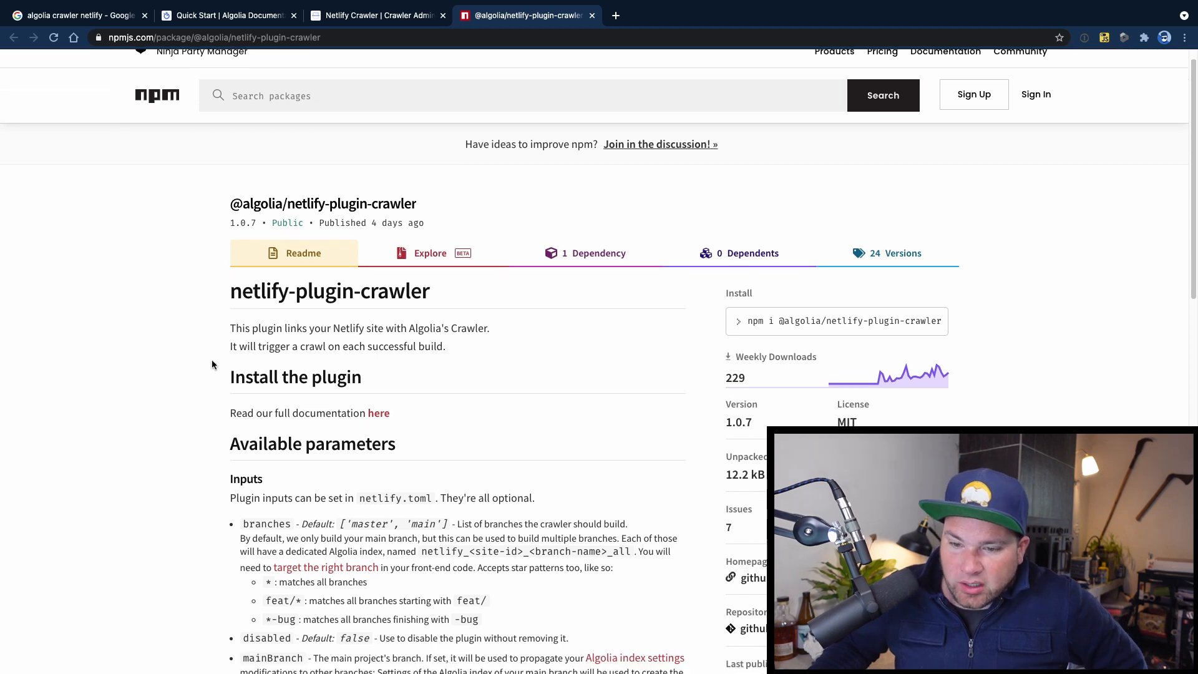
scroll("down", 3)
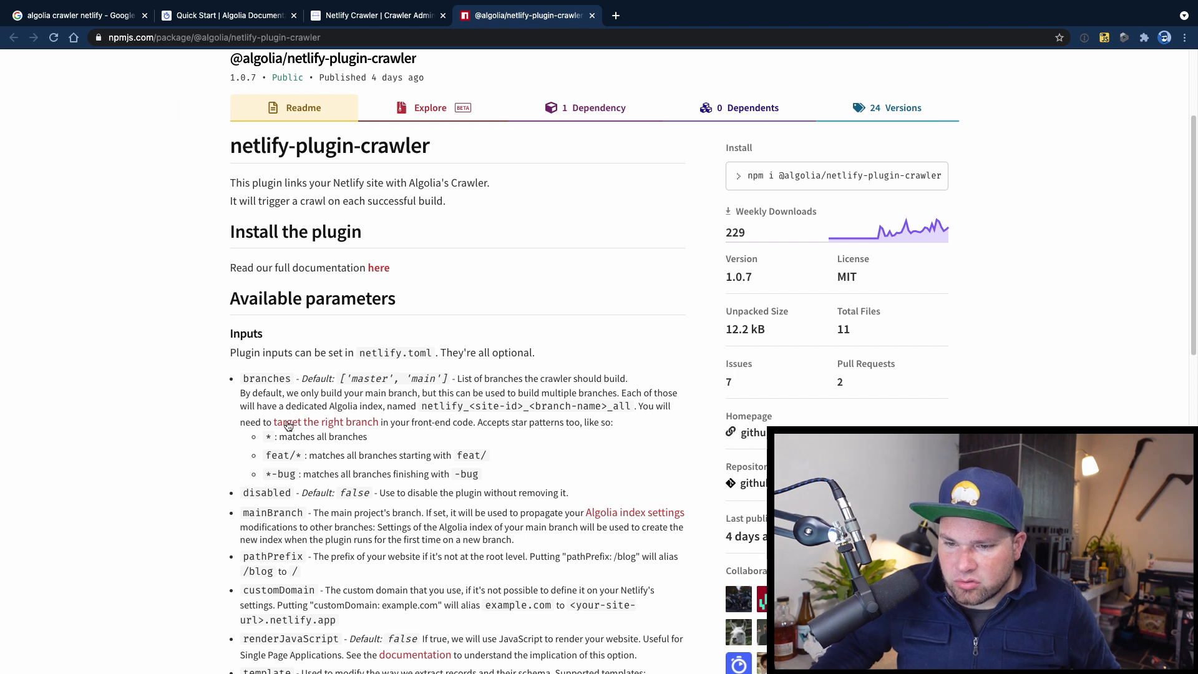
scroll("down", 3)
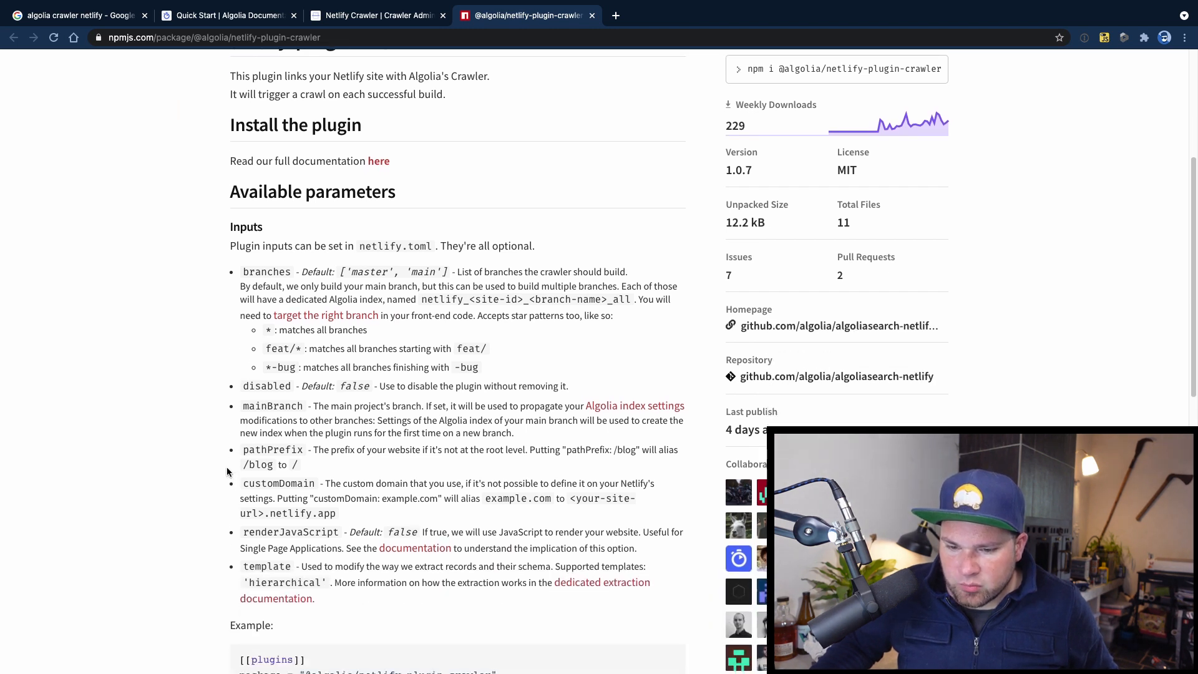
scroll("down", 3)
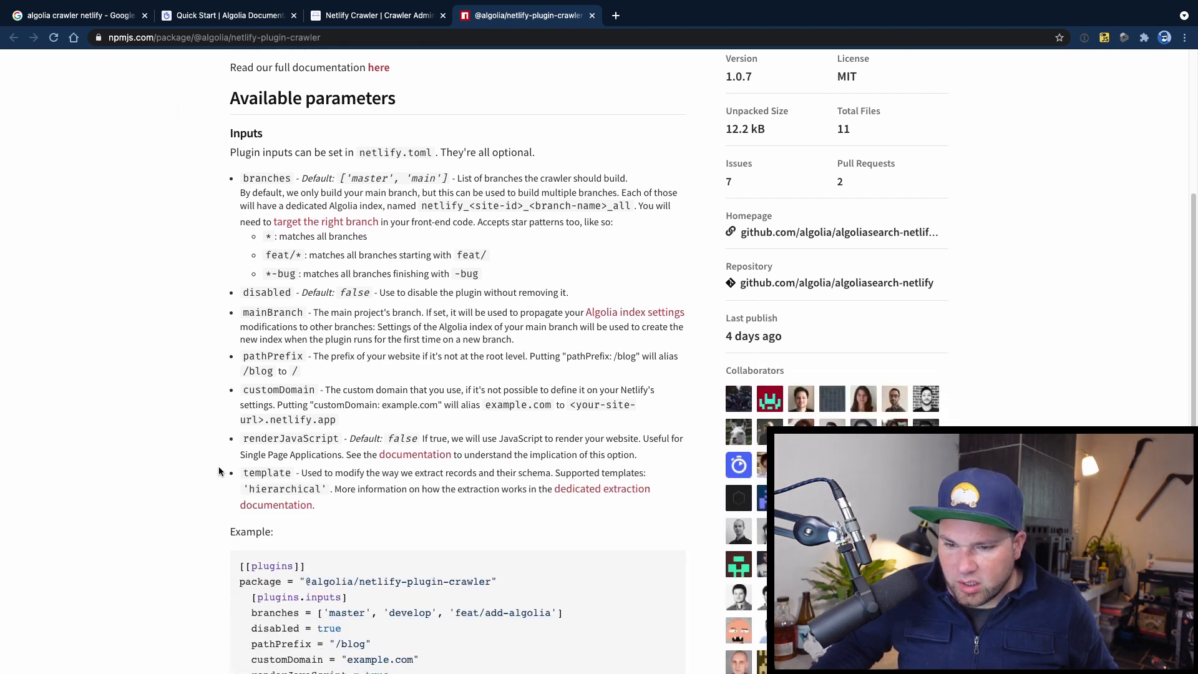
scroll("down", 3)
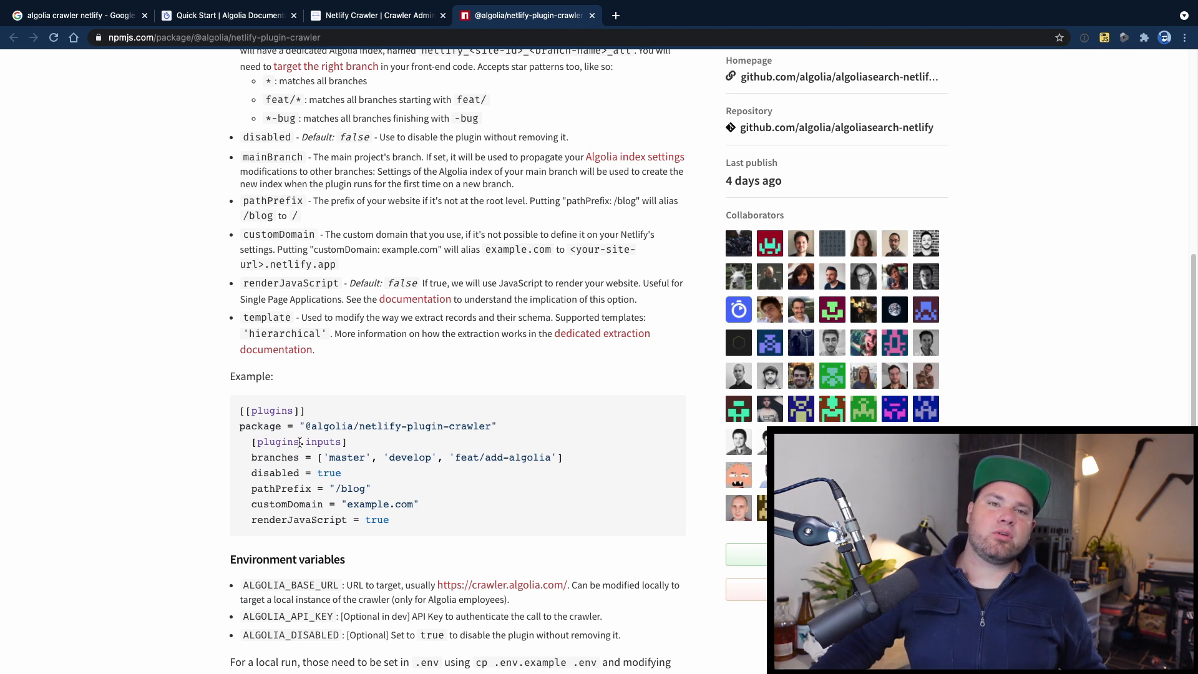
mouse_move(343, 421)
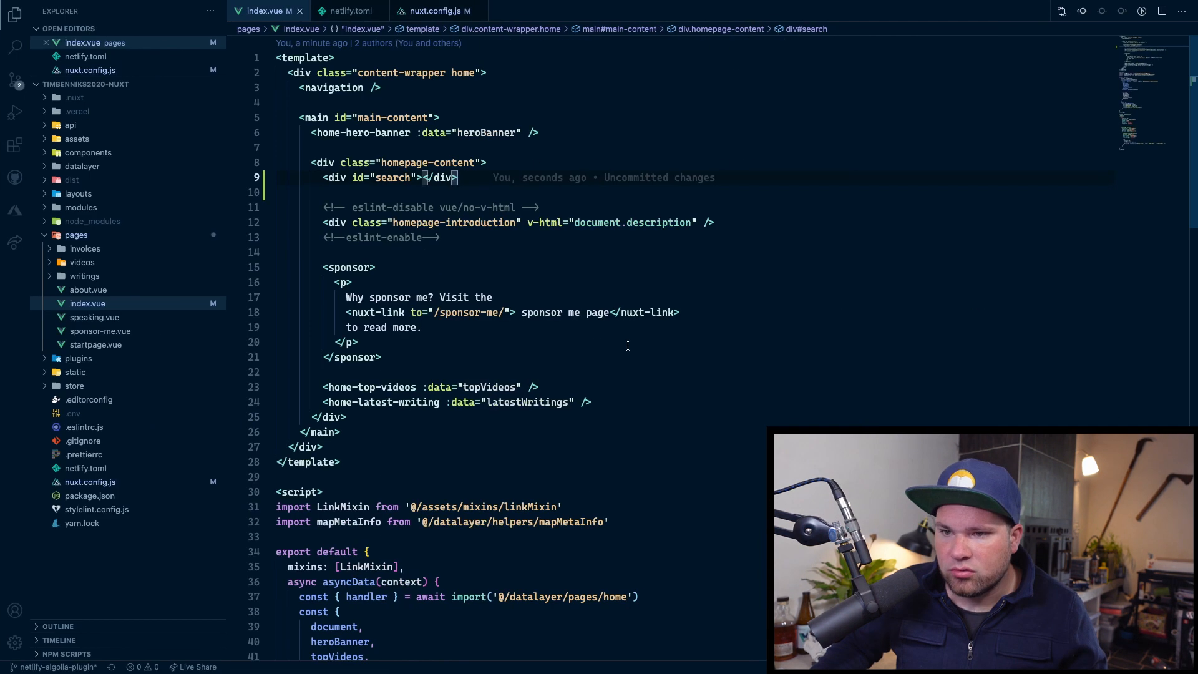
- Trim the crawler plugin inputs in netlify.toml to a branches list of 'master' and 'netlify-algolia-plugin'
left_click(355, 12)
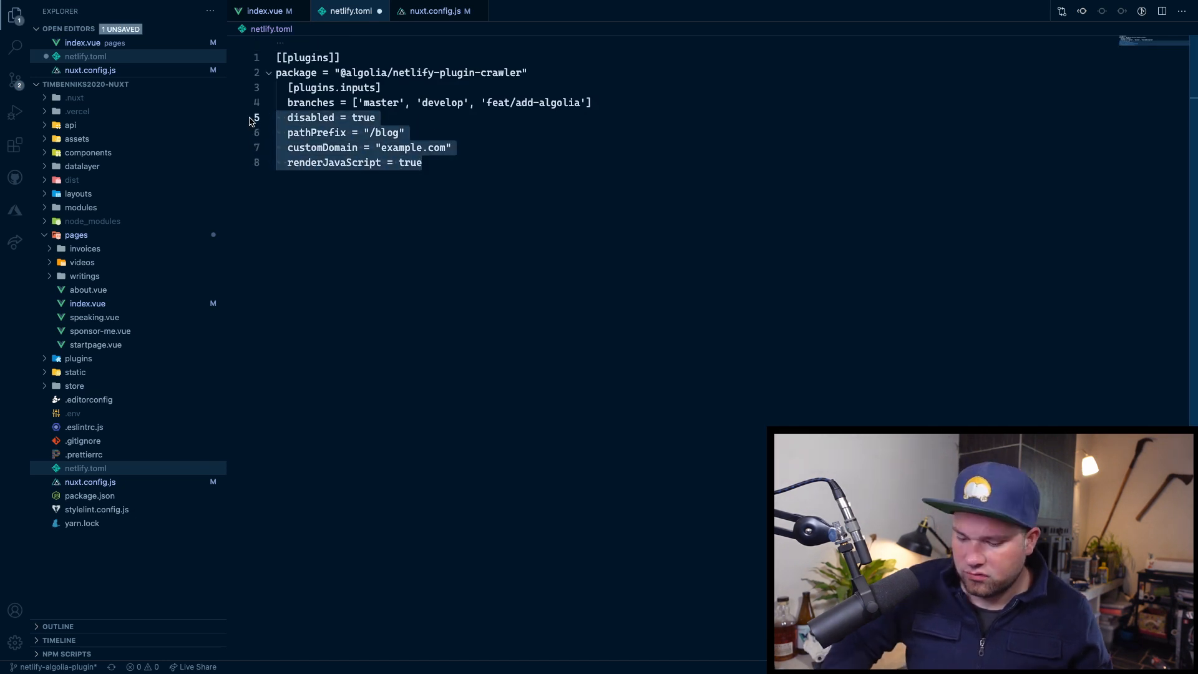
key("Delete")
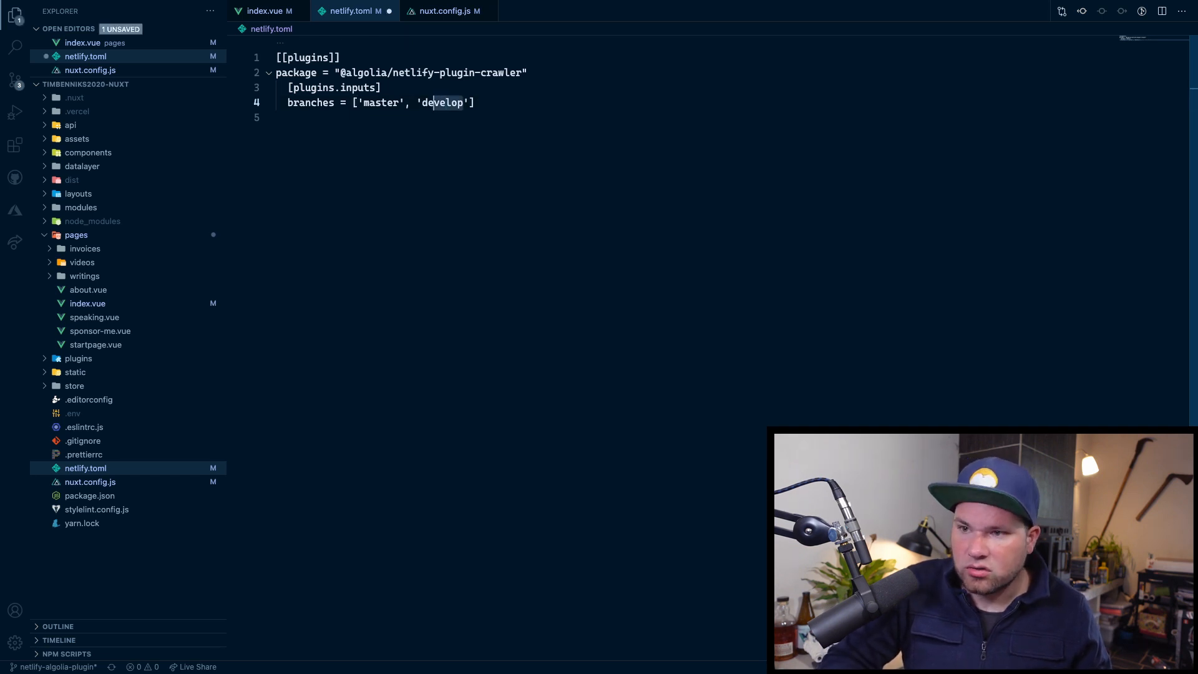
type("netlify-")
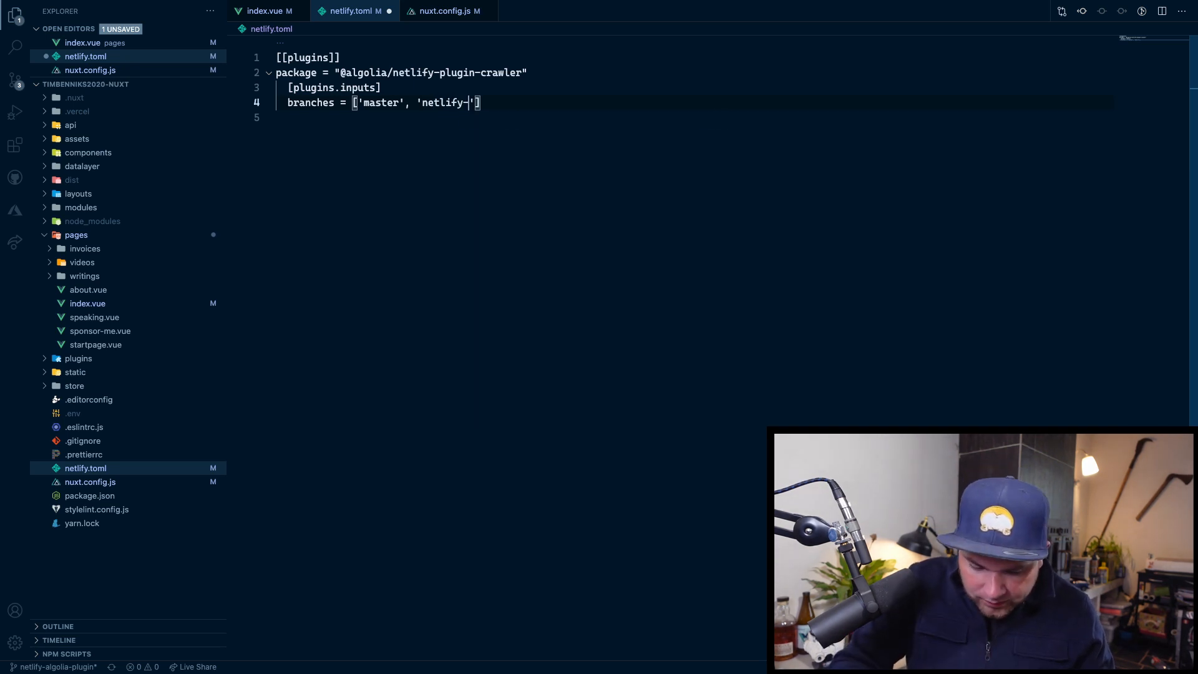
type("algolia")
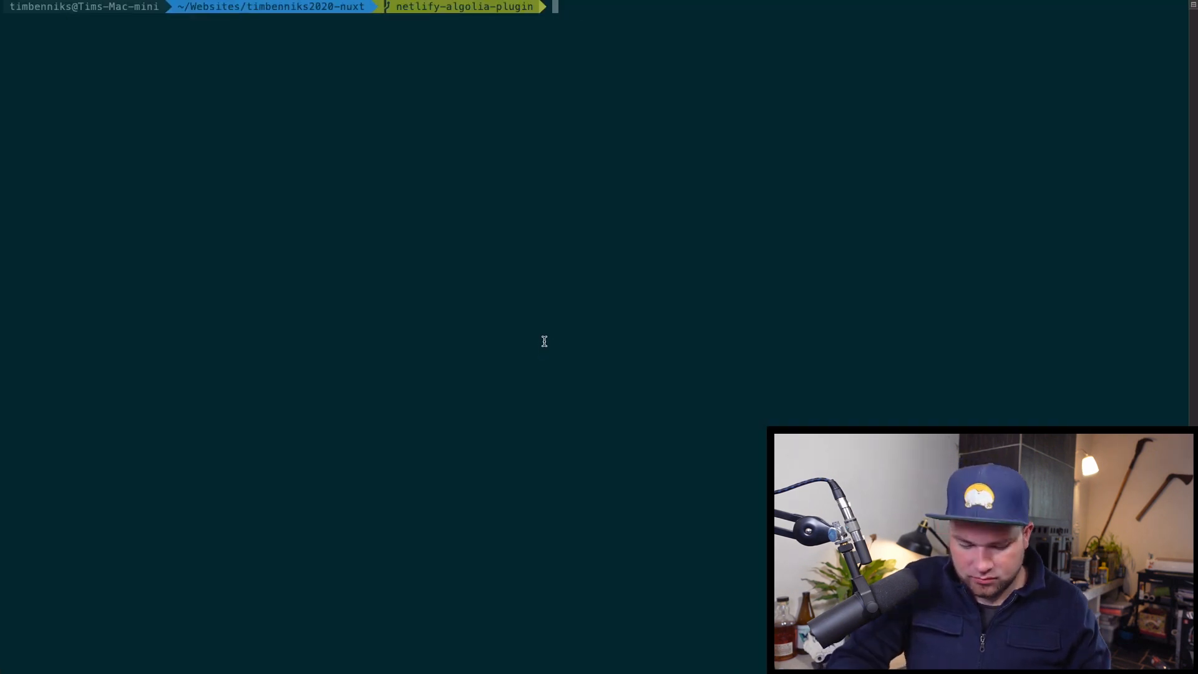
- Stage, commit as "added netlify algolia plugin code" and push, triggering a Netlify deploy
type("git add --all")
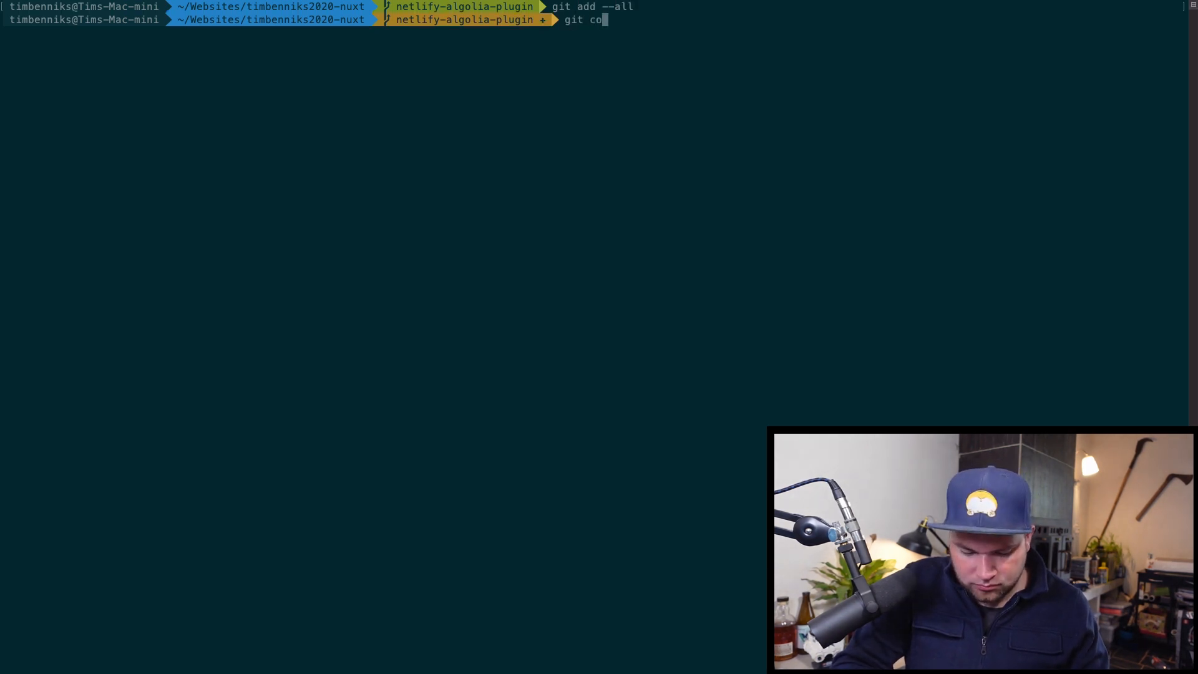
type("mmit -am \"\"")
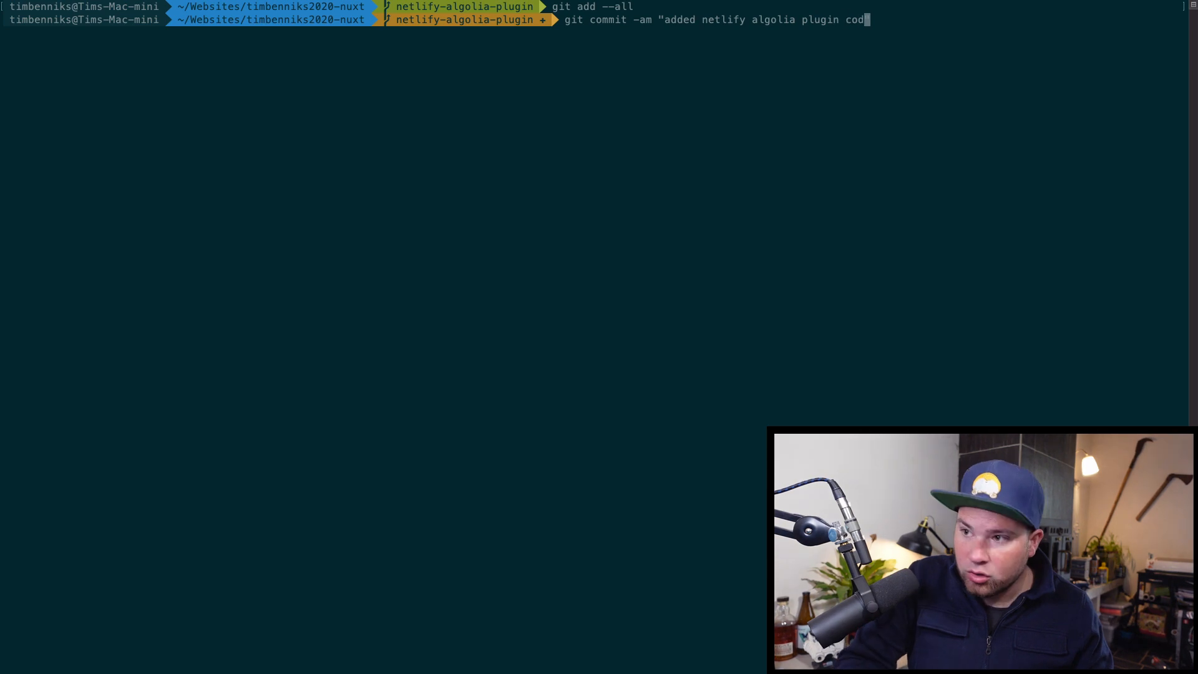
type("e\"")
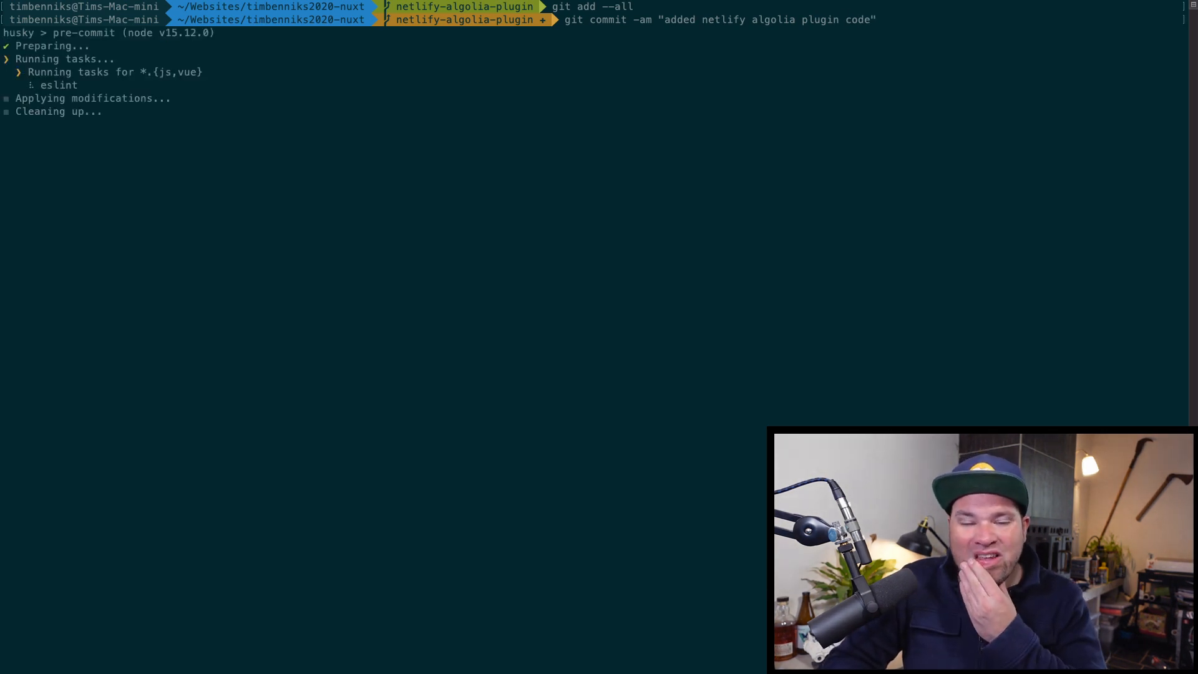
type("git")
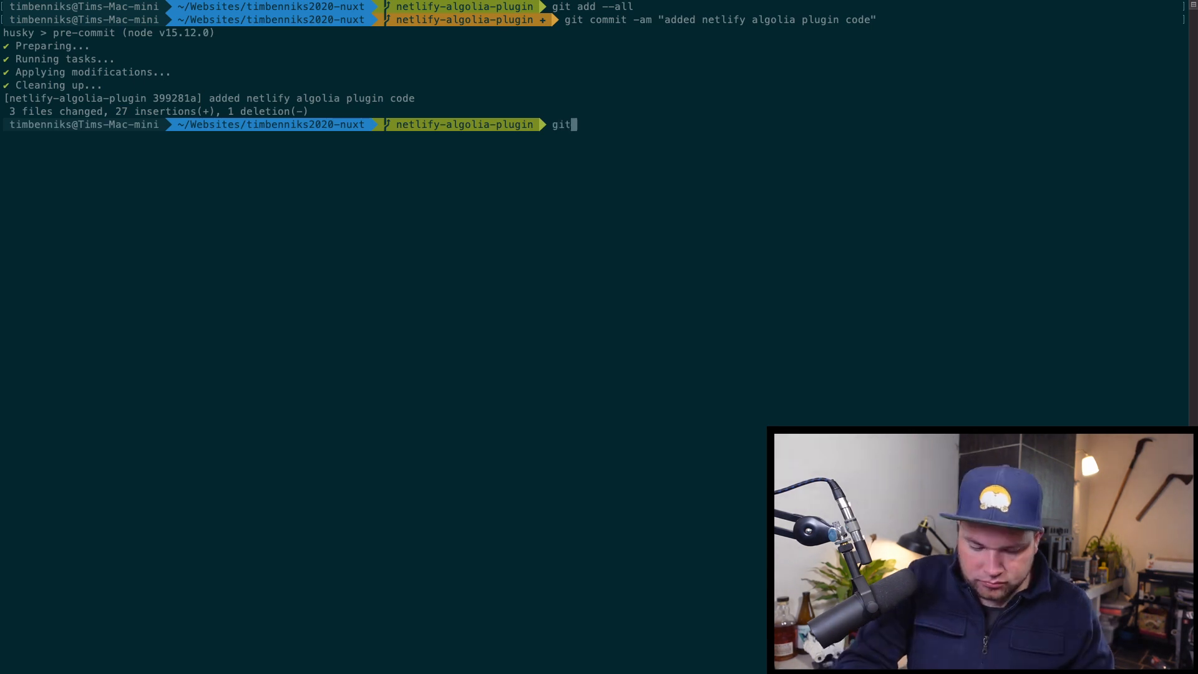
type("push")
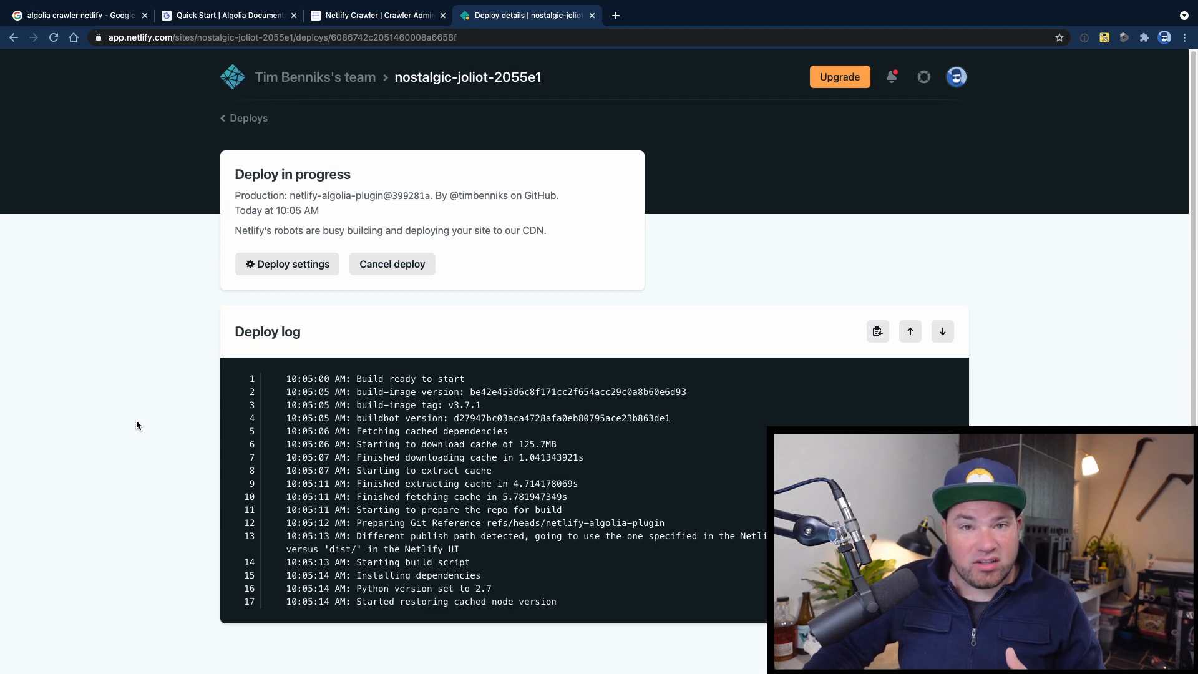
- Check the linked Algolia app shows no indices yet, then return to the deploy log
left_click(373, 15)
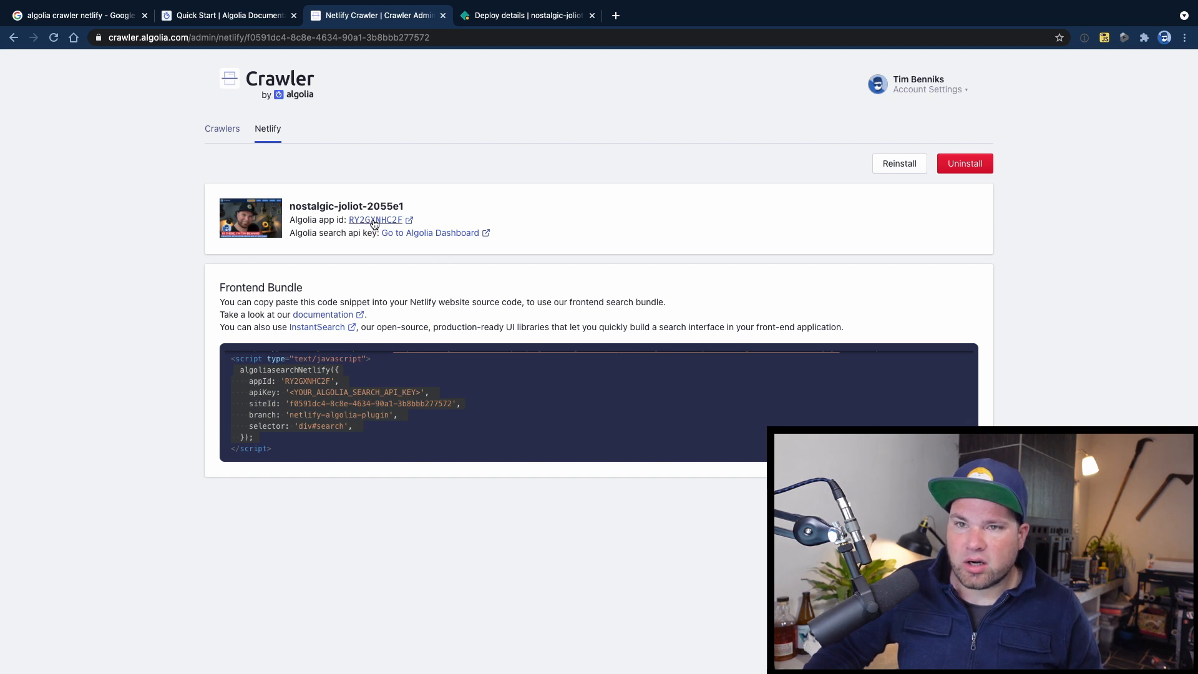
left_click(374, 220)
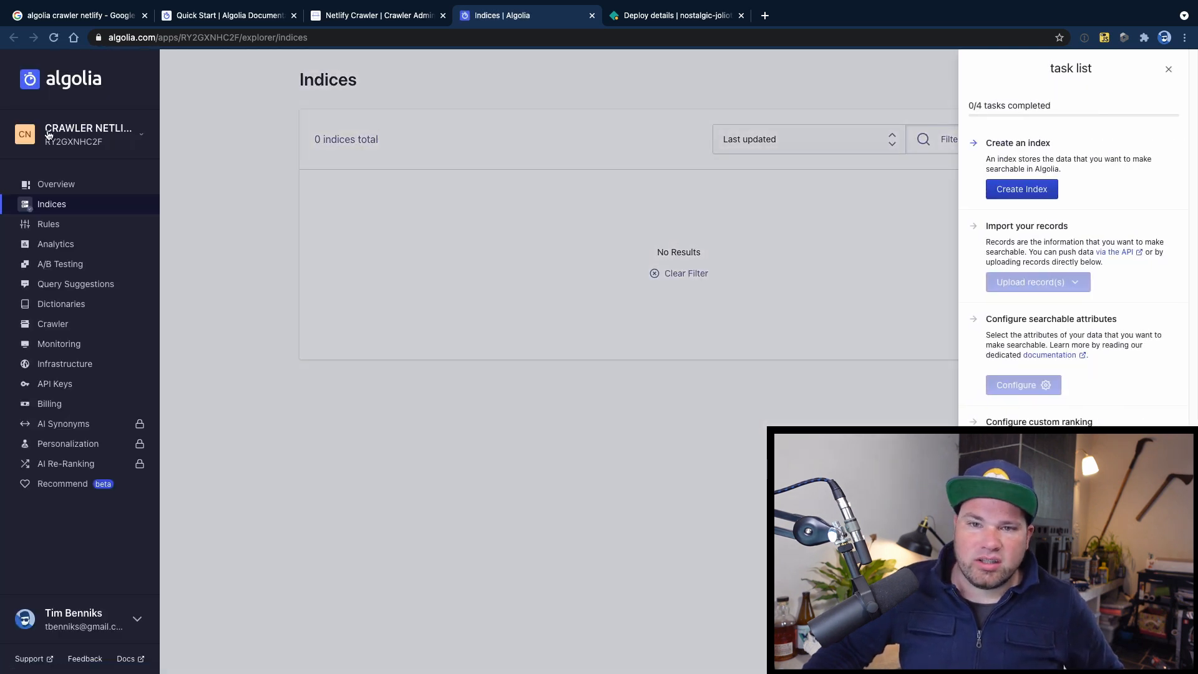
mouse_move(446, 241)
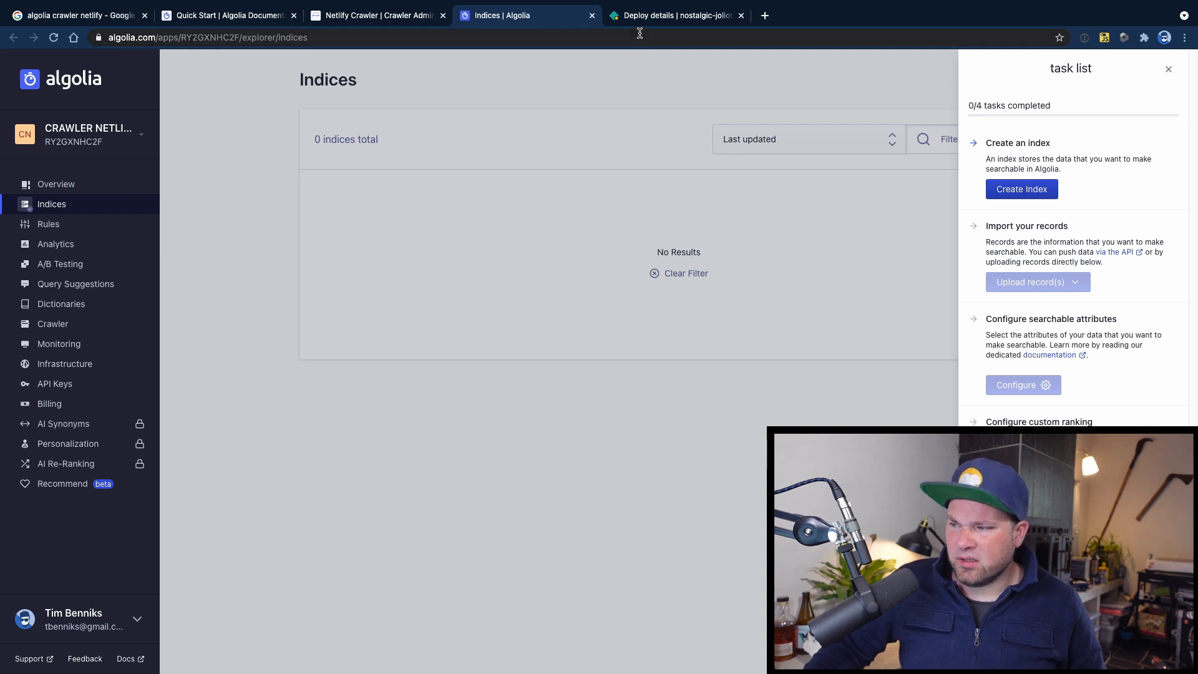
mouse_move(506, 319)
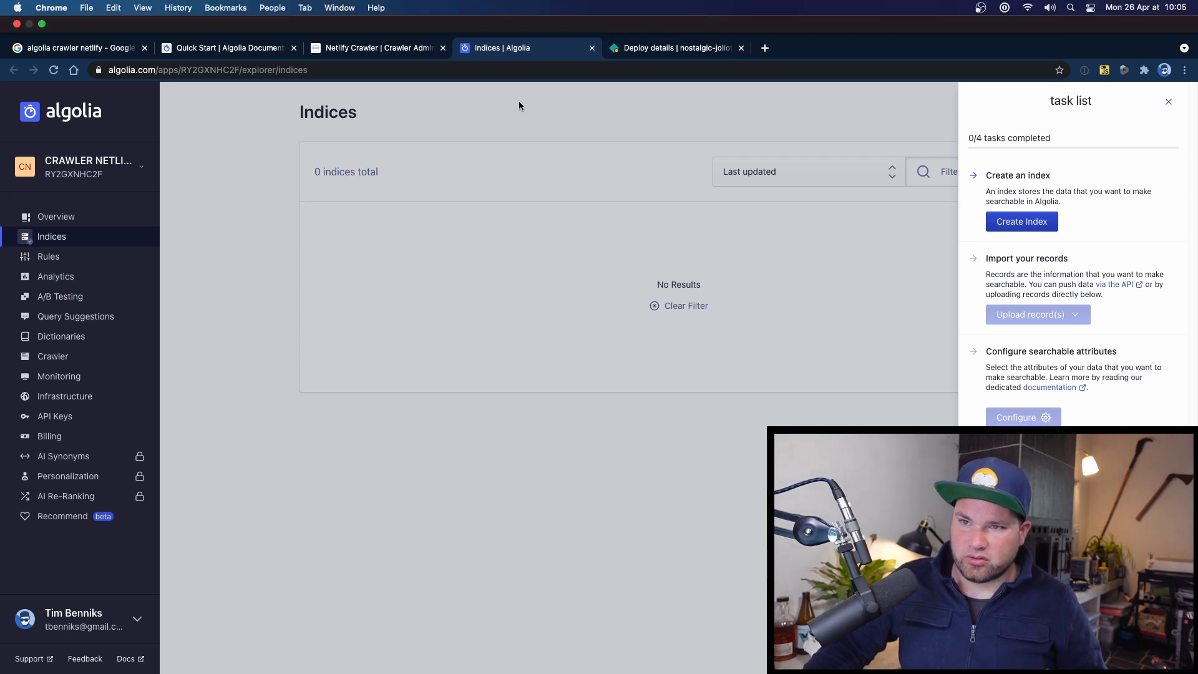
left_click(675, 16)
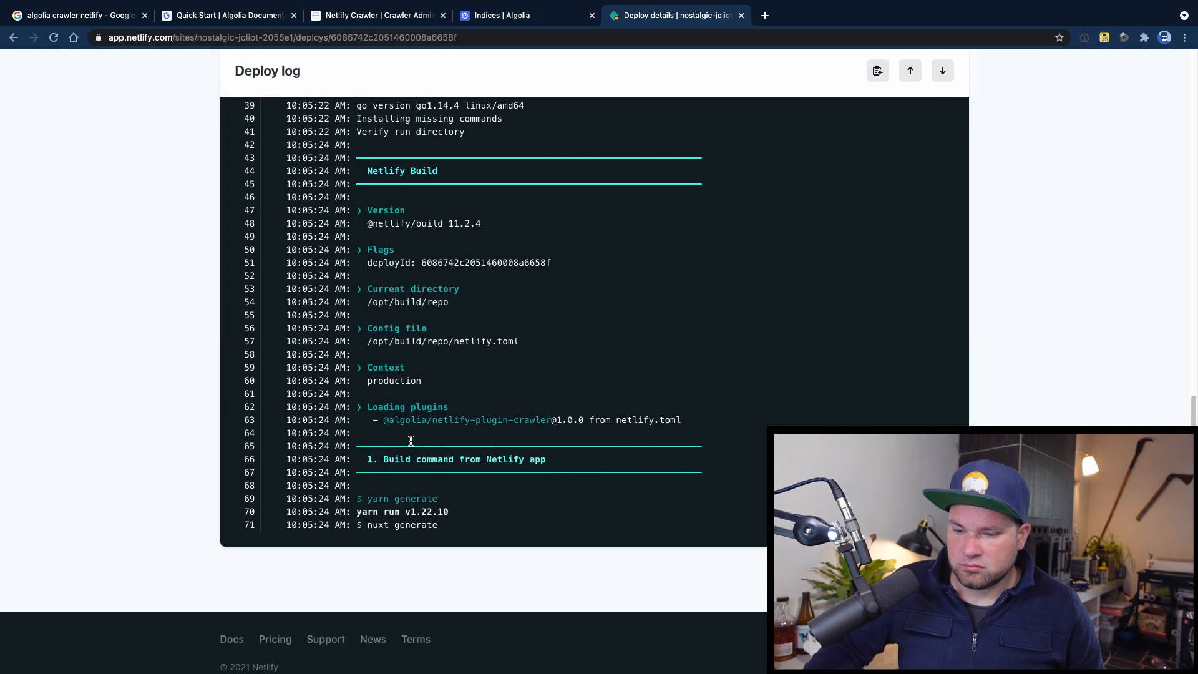
mouse_move(450, 529)
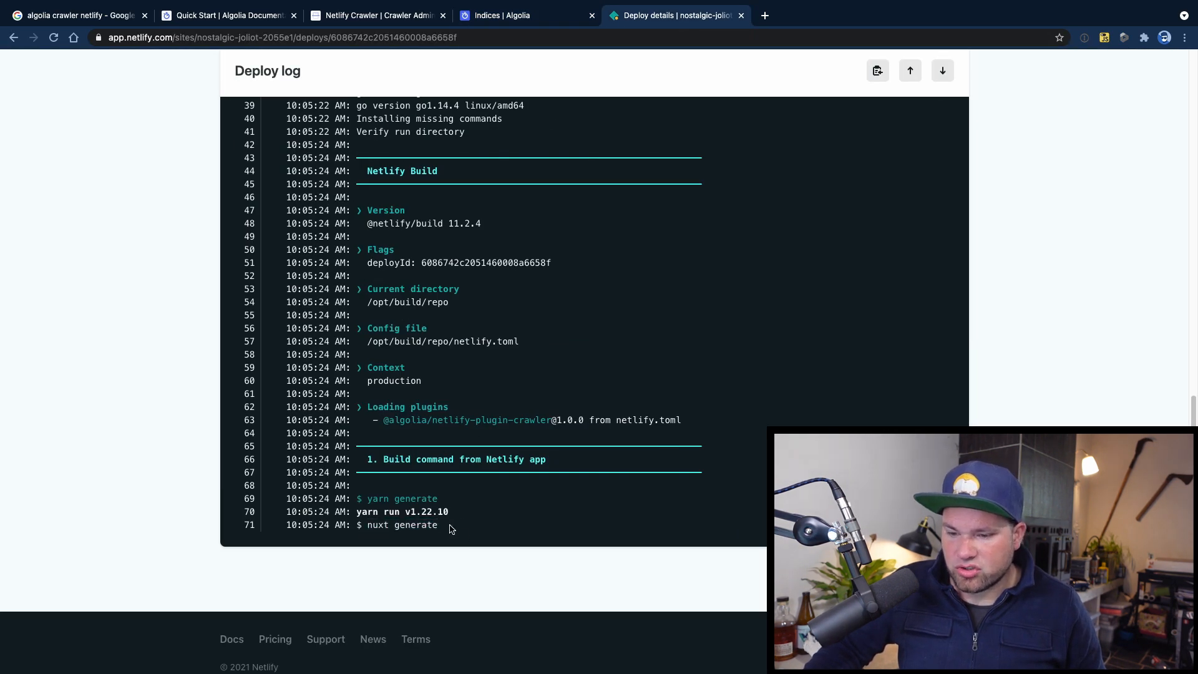
mouse_move(494, 540)
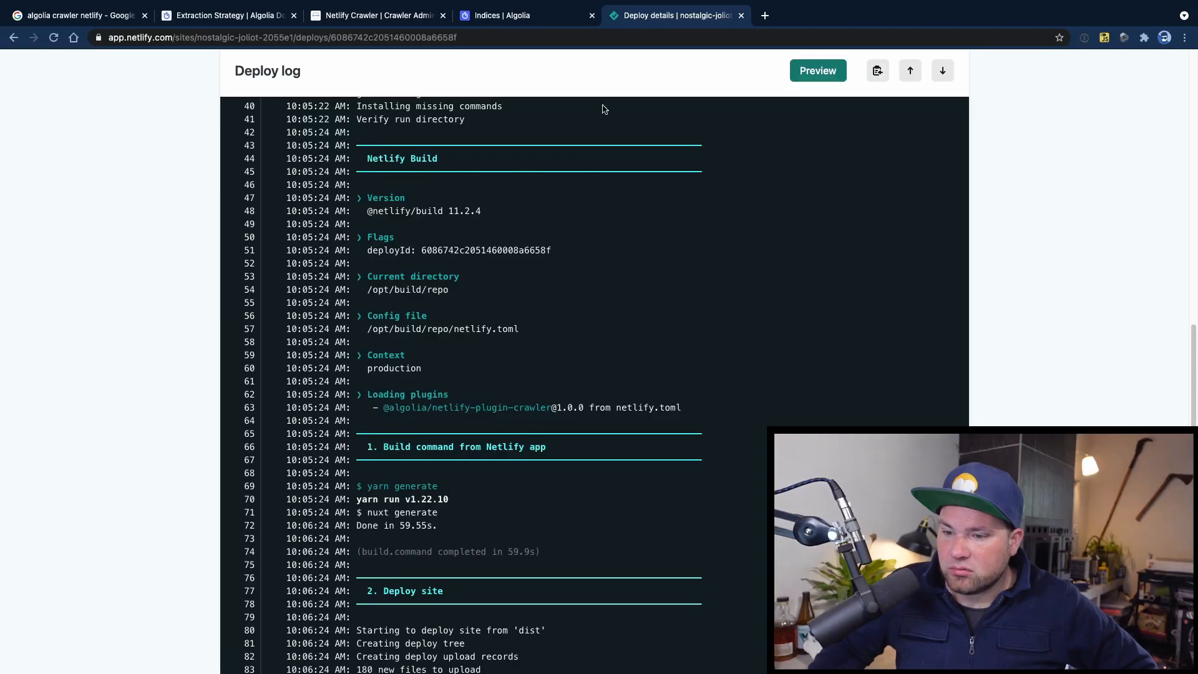
- Select the crawler.algolia.com run URL in the deploy log's onSuccess section
scroll("down", 3)
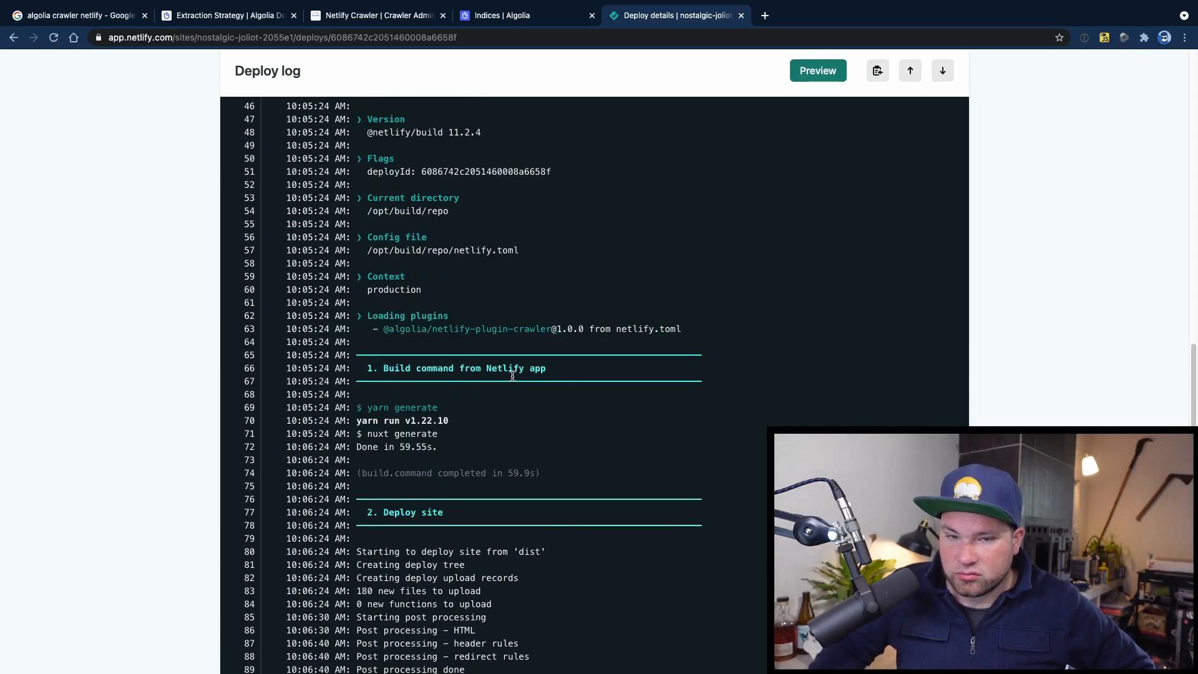
scroll("down", 3)
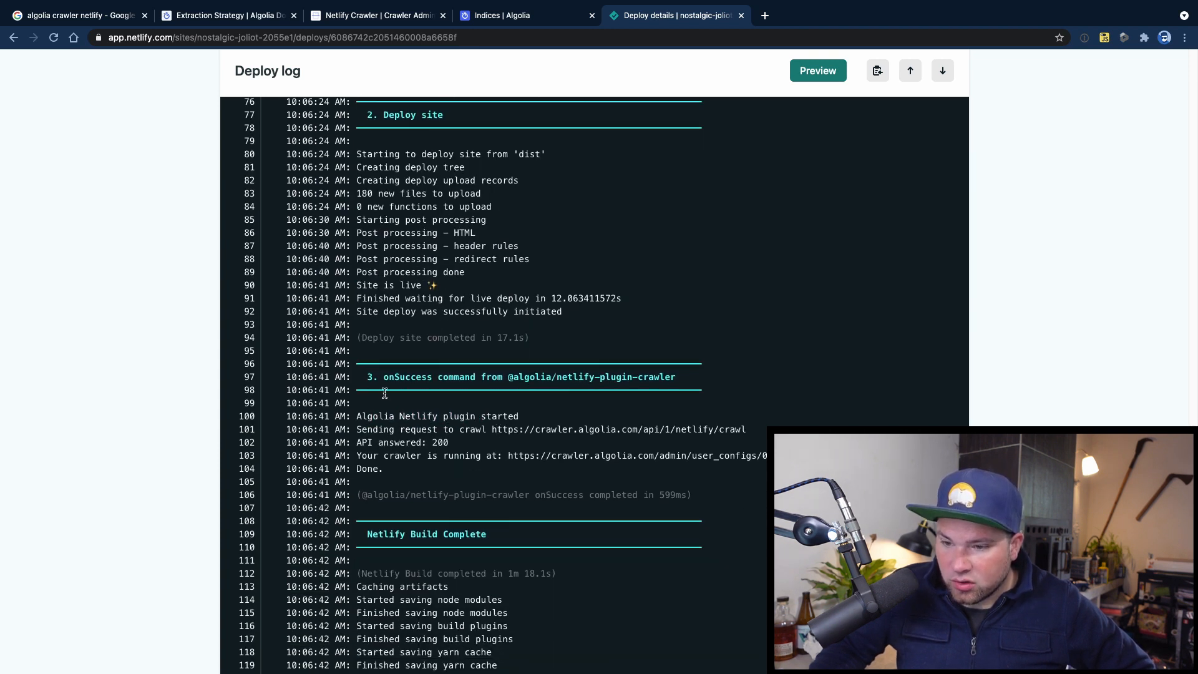
left_click_drag(427, 456, 384, 468)
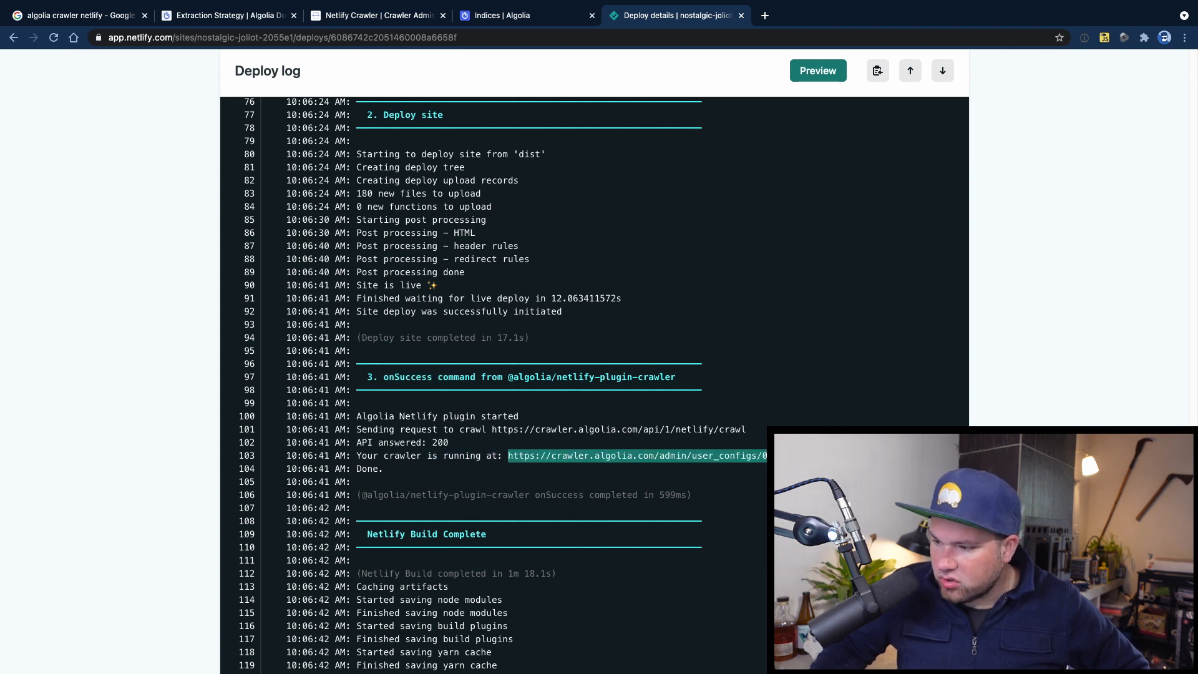
mouse_move(648, 54)
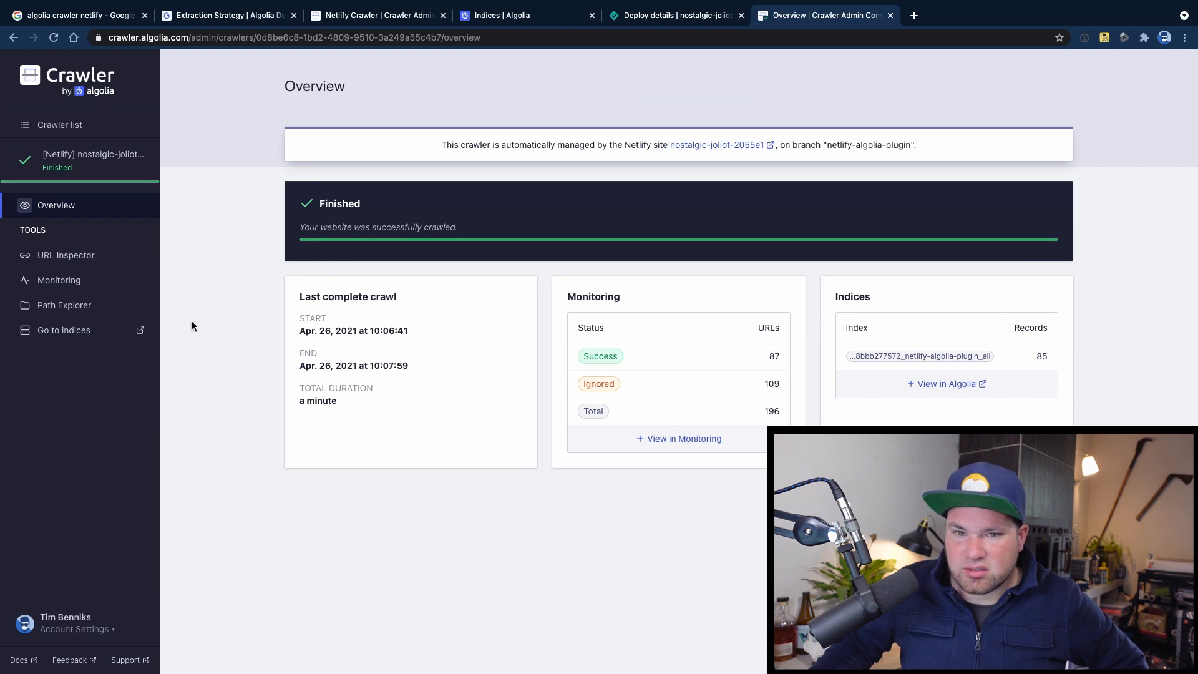
mouse_move(50, 259)
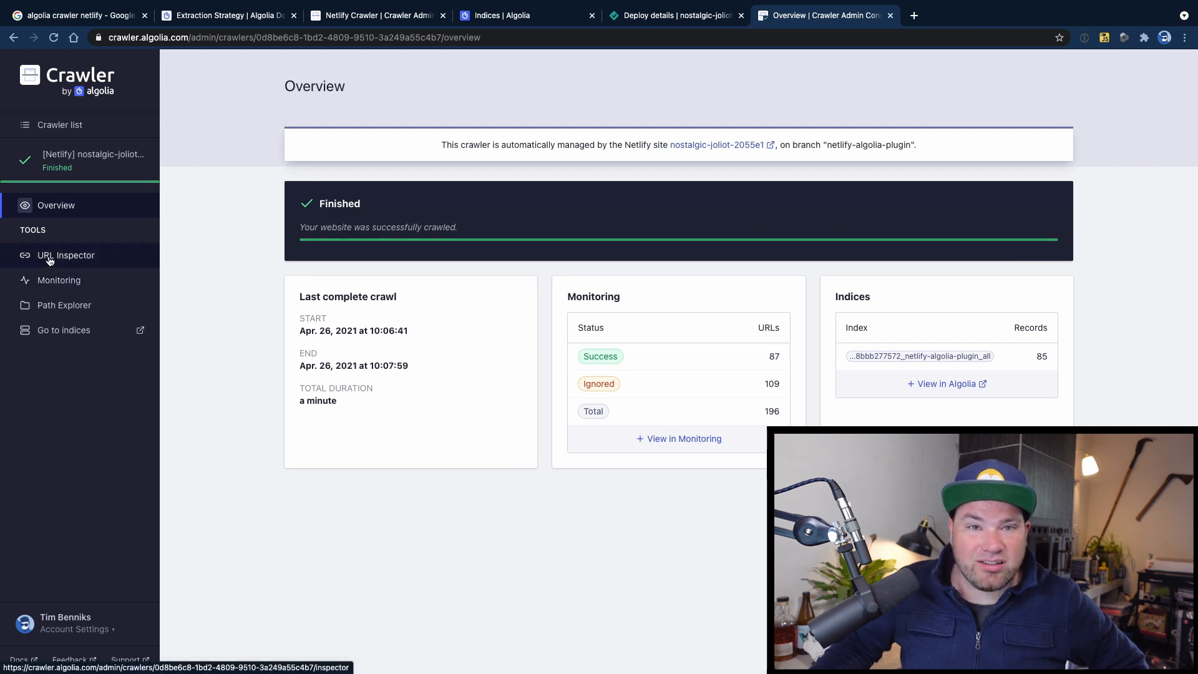
left_click(64, 254)
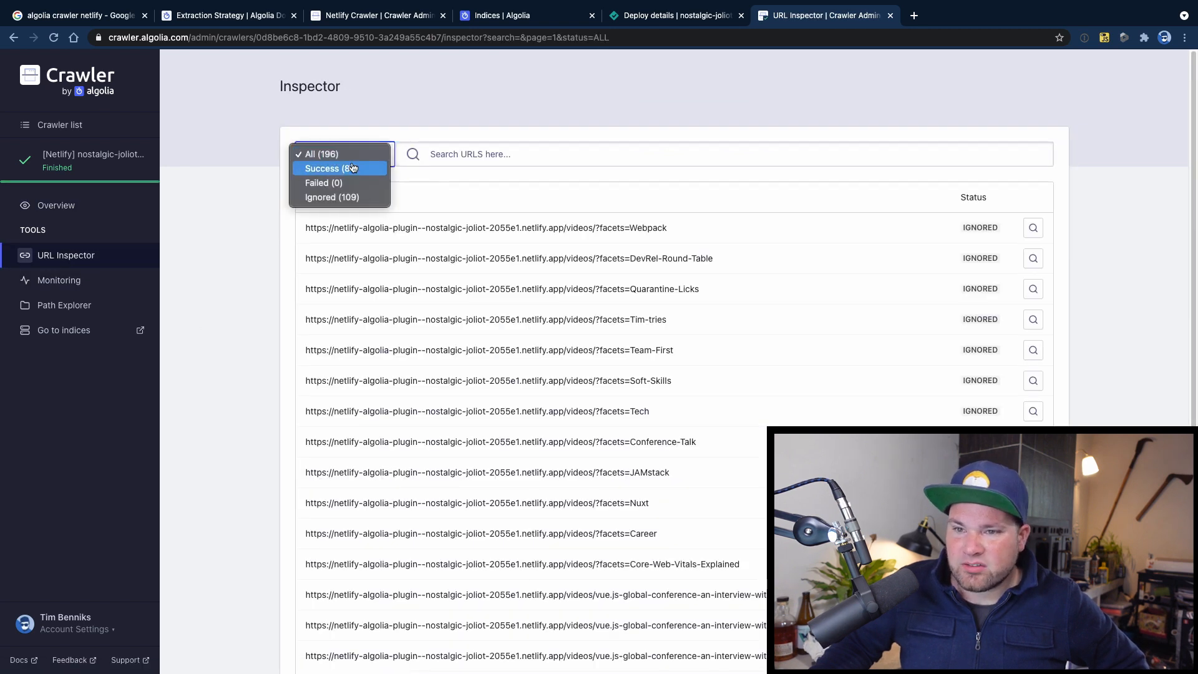
left_click(332, 197)
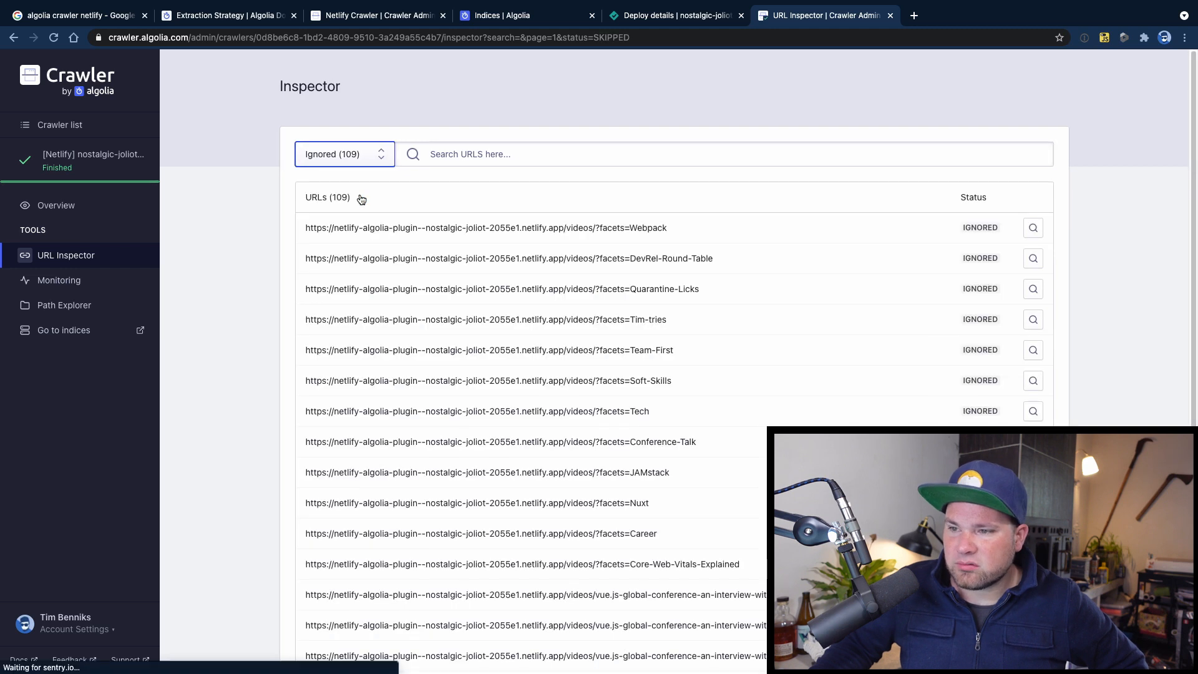
double_click(629, 227)
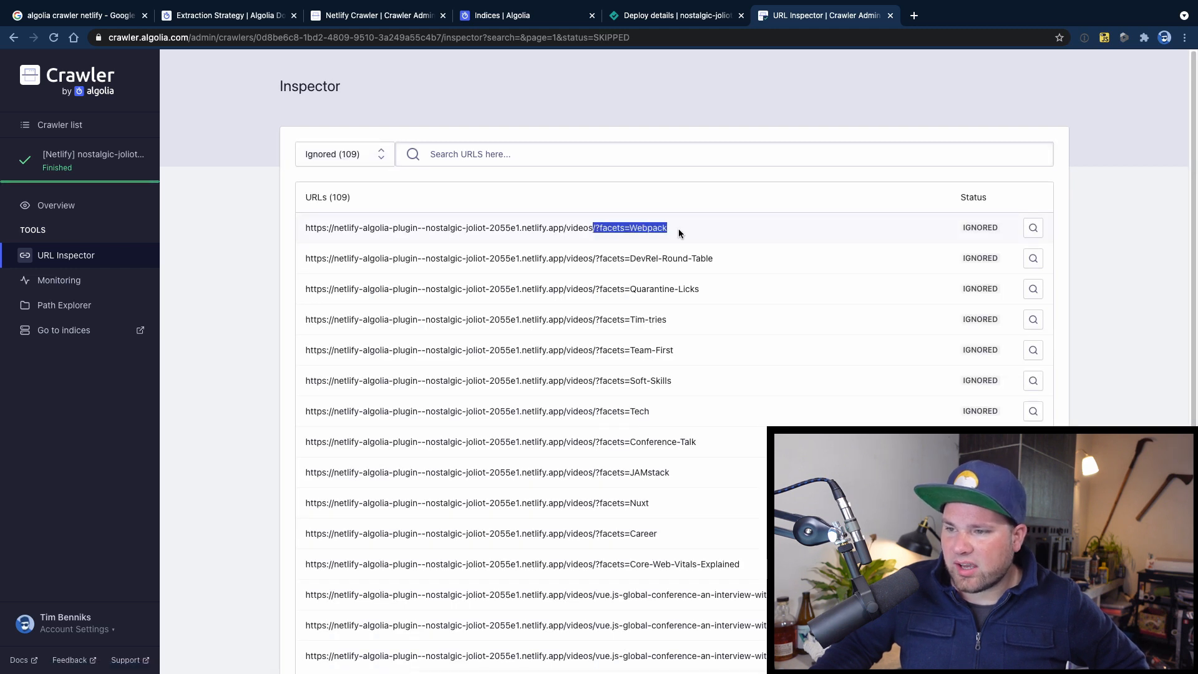
scroll("down", 3)
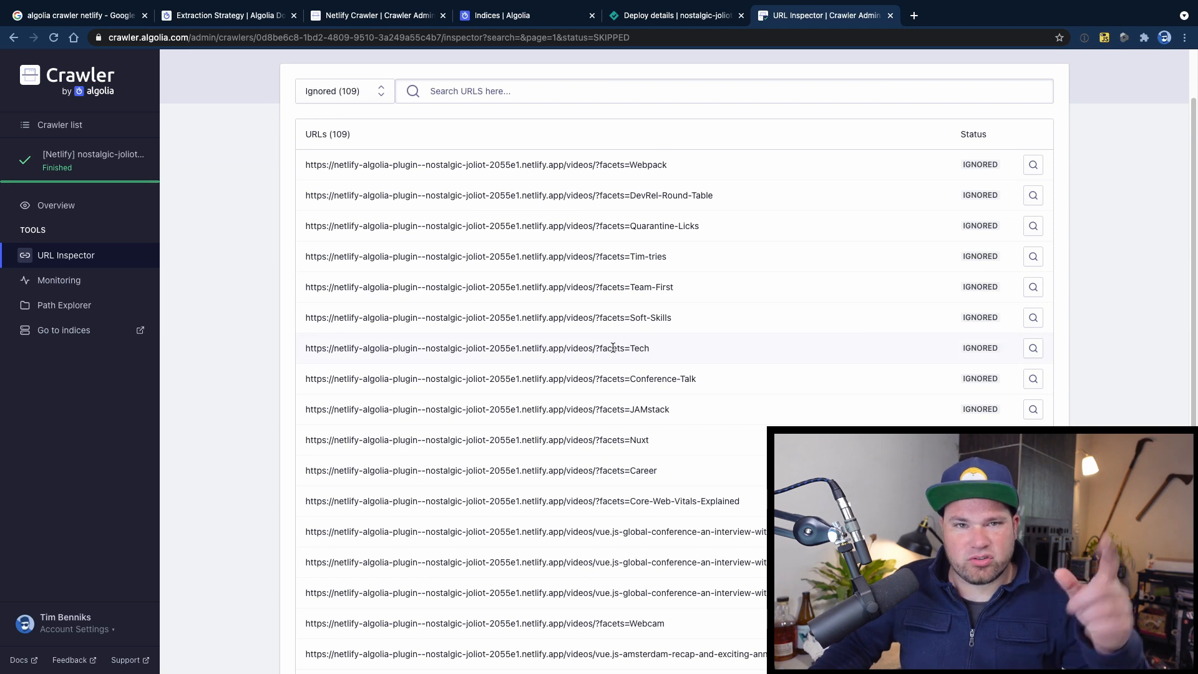
scroll("down", 3)
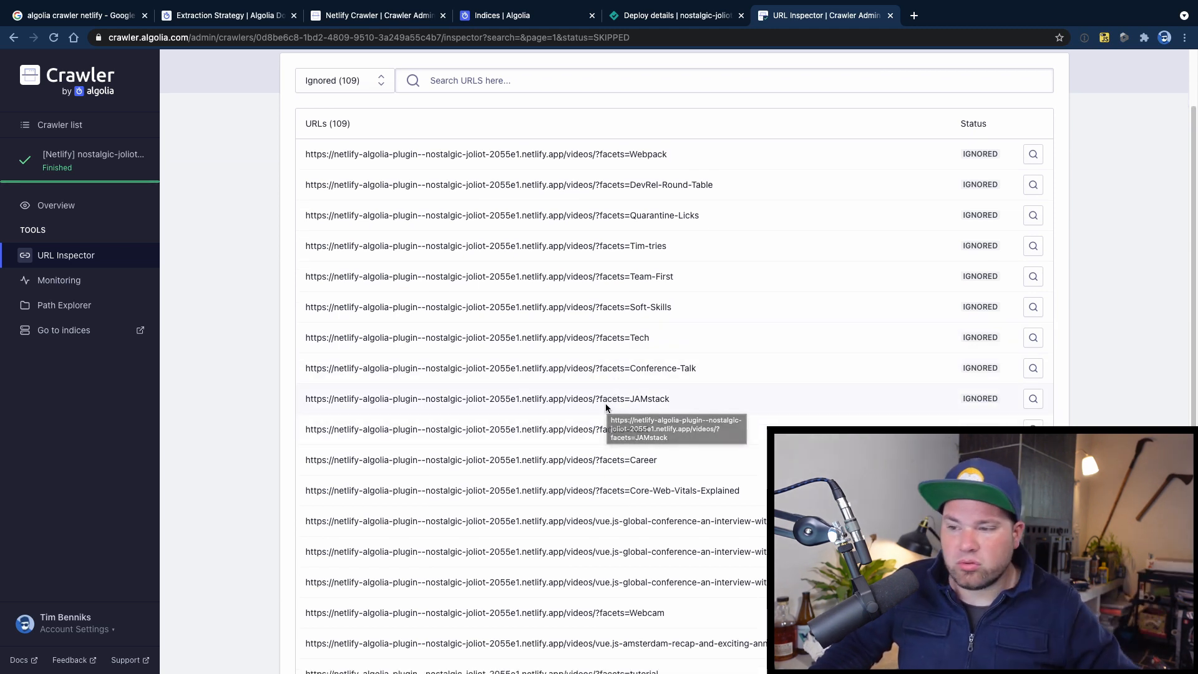
left_click(342, 80)
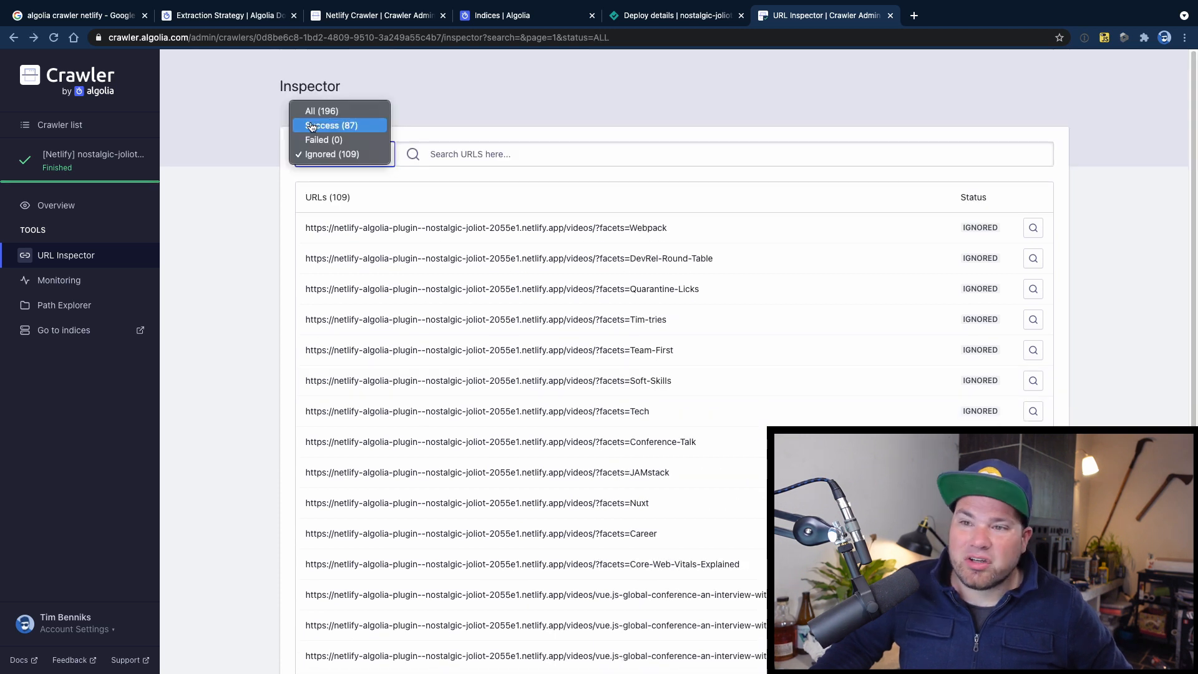
left_click(330, 125)
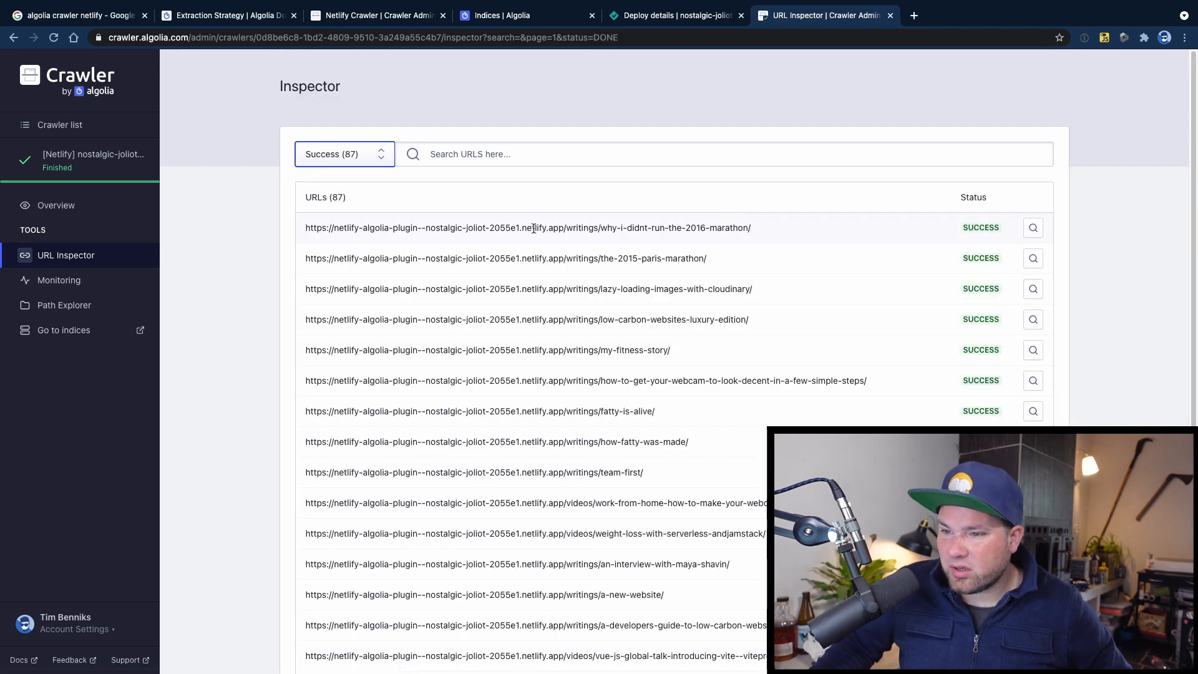
scroll("down", 3)
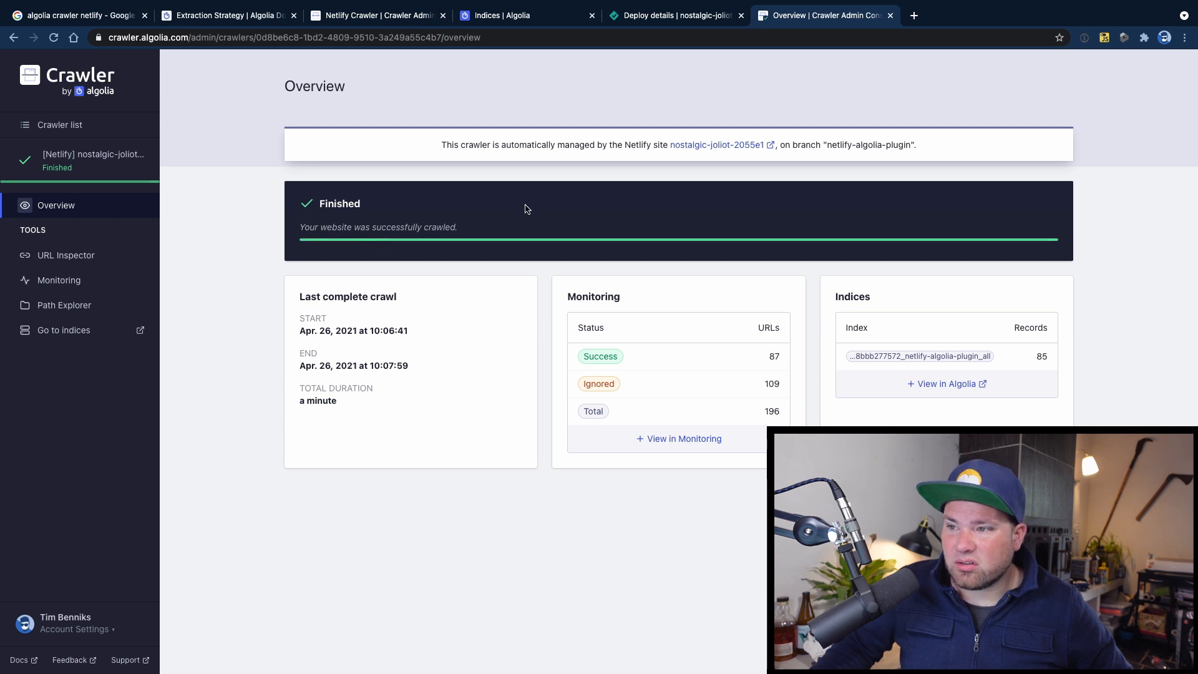
mouse_move(709, 149)
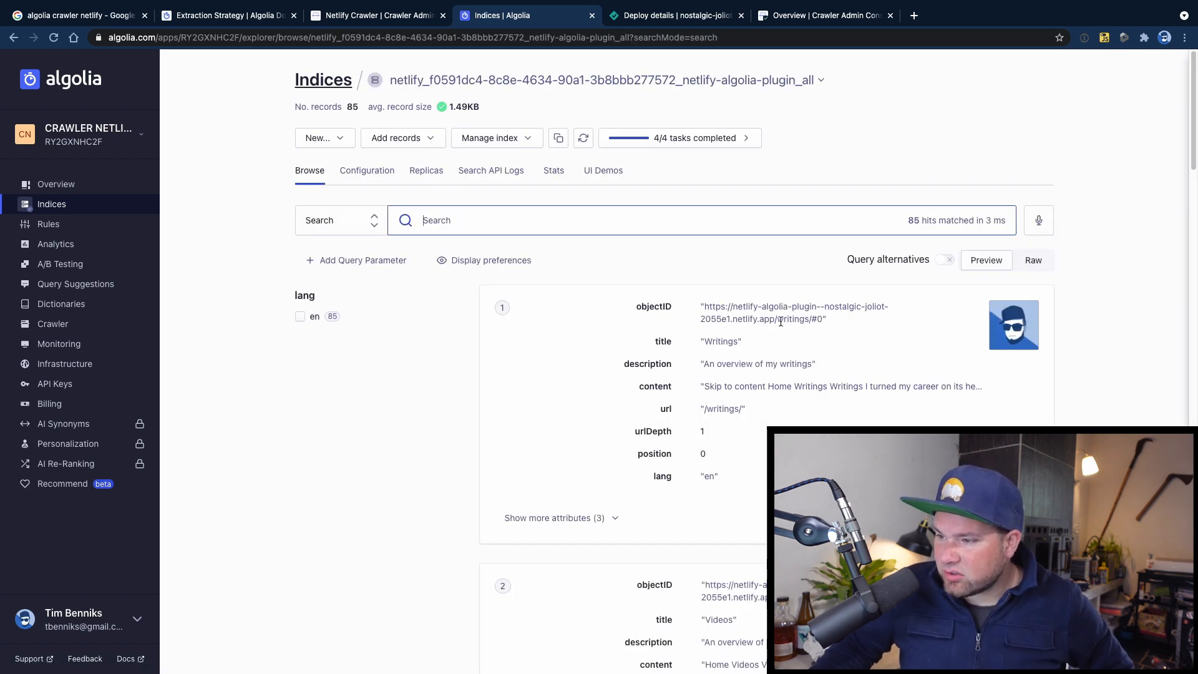
- Browse the index records, expand the About record's extra attributes, and go back to the Crawler Overview
scroll("down", 3)
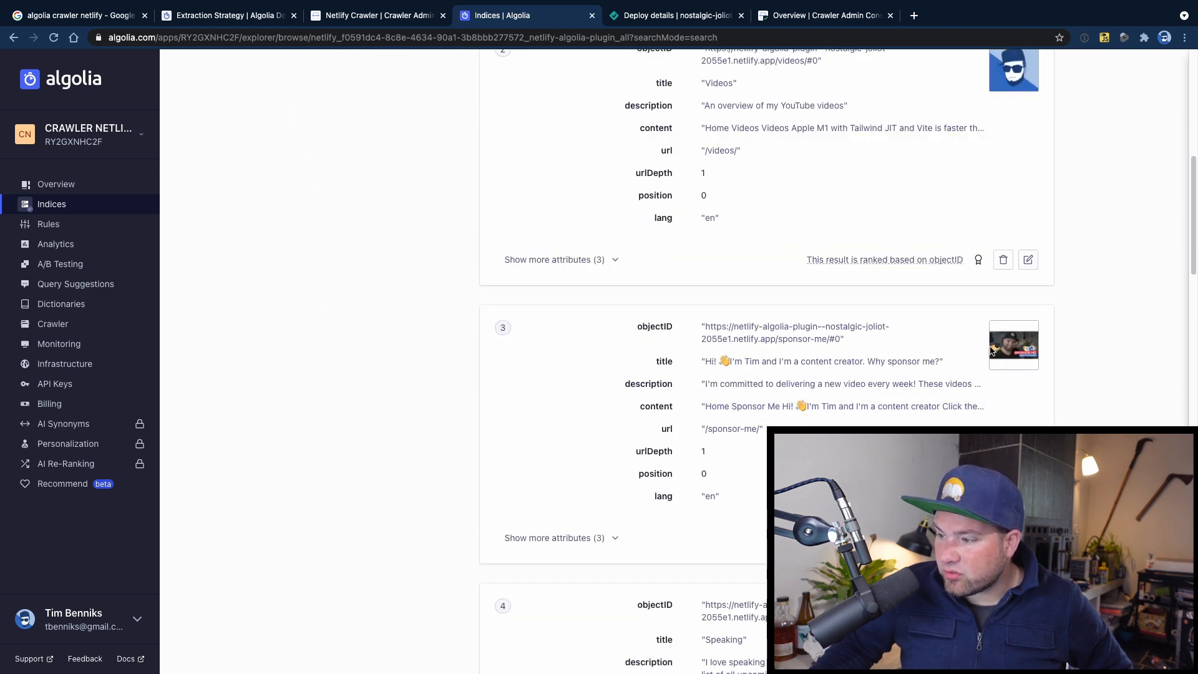
scroll("down", 3)
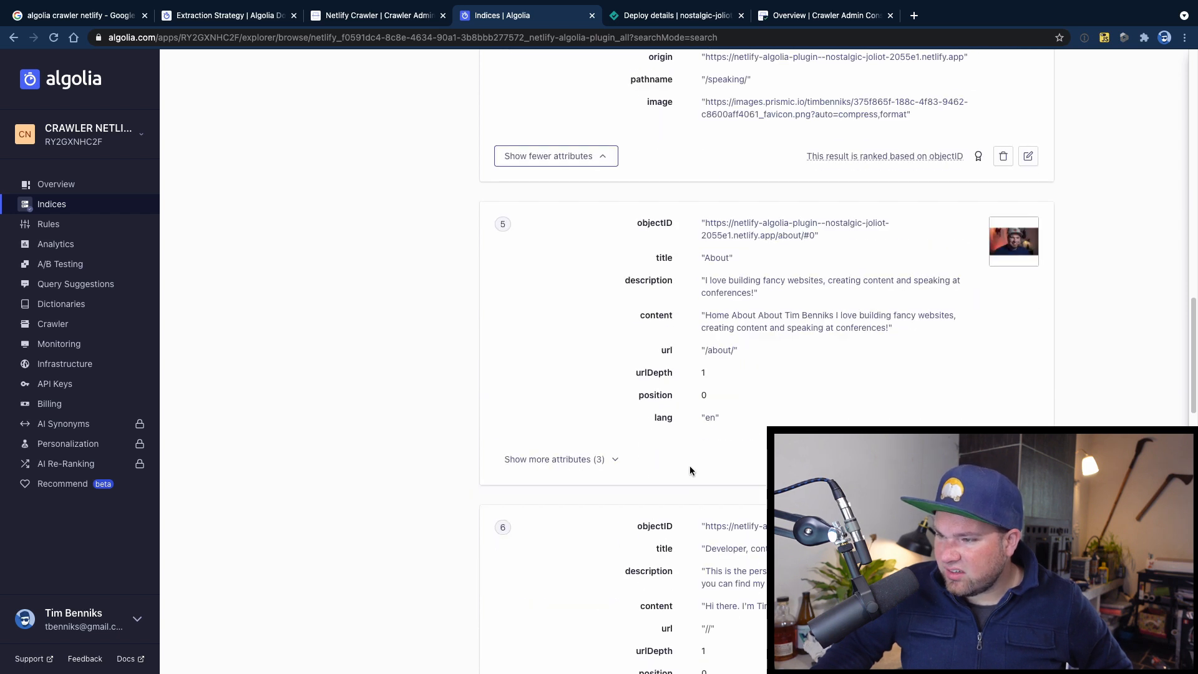
left_click(554, 459)
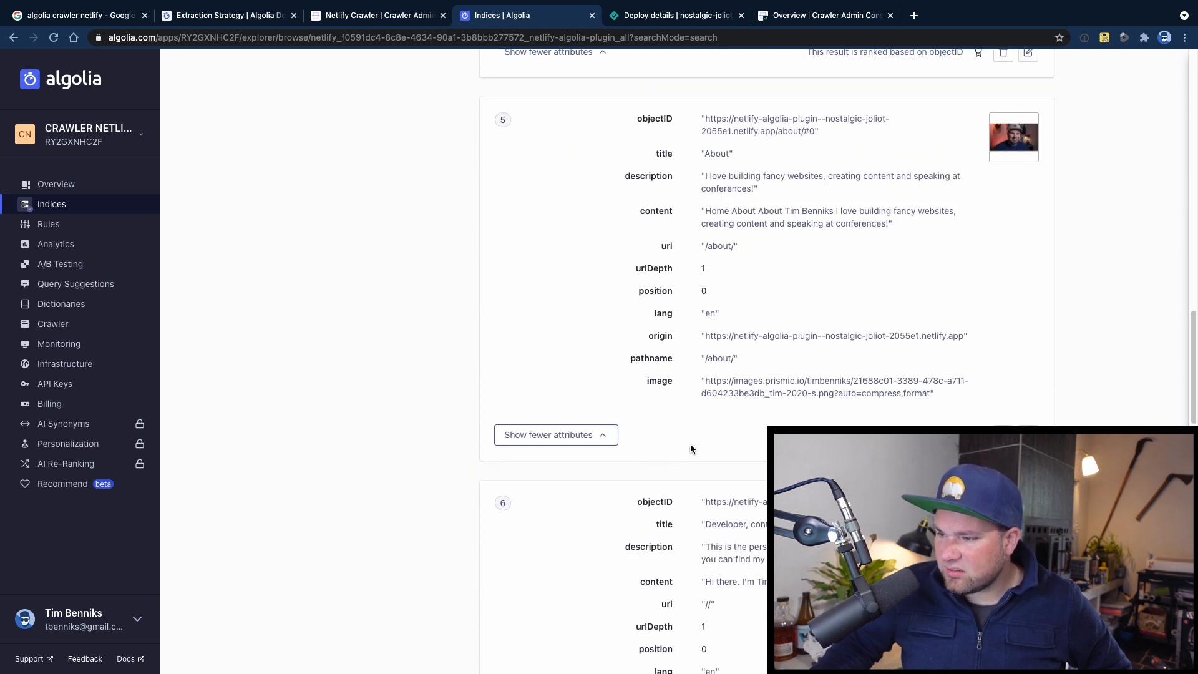
scroll("up", 3)
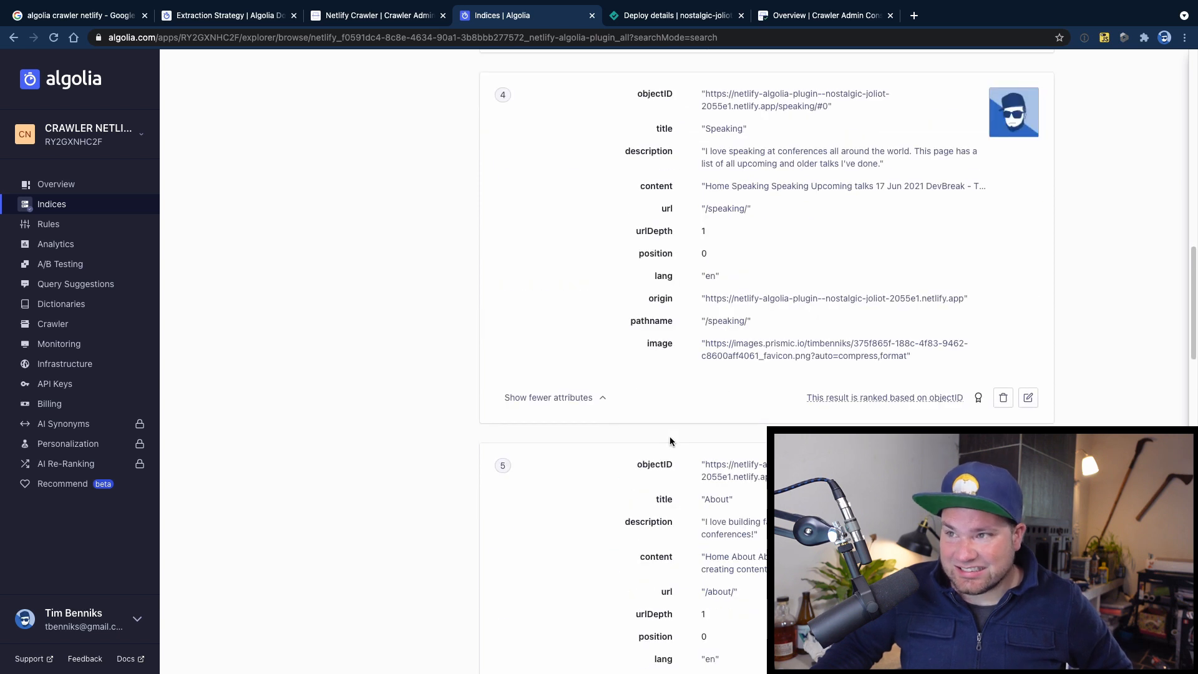
left_click(823, 15)
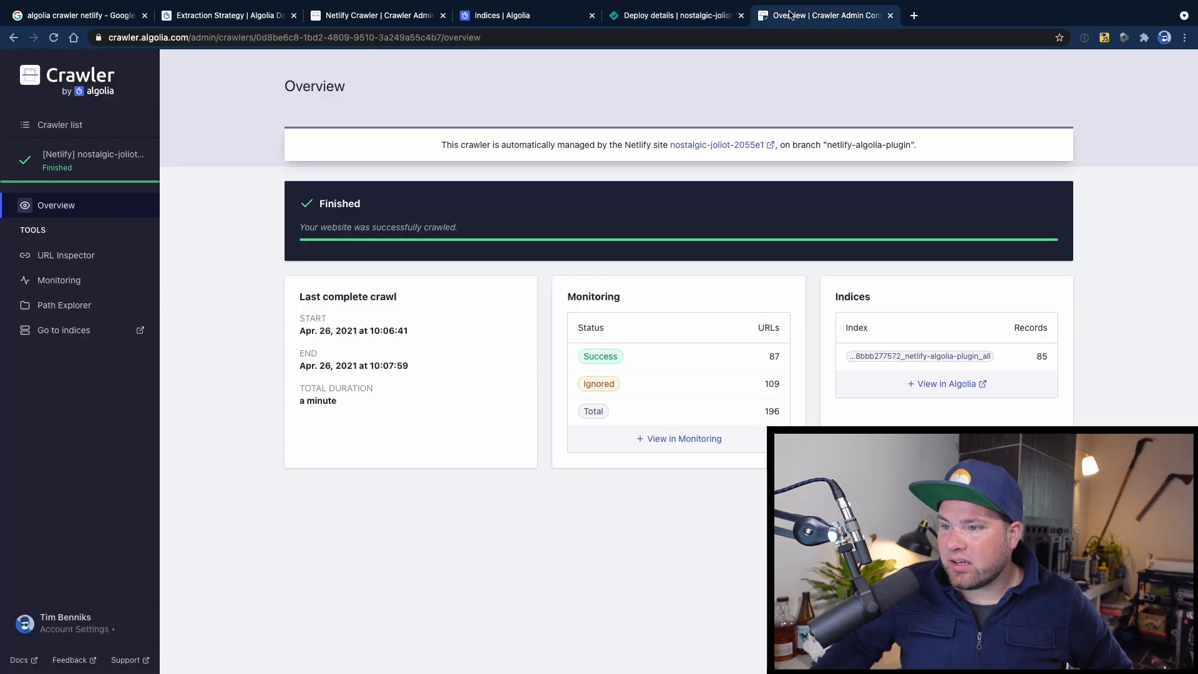
mouse_move(705, 149)
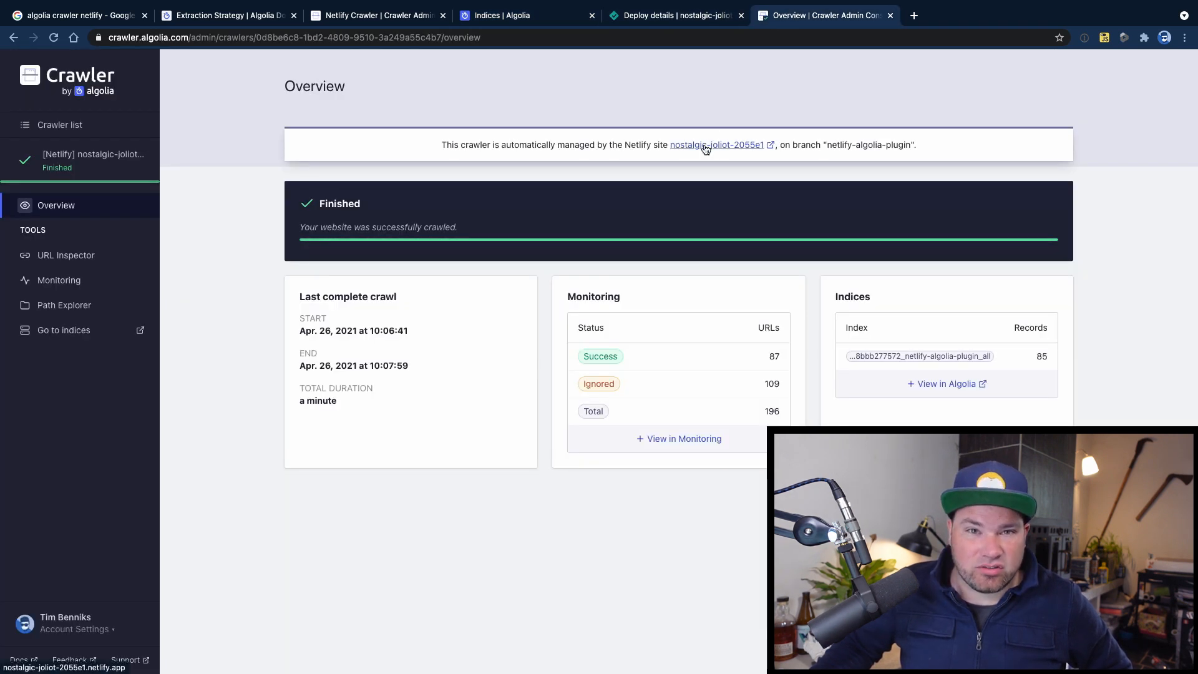
- Visit the deployed site and search vue, performance and tim to see live Algolia results
left_click(718, 145)
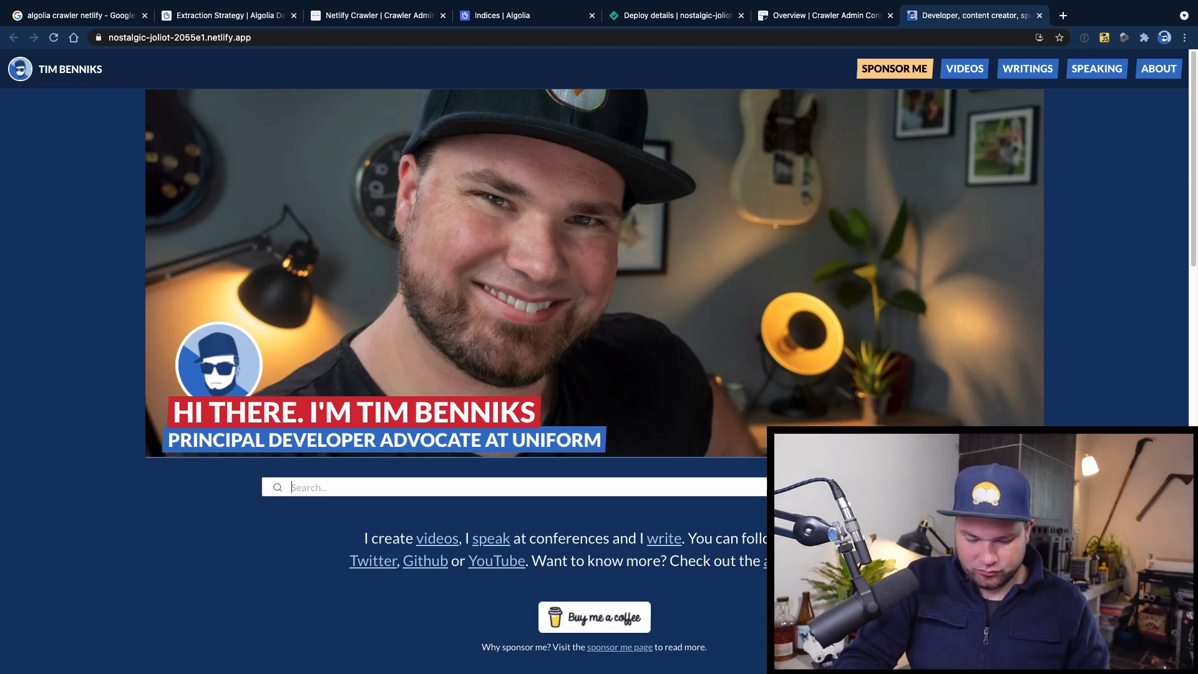
type("vue")
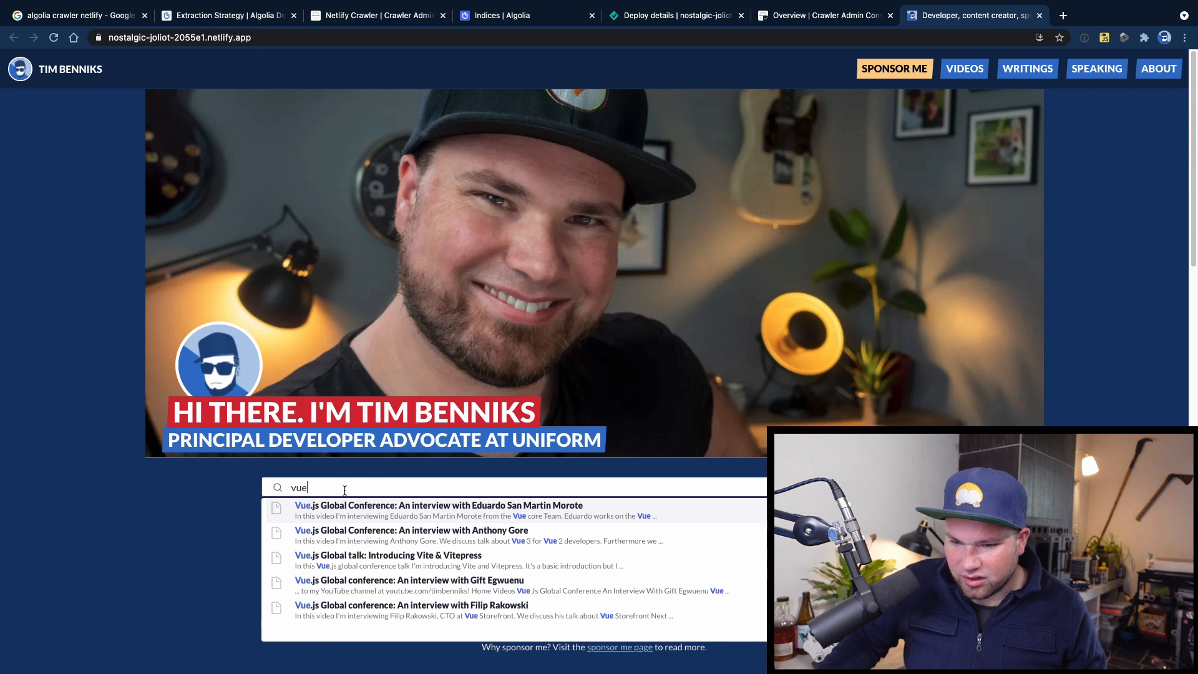
type("performance")
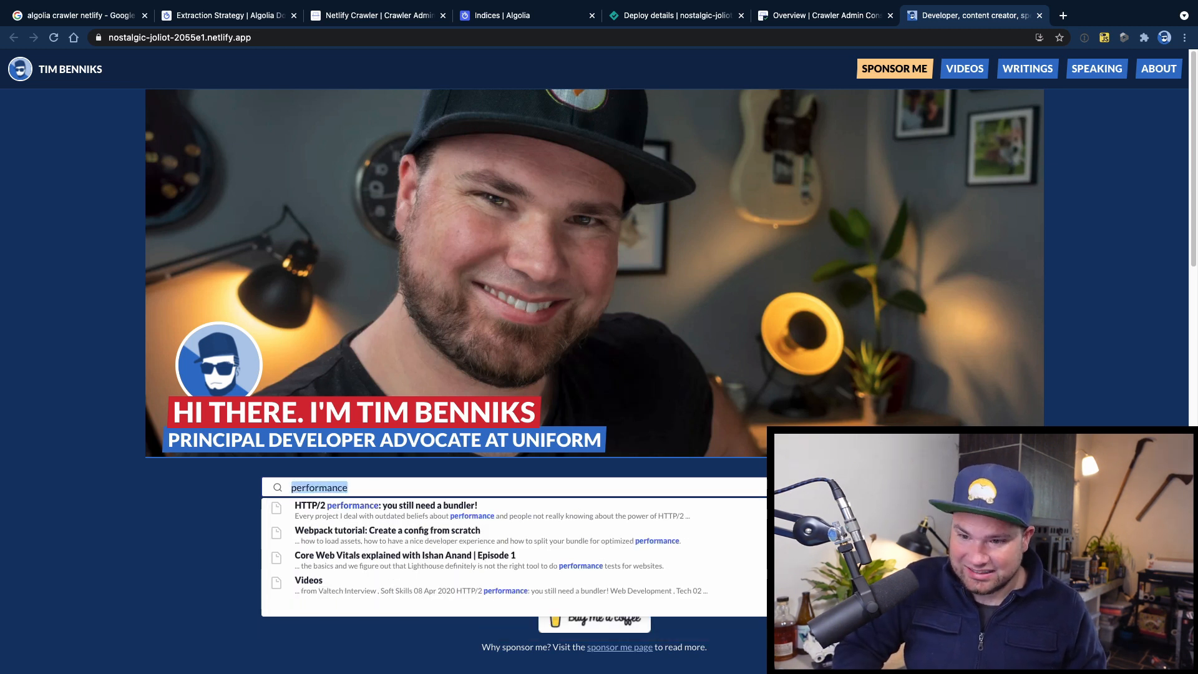
type("tim")
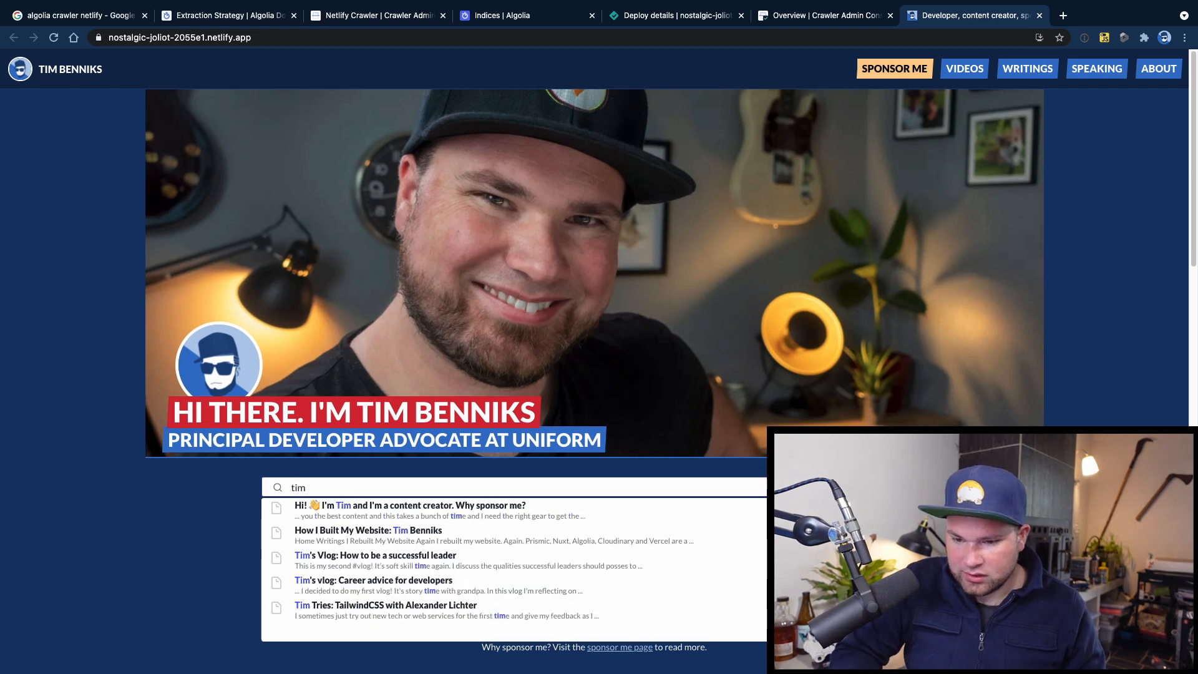